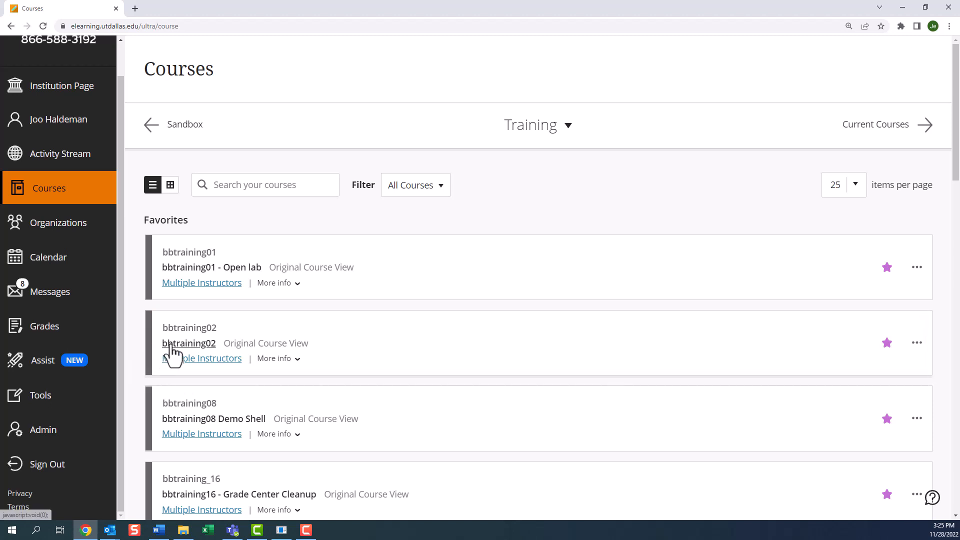
Enter course bbtraining02 and reach Tests, Surveys, and Pools via Course Tools.
{"action": "left_click", "coordinate": [189, 343]}
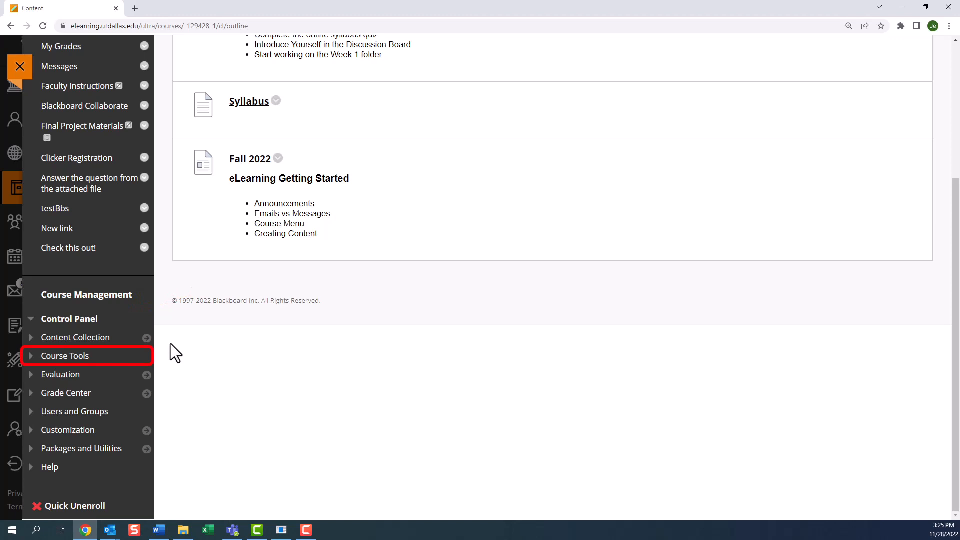
{"action": "left_click", "coordinate": [65, 356]}
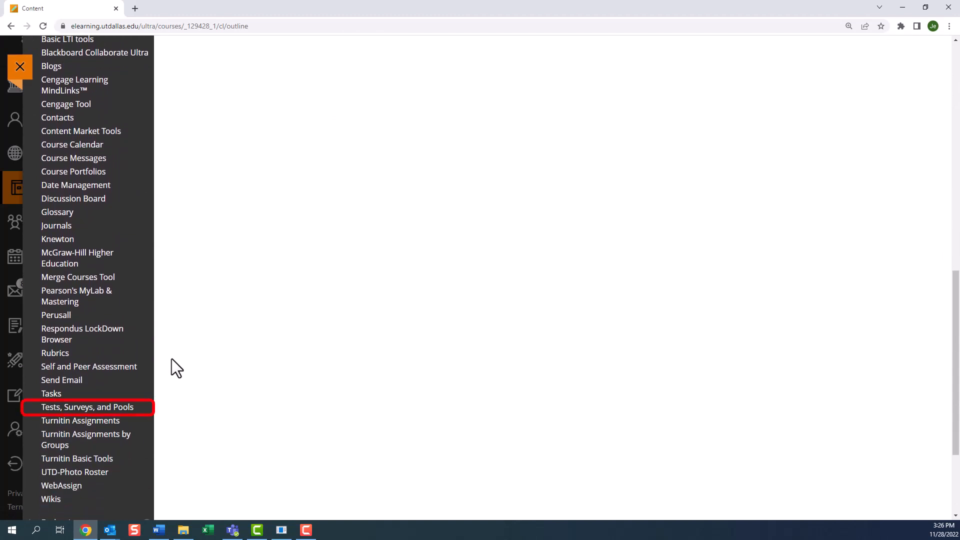
{"action": "left_click", "coordinate": [87, 407]}
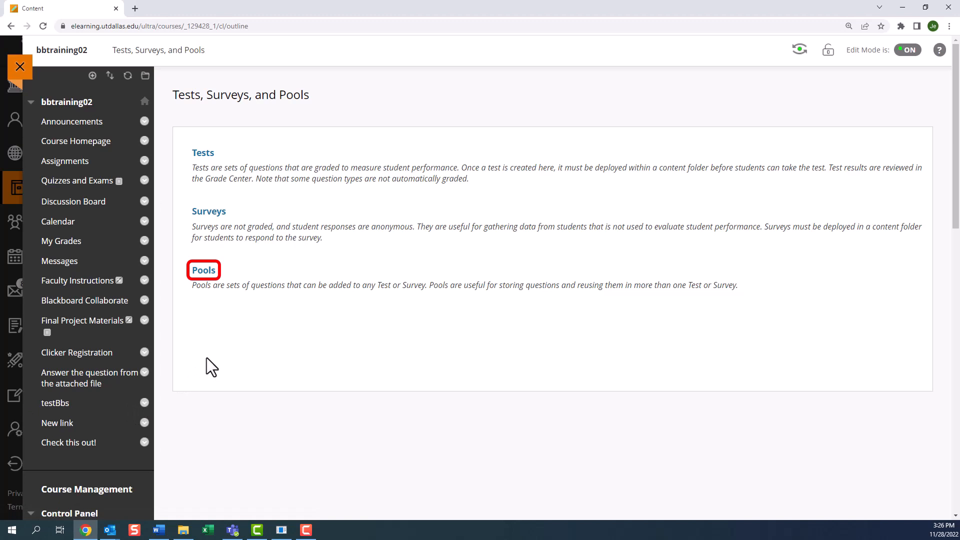
Show the Pools page listing Chapter 1 and Sample Test Questions.
{"action": "left_click", "coordinate": [203, 270]}
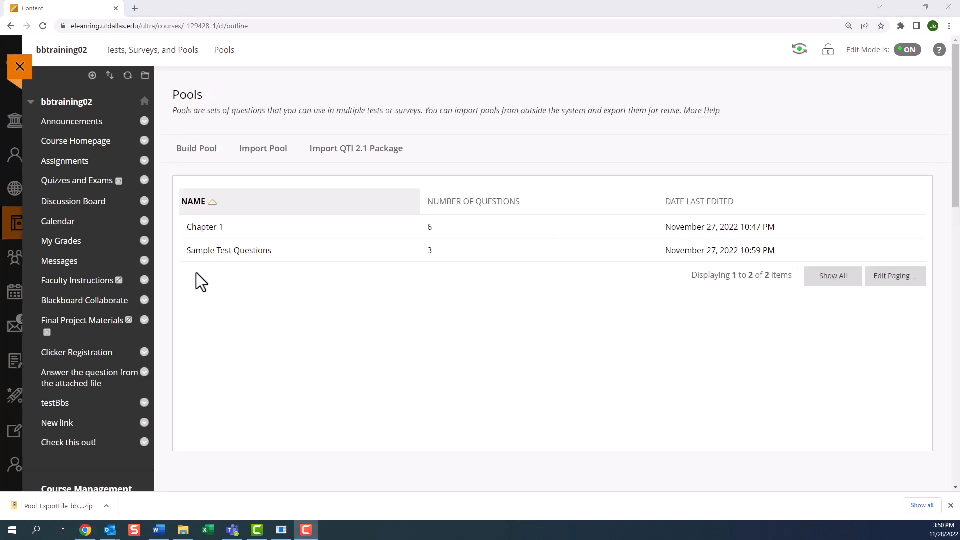
{"action": "mouse_move", "coordinate": [236, 179]}
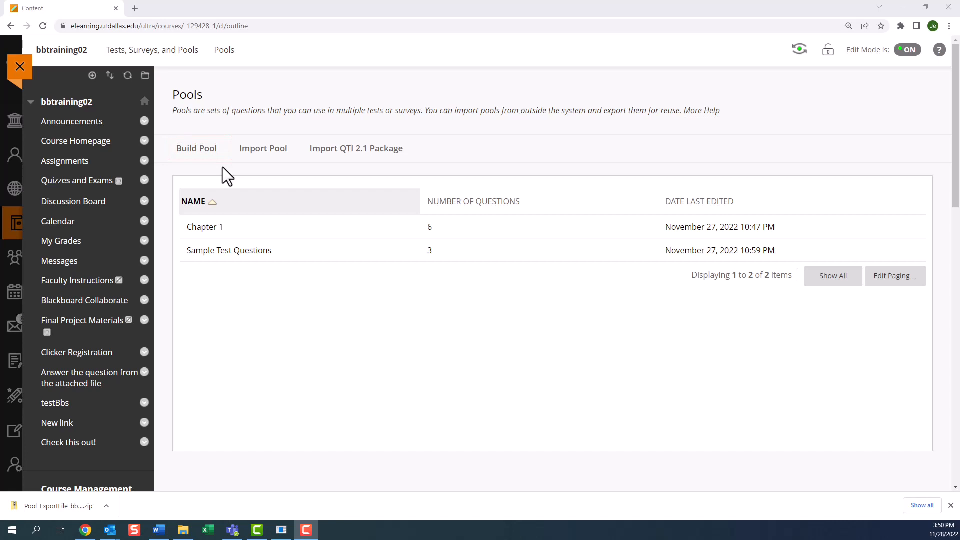
{"action": "left_click", "coordinate": [263, 148]}
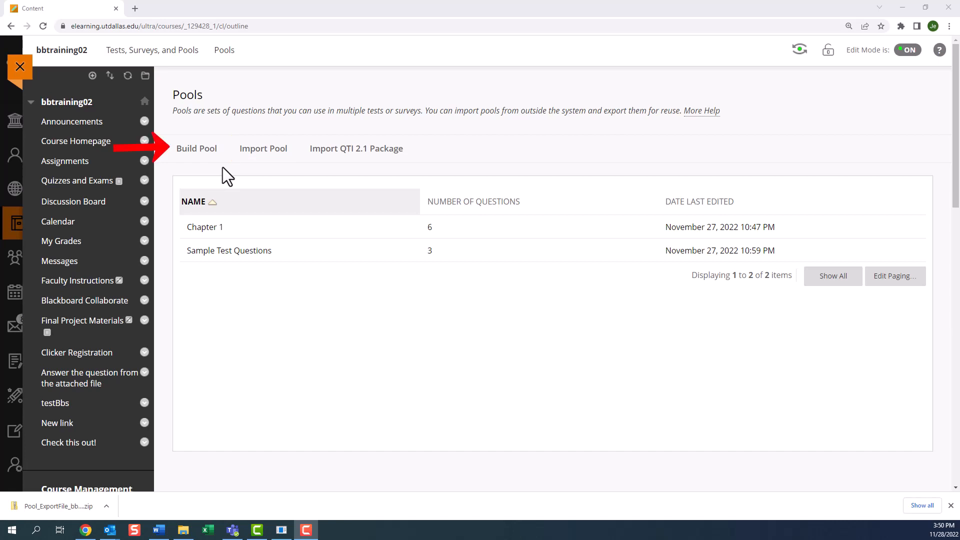
Begin a new pool named Chapter 2, leaving description and instructions empty.
{"action": "left_click", "coordinate": [196, 148]}
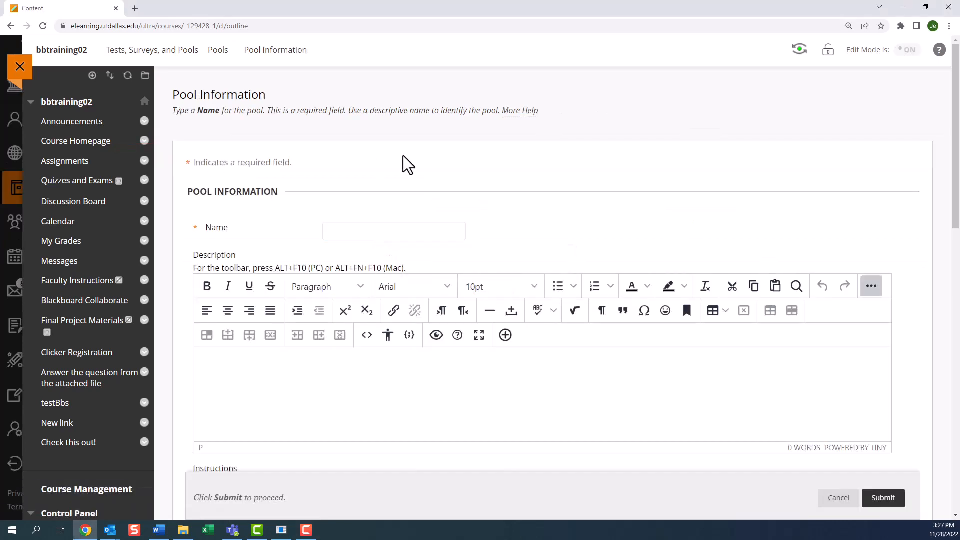
{"action": "left_click", "coordinate": [394, 231]}
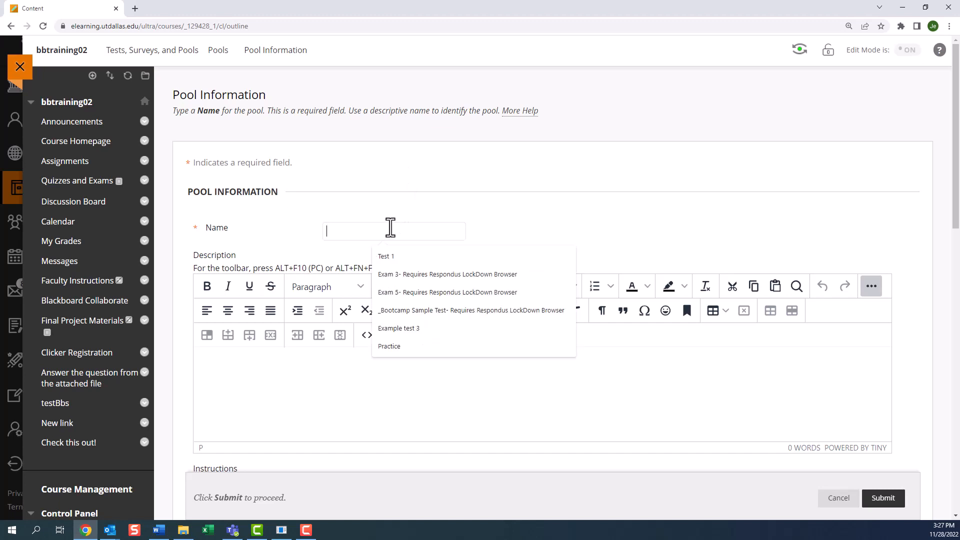
{"action": "type", "text": "c"}
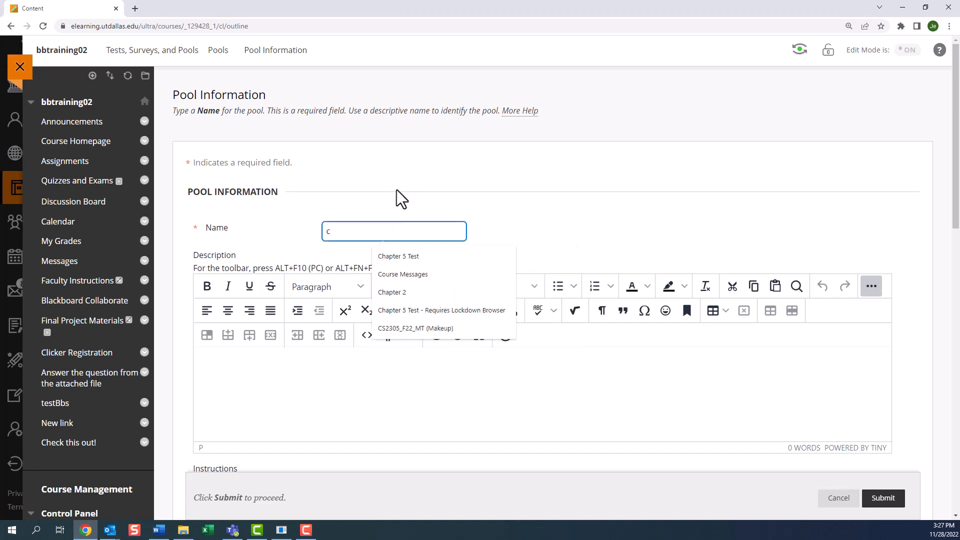
{"action": "type", "text": "Chapter"}
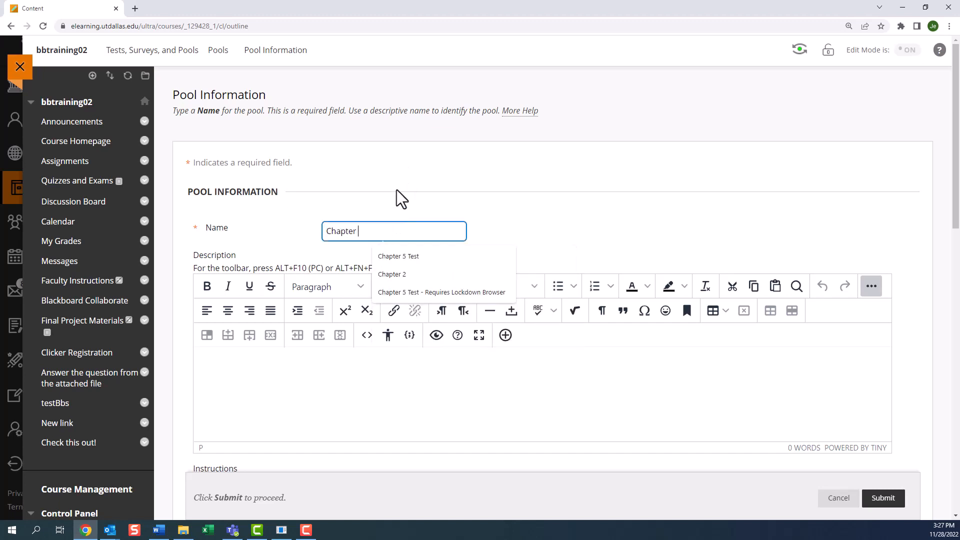
{"action": "left_click", "coordinate": [392, 274]}
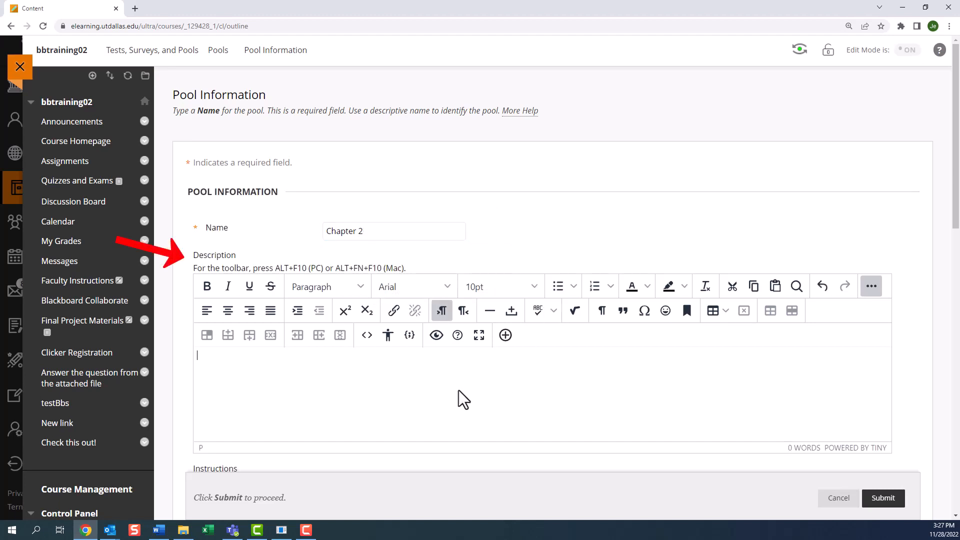
{"action": "scroll", "scroll_direction": "down", "scroll_amount": 3}
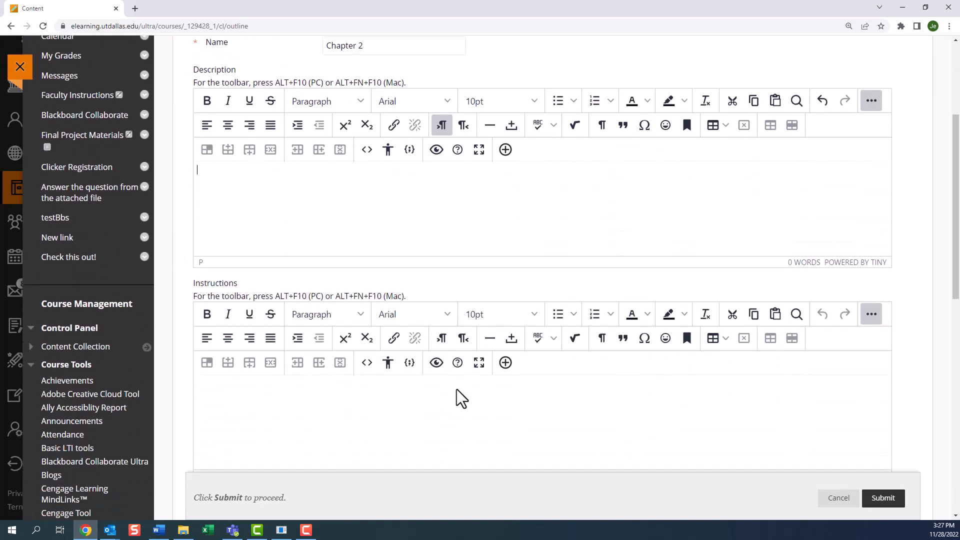
{"action": "scroll", "scroll_direction": "down", "scroll_amount": 3}
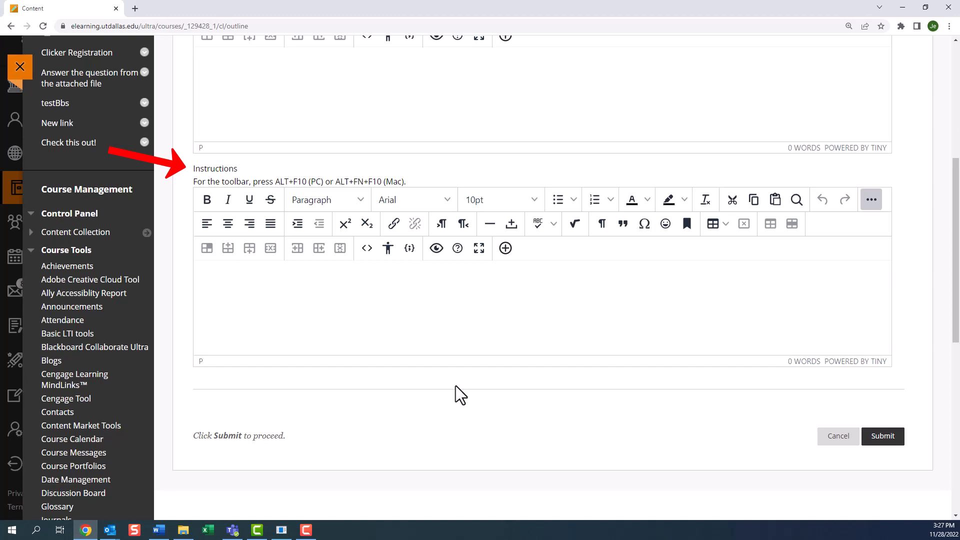
{"action": "scroll", "scroll_direction": "down", "scroll_amount": 3}
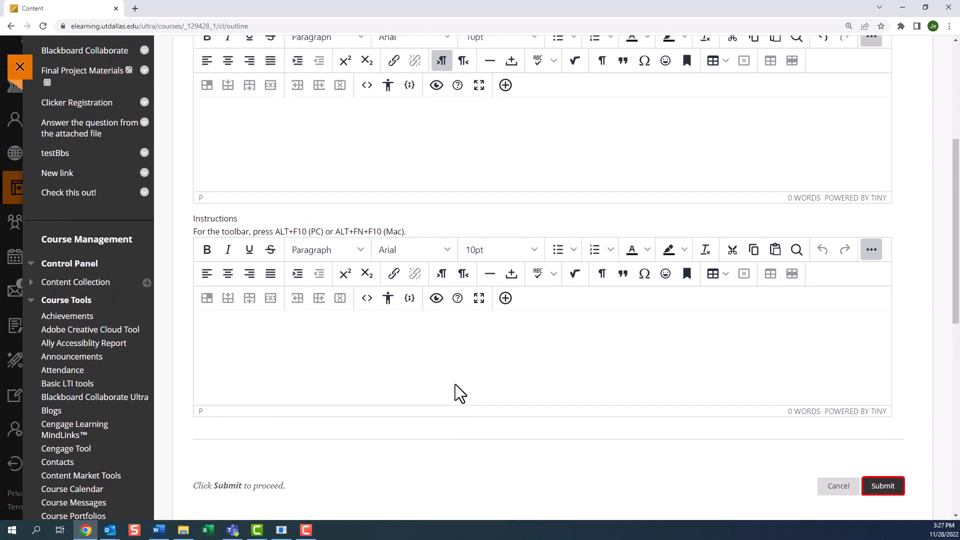
Submit the Chapter 2 pool and list the question types available on its canvas.
{"action": "left_click", "coordinate": [882, 486]}
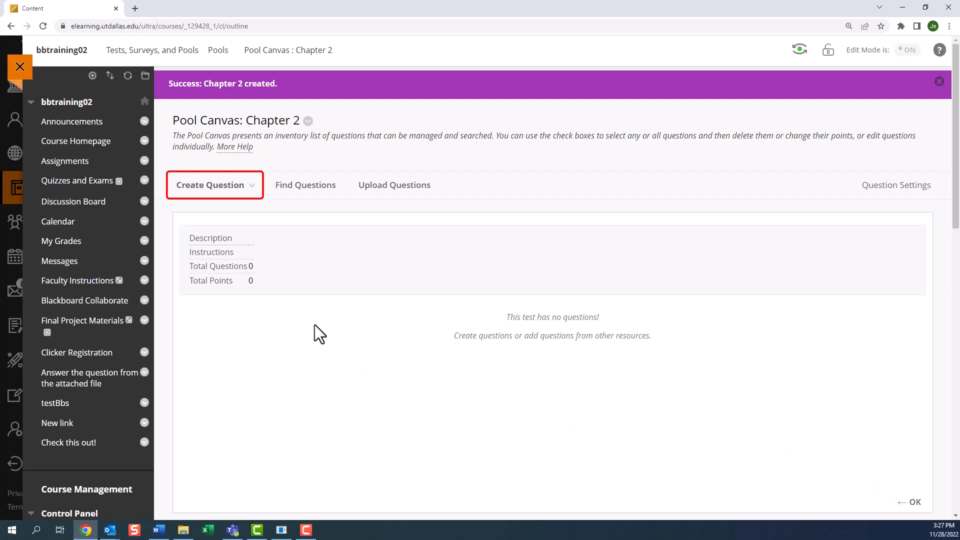
{"action": "mouse_move", "coordinate": [319, 332]}
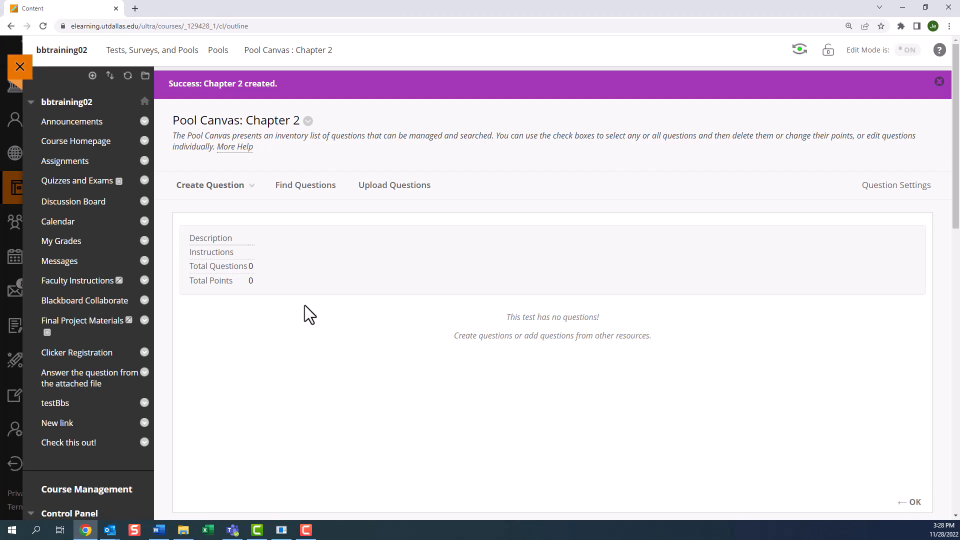
{"action": "left_click", "coordinate": [210, 185]}
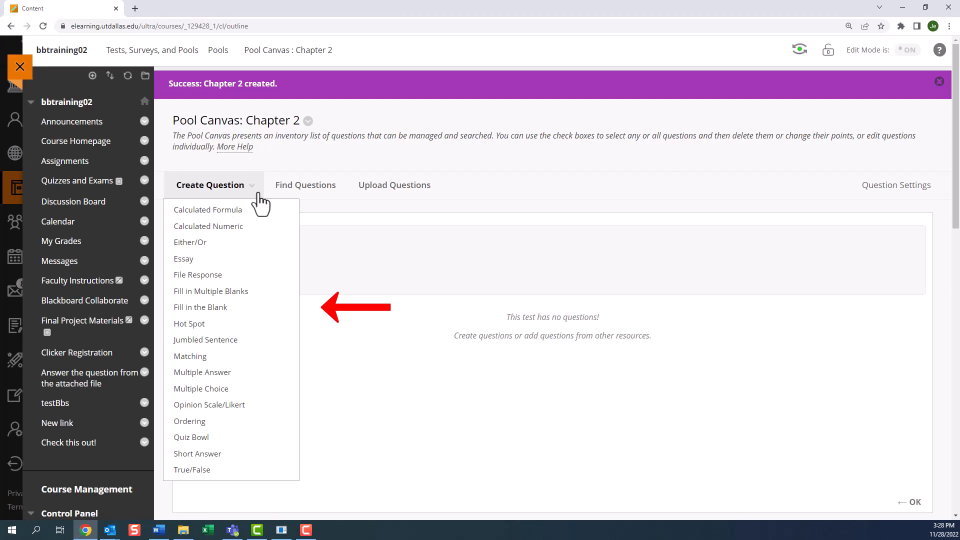
{"action": "mouse_move", "coordinate": [201, 388]}
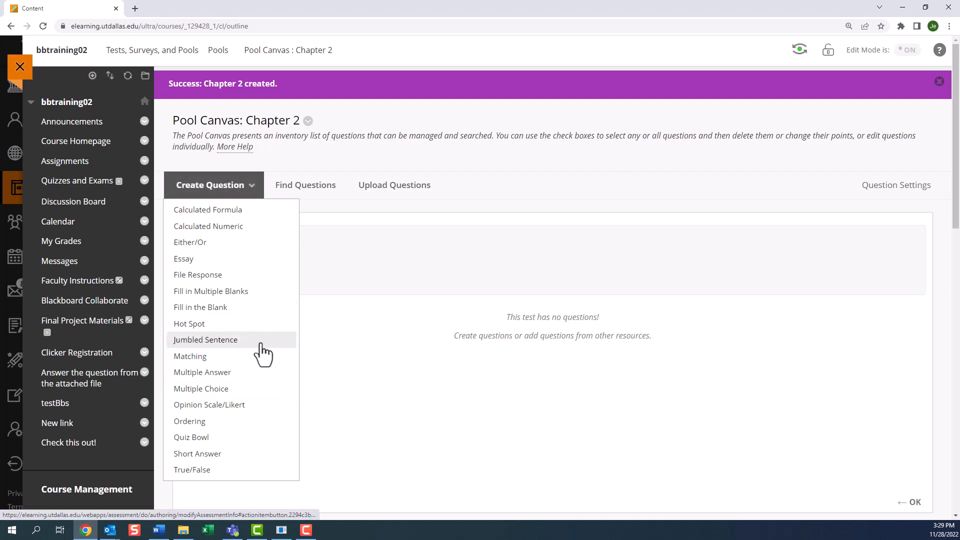
Start a multiple choice question titled 'Chapter 2 texas multiple choice' asking 'What is the capital of Texas?'.
{"action": "left_click", "coordinate": [201, 388]}
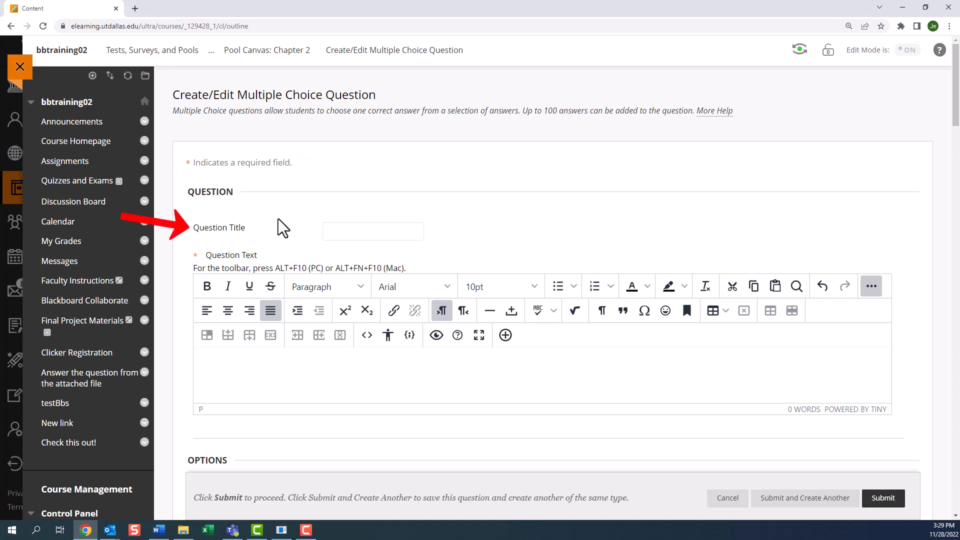
{"action": "type", "text": "Chapter 2 multiple choice"}
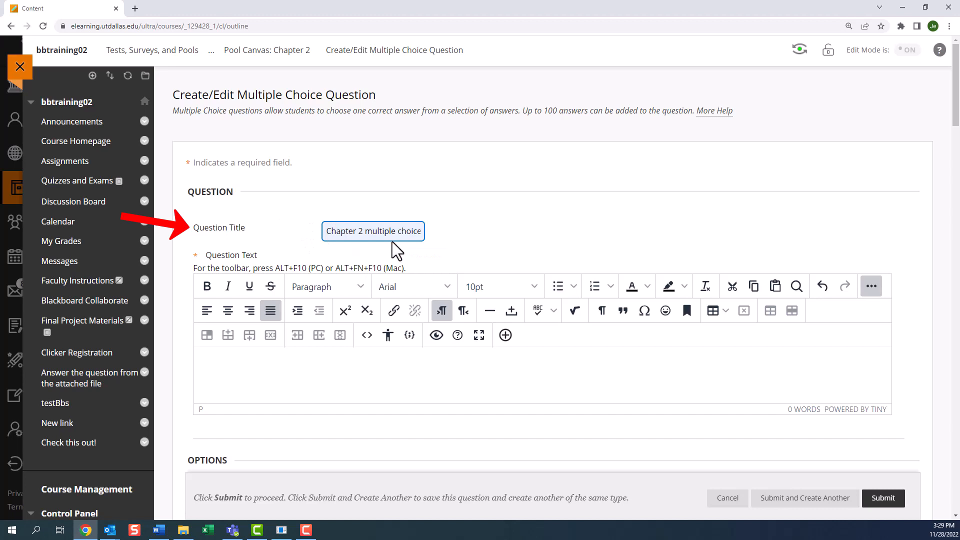
{"action": "type", "text": "texas"}
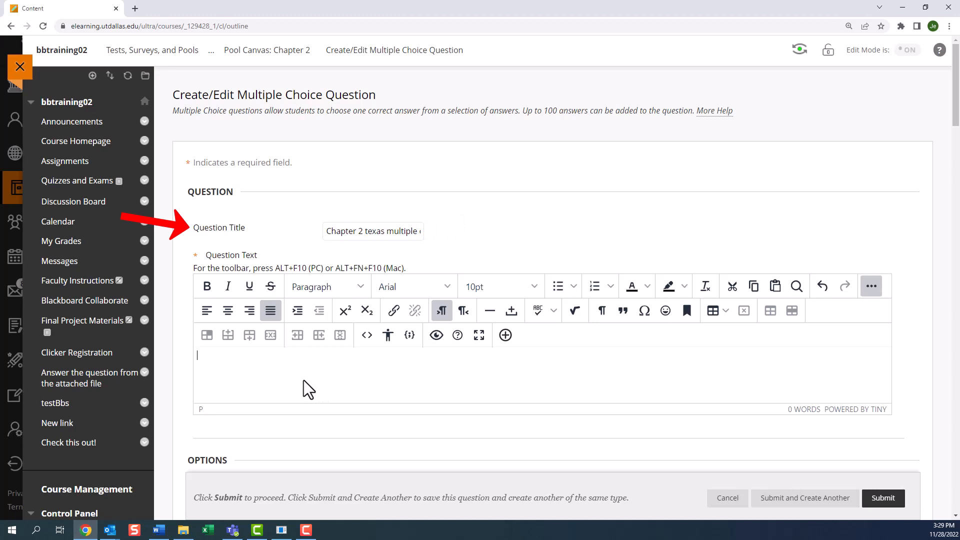
{"action": "type", "text": "W"}
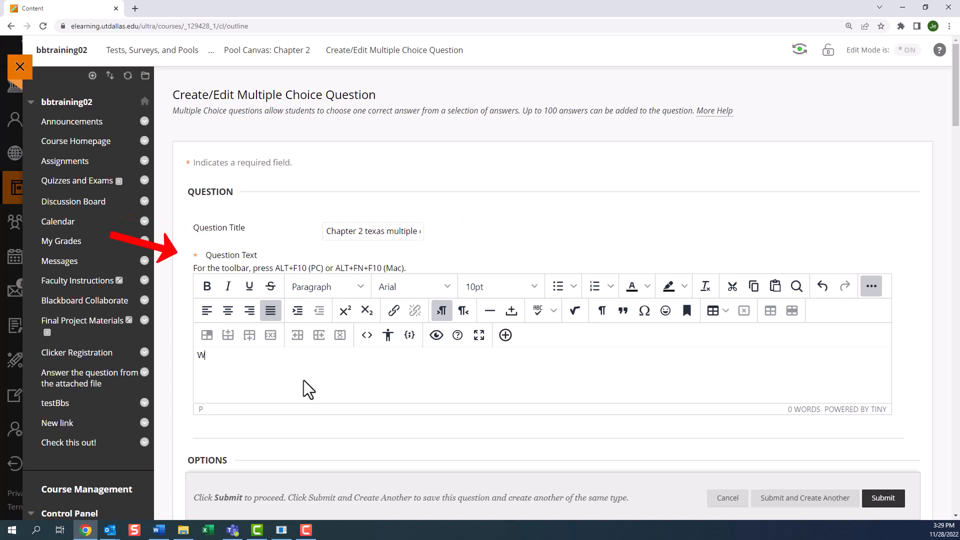
{"action": "type", "text": "hat is the ca"}
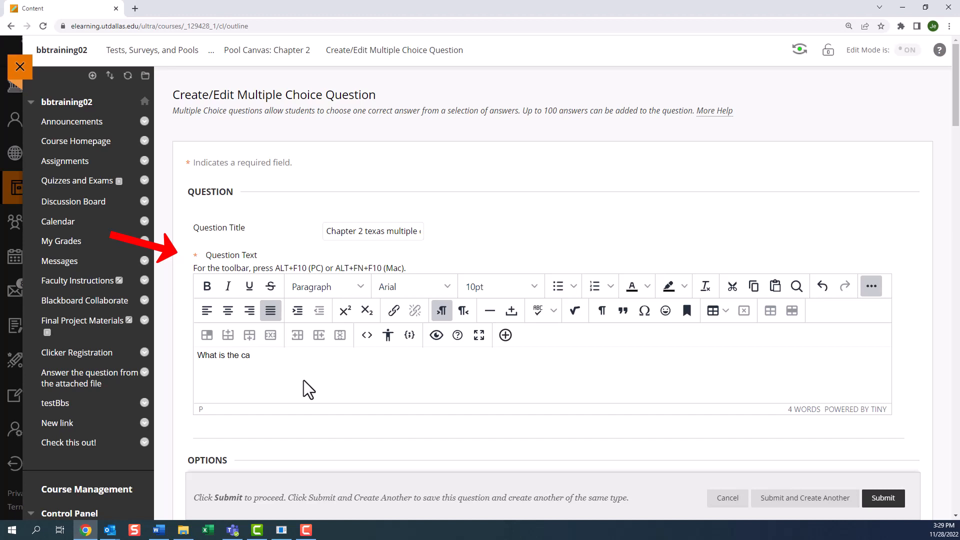
{"action": "type", "text": "pital of"}
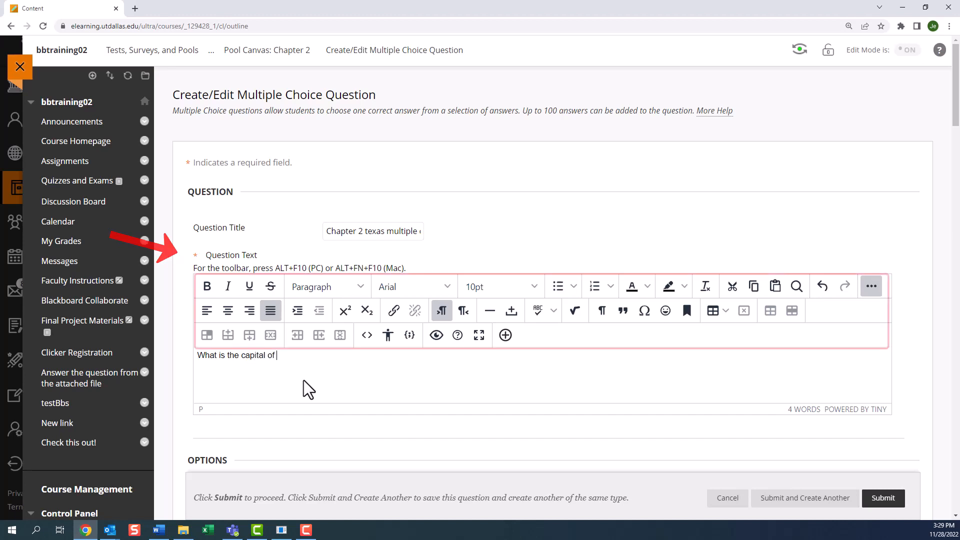
{"action": "type", "text": "Texas?"}
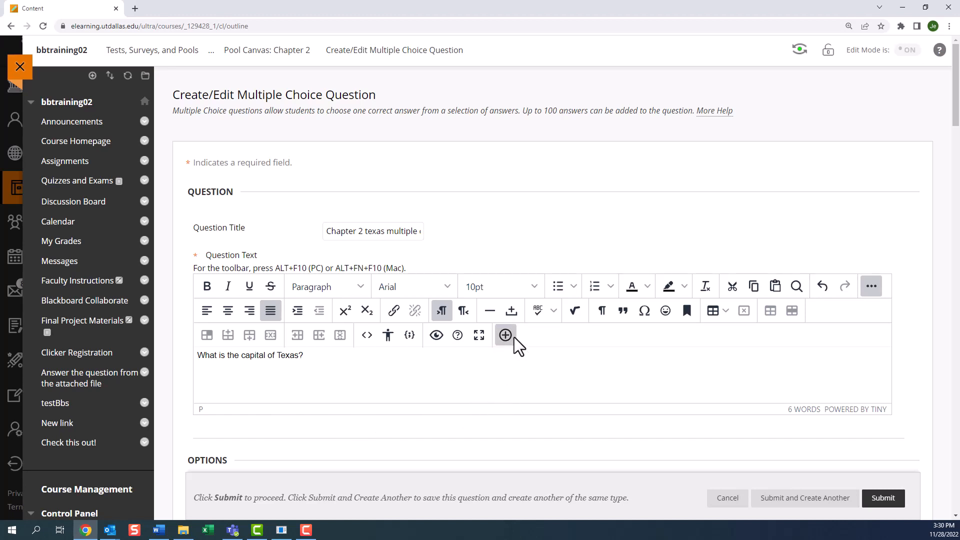
{"action": "left_click", "coordinate": [504, 334]}
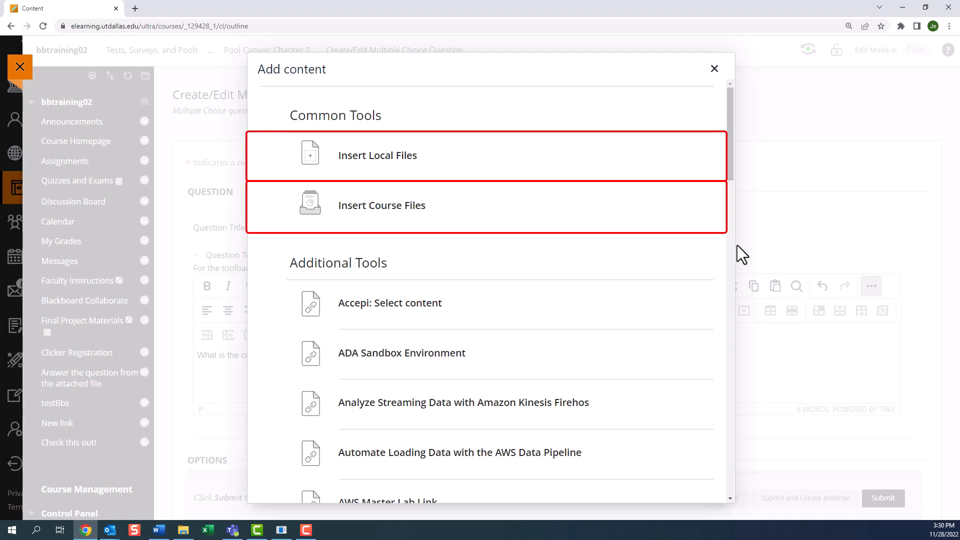
{"action": "left_click", "coordinate": [714, 68]}
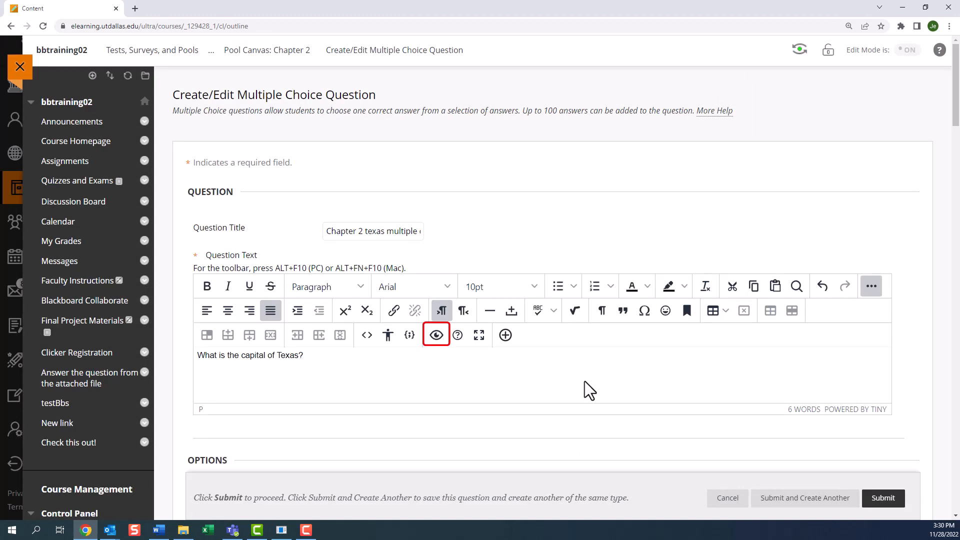
{"action": "left_click", "coordinate": [436, 335]}
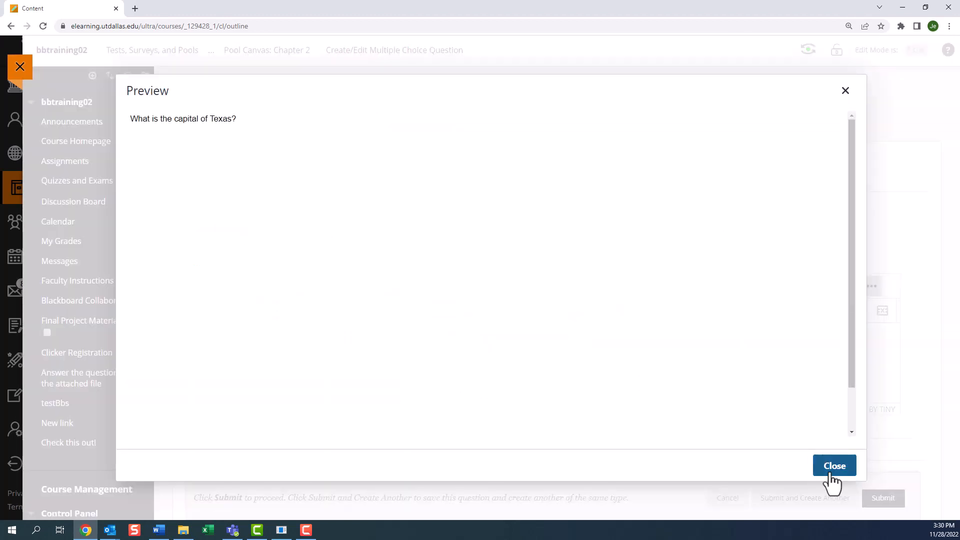
{"action": "left_click", "coordinate": [834, 465]}
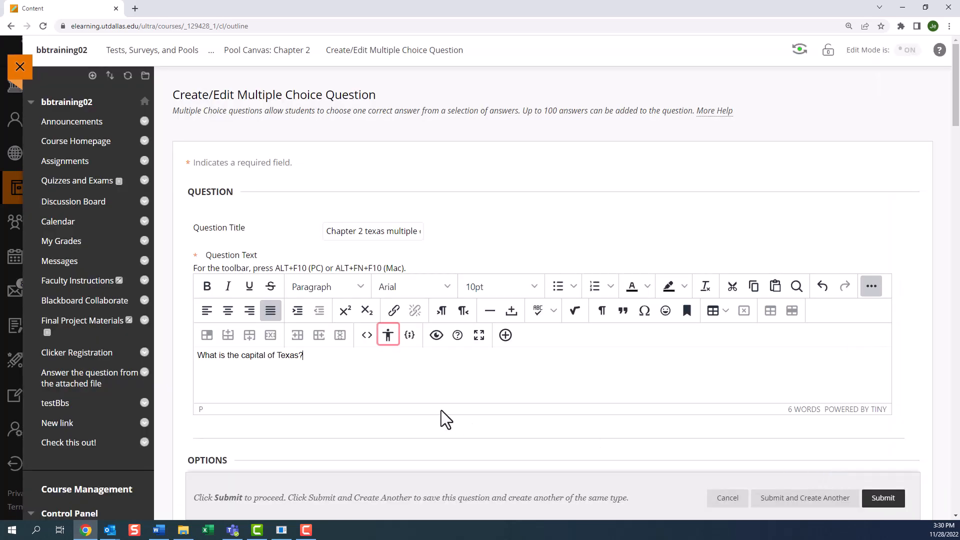
{"action": "left_click", "coordinate": [388, 335]}
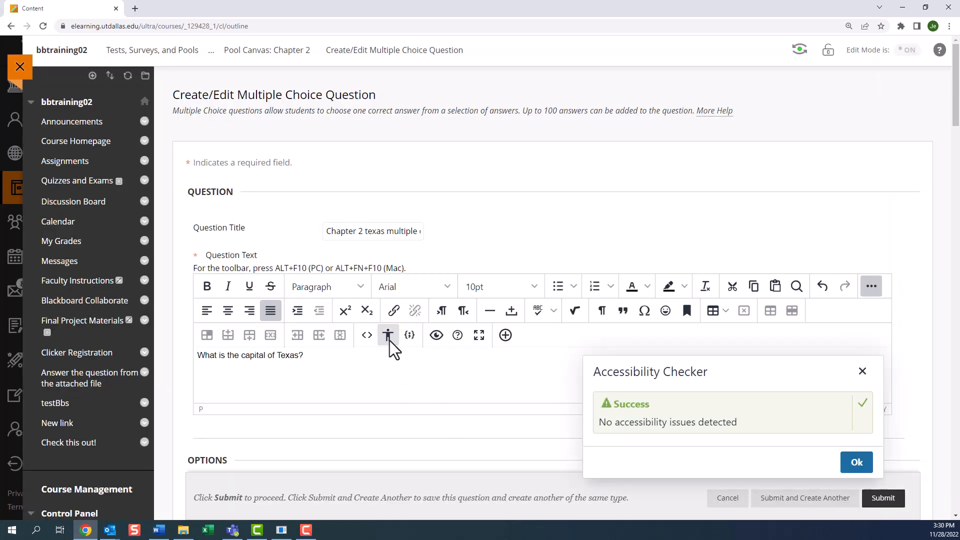
{"action": "left_click", "coordinate": [856, 462]}
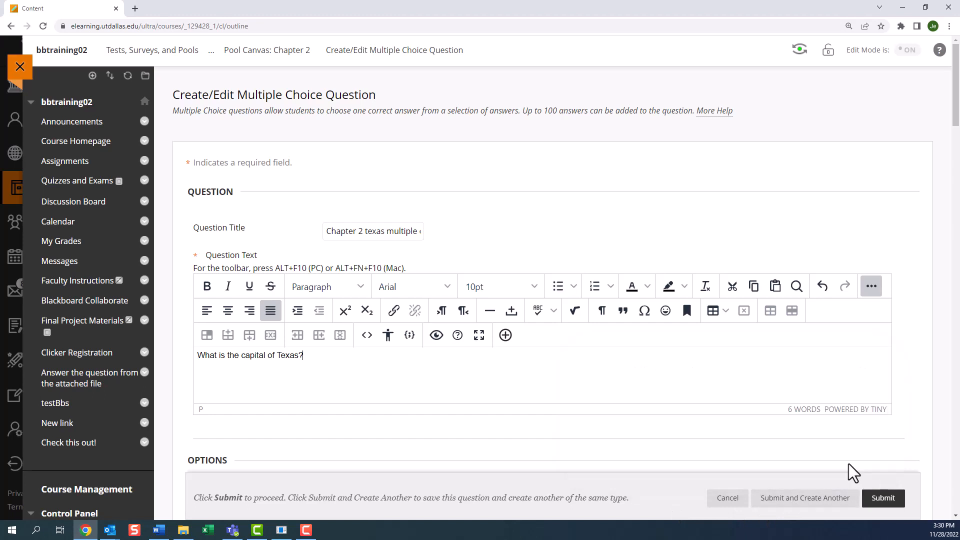
Keep answer numbering None, leave partial credit off, and show answers in random order.
{"action": "scroll", "scroll_direction": "down", "scroll_amount": 3}
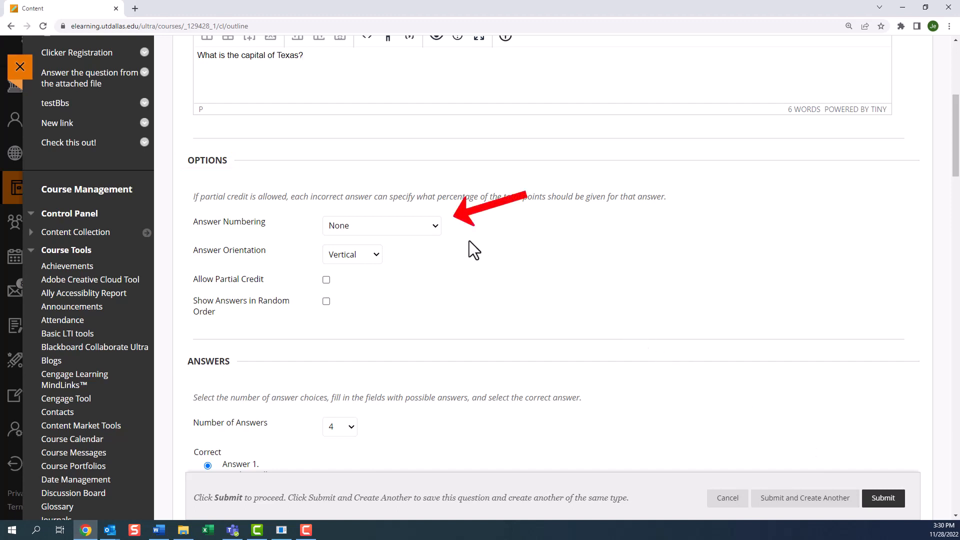
{"action": "left_click", "coordinate": [381, 225]}
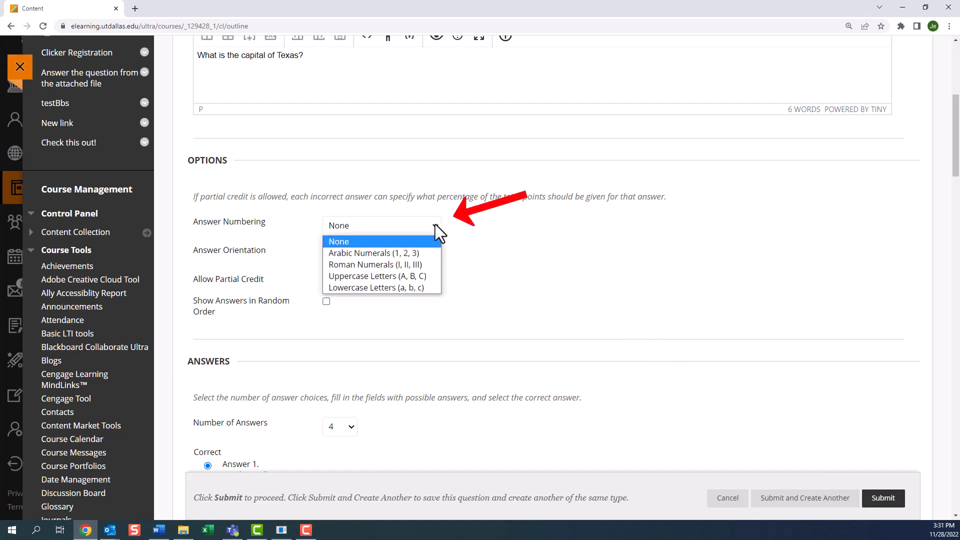
{"action": "left_click", "coordinate": [338, 241]}
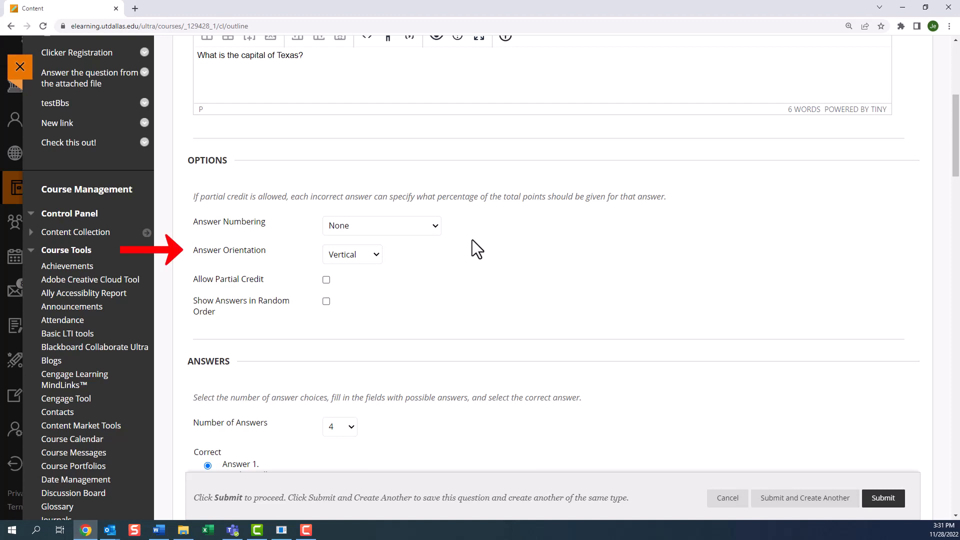
{"action": "mouse_move", "coordinate": [438, 254]}
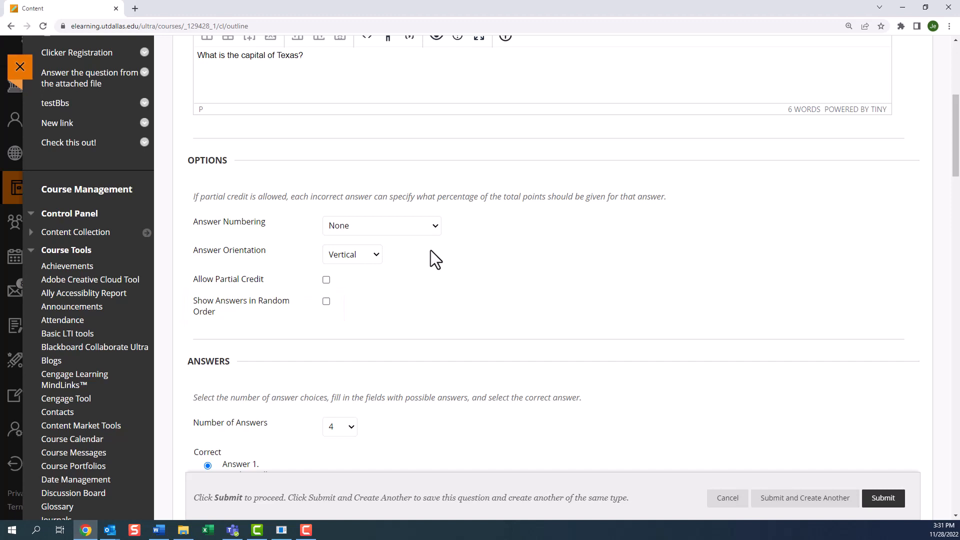
{"action": "mouse_move", "coordinate": [433, 268]}
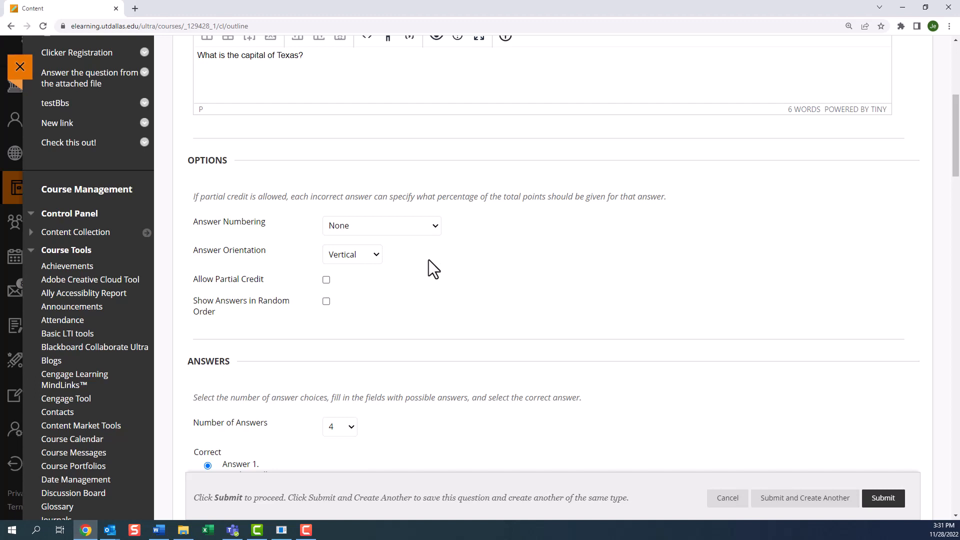
{"action": "left_click", "coordinate": [326, 280]}
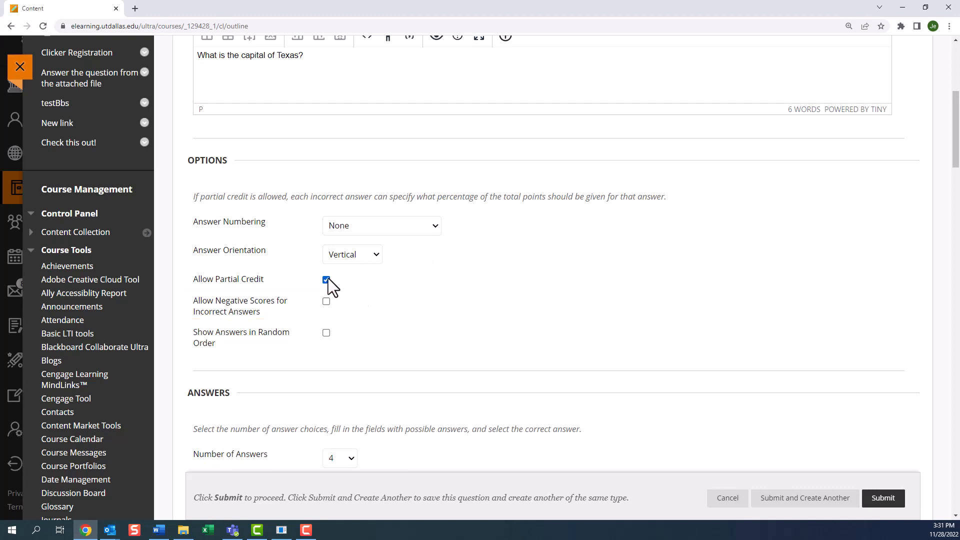
{"action": "left_click", "coordinate": [326, 280]}
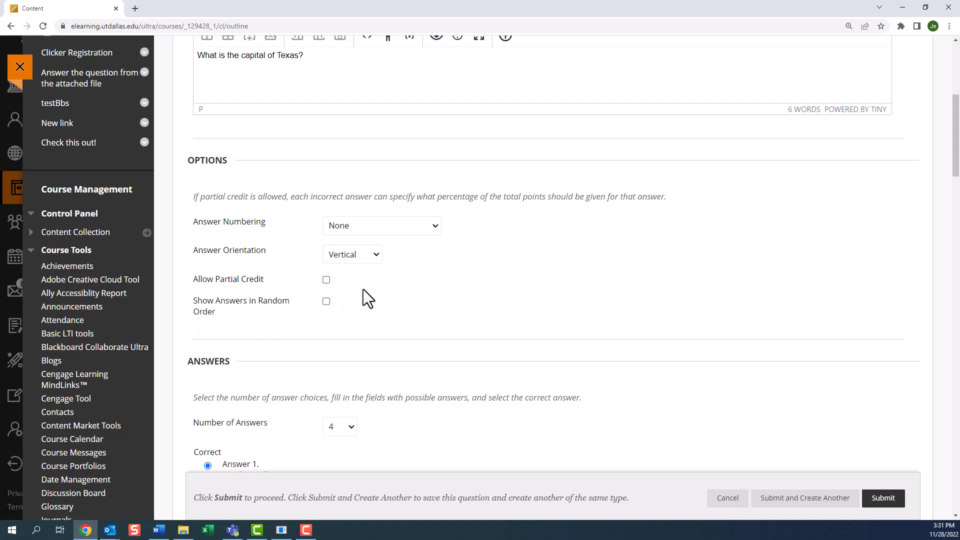
{"action": "mouse_move", "coordinate": [329, 306]}
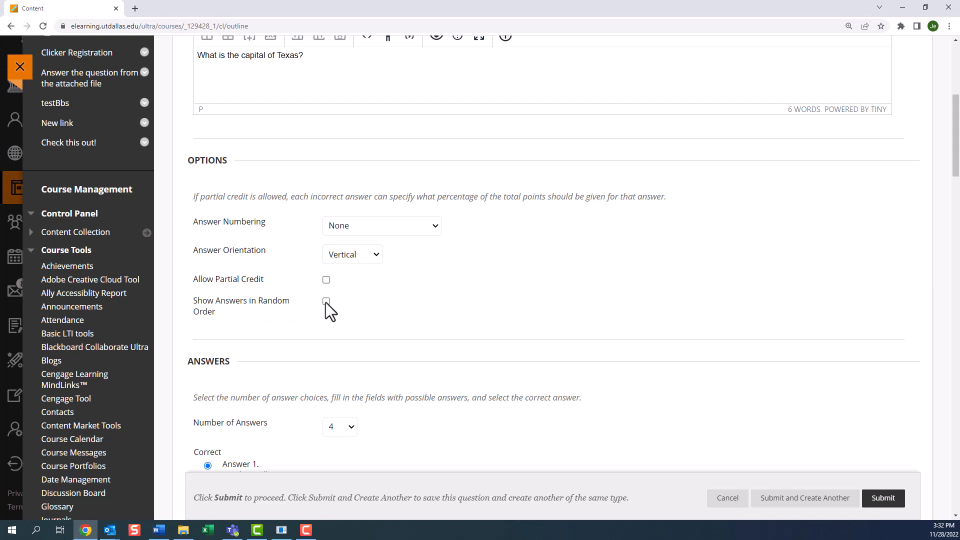
{"action": "left_click", "coordinate": [326, 301]}
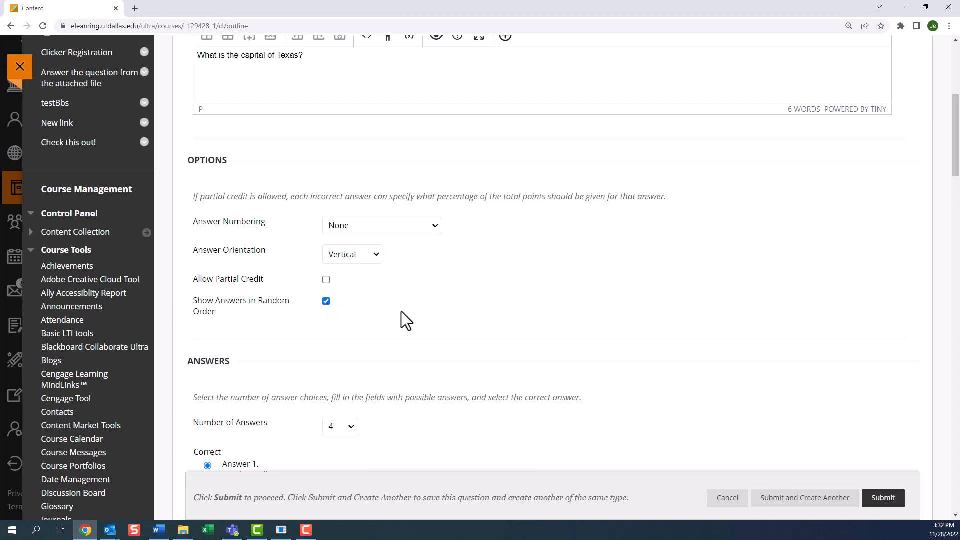
{"action": "mouse_move", "coordinate": [422, 320]}
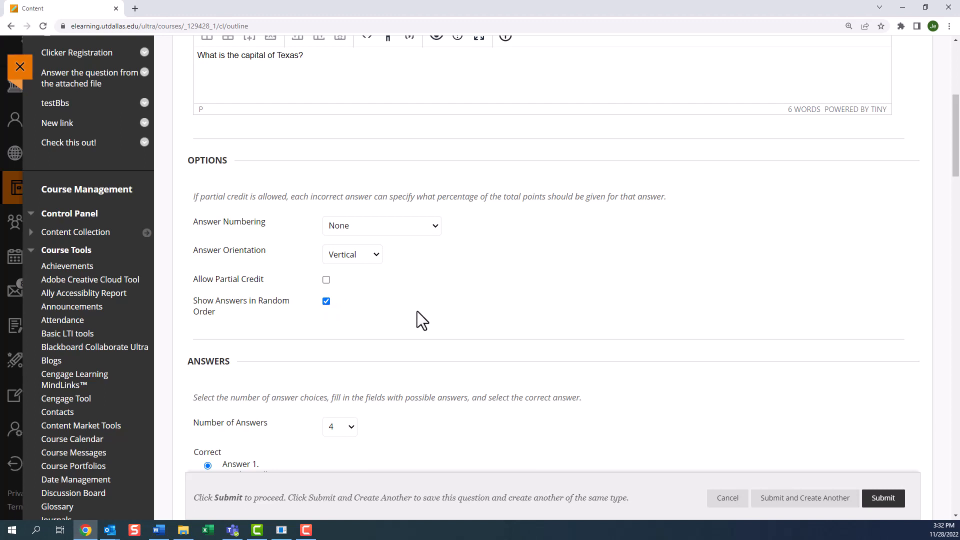
Keep the number of answers at 4 and reveal the Answer 1 and Answer 2 editors.
{"action": "scroll", "scroll_direction": "down", "scroll_amount": 3}
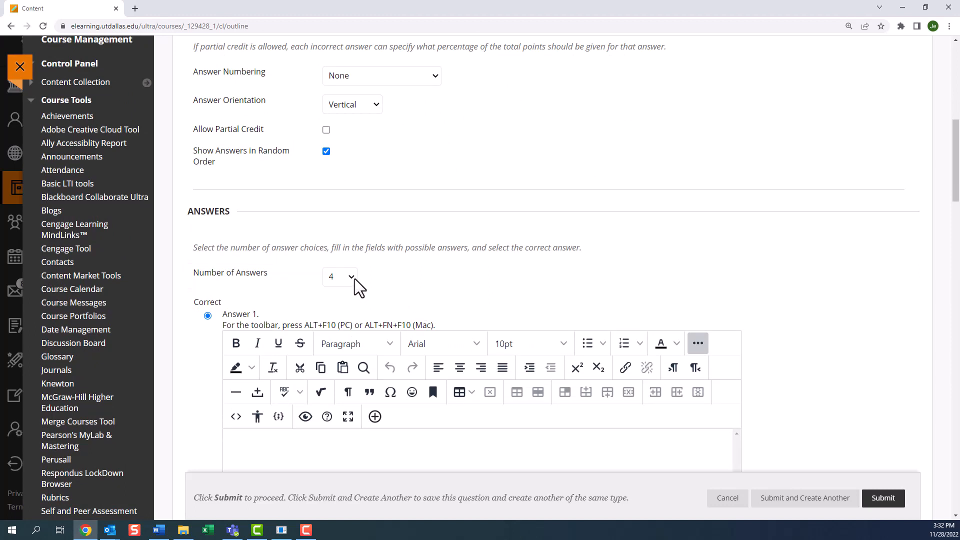
{"action": "left_click", "coordinate": [339, 276]}
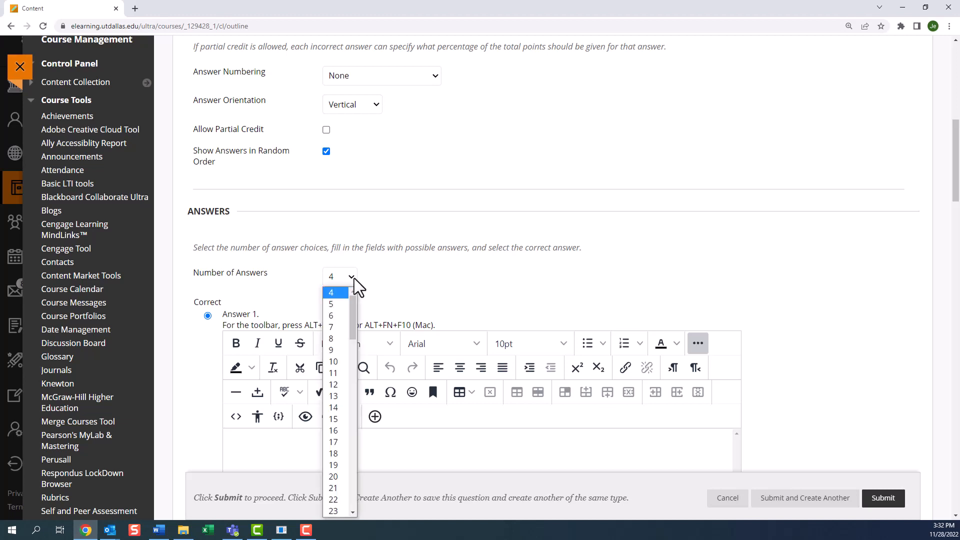
{"action": "scroll", "scroll_direction": "down", "scroll_amount": 3}
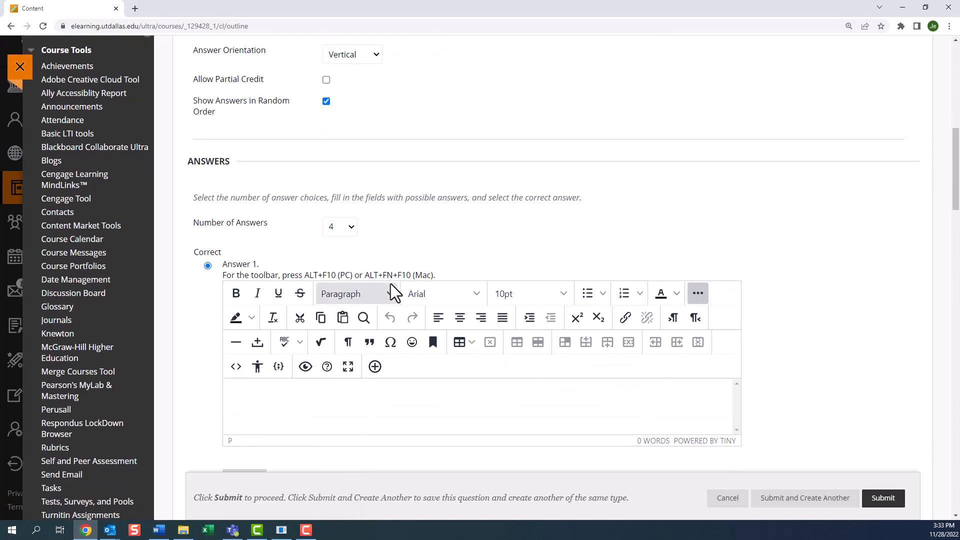
{"action": "scroll", "scroll_direction": "down", "scroll_amount": 3}
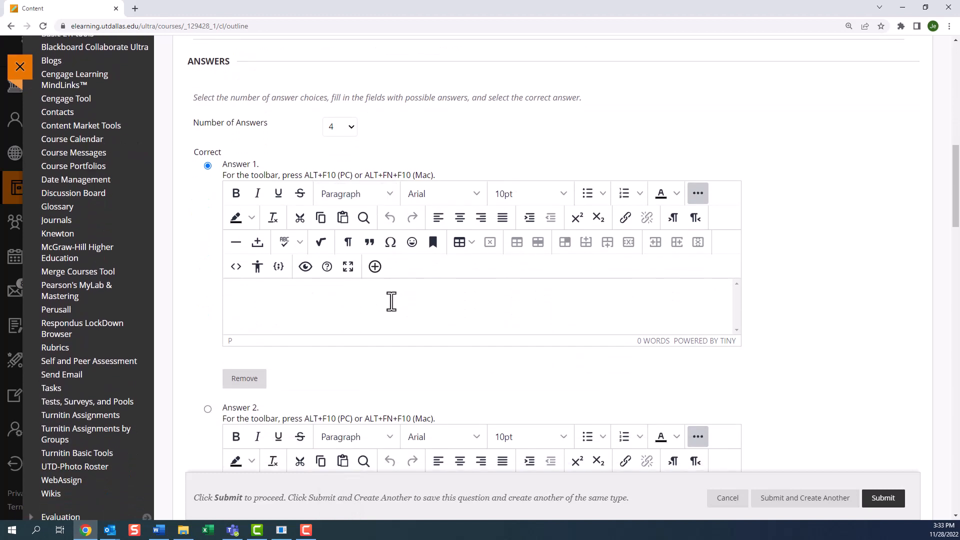
{"action": "mouse_move", "coordinate": [244, 378]}
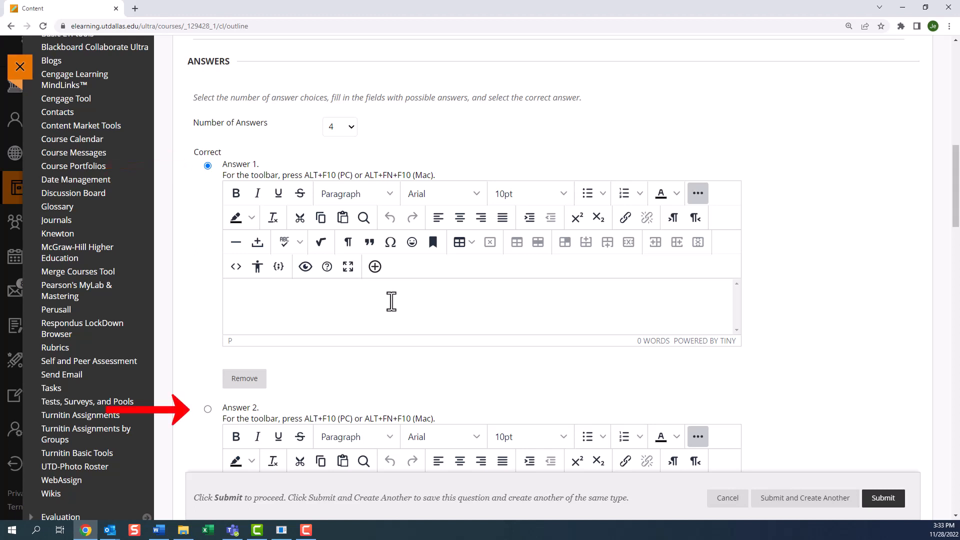
{"action": "scroll", "scroll_direction": "down", "scroll_amount": 3}
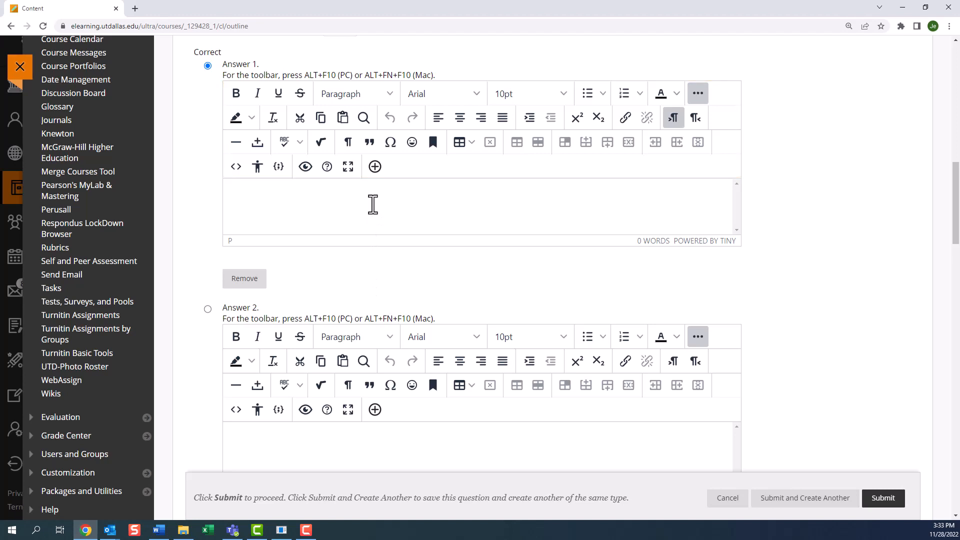
{"action": "type", "text": "Dallas"}
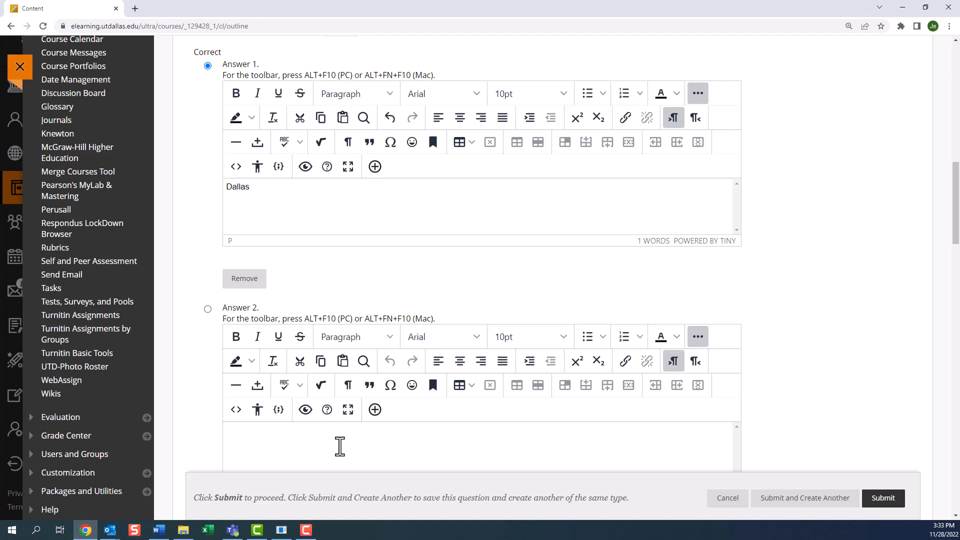
{"action": "type", "text": "Austin"}
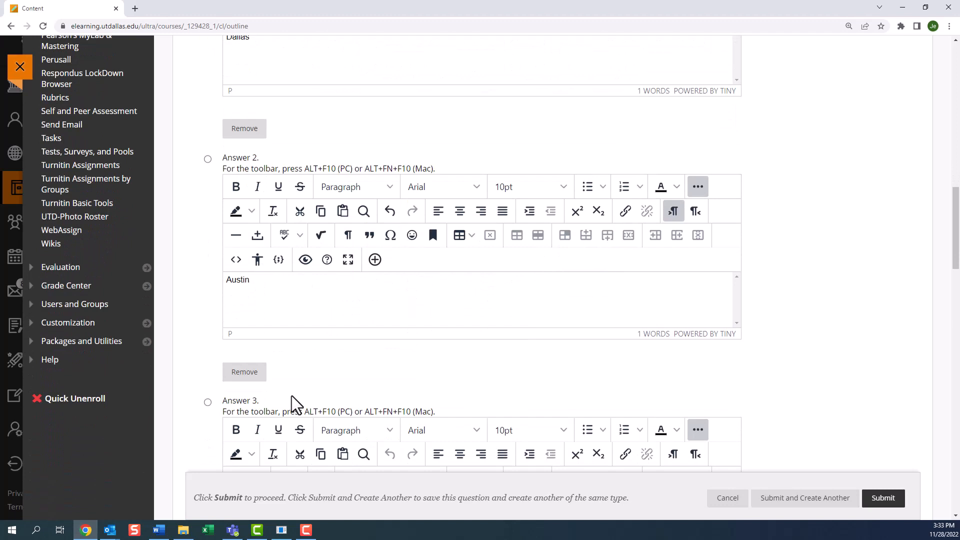
{"action": "mouse_move", "coordinate": [214, 244]}
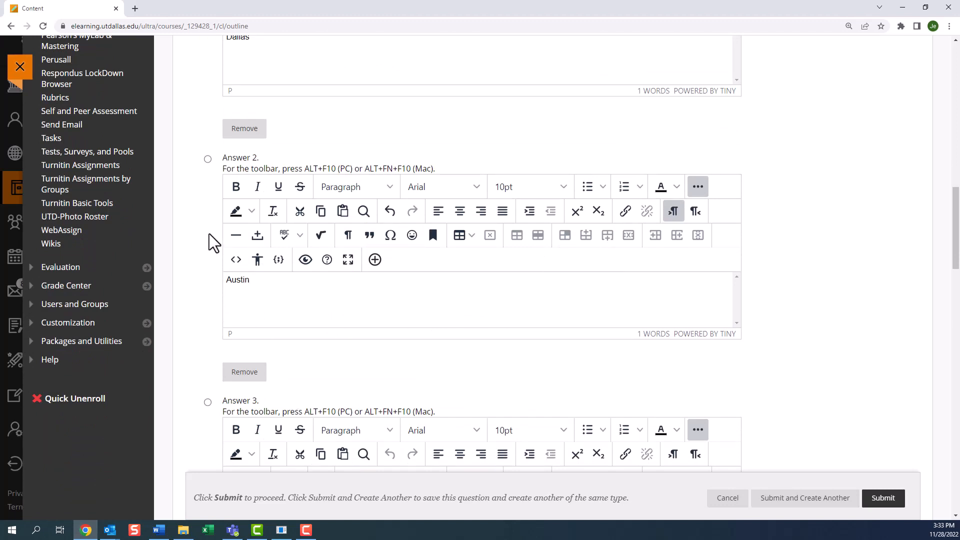
{"action": "left_click", "coordinate": [208, 159]}
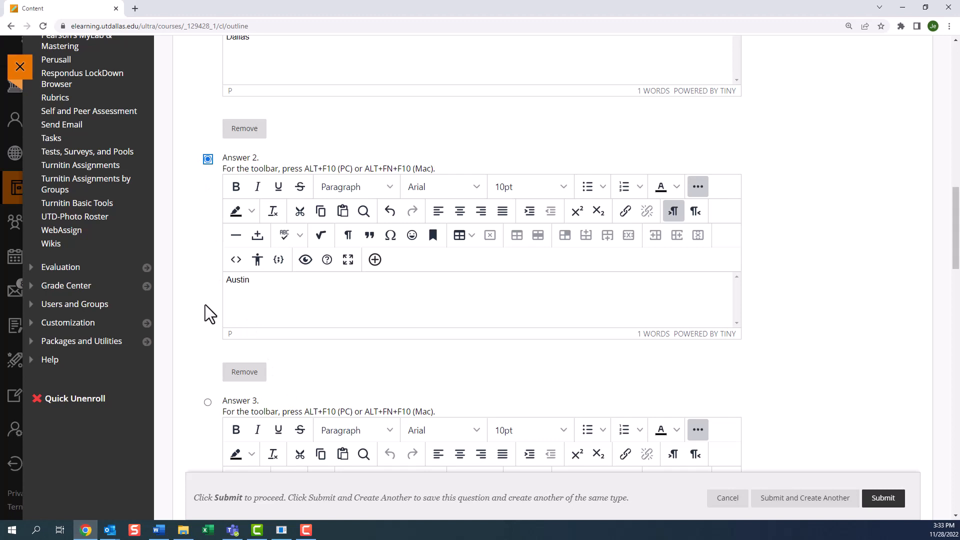
{"action": "scroll", "scroll_direction": "down", "scroll_amount": 3}
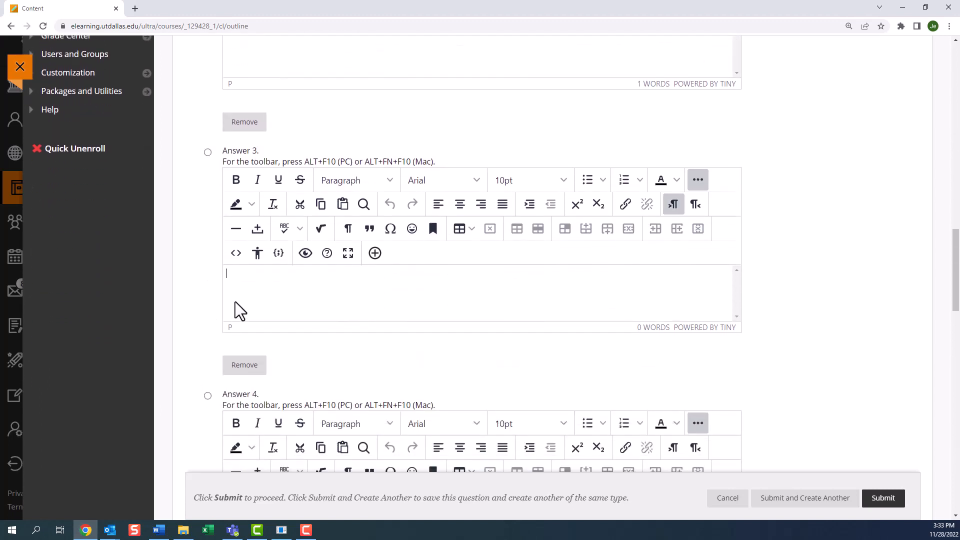
{"action": "type", "text": "San Ant"}
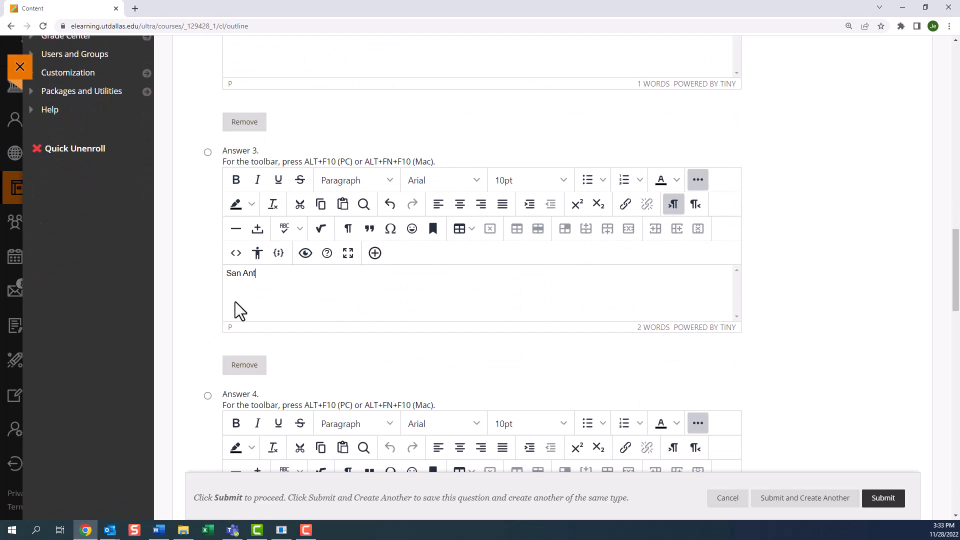
{"action": "type", "text": "onio"}
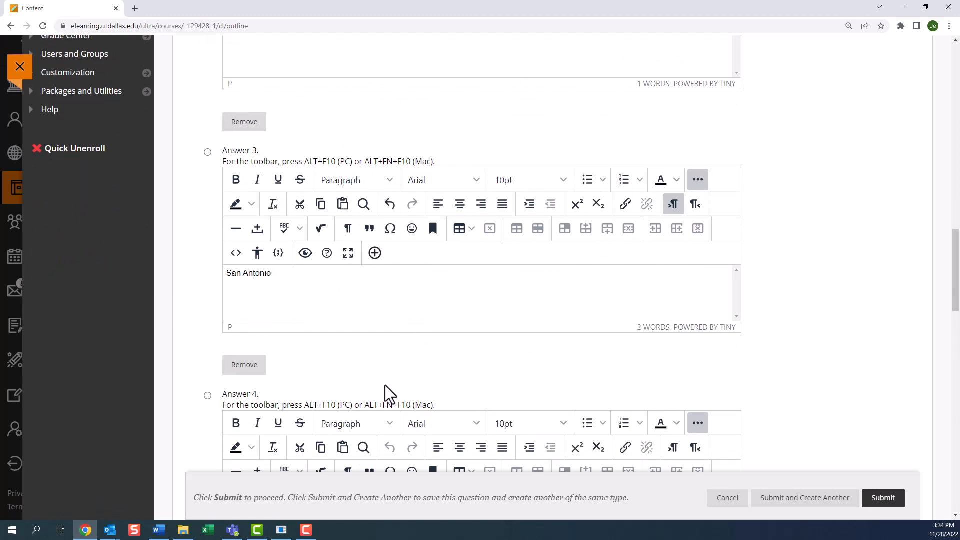
{"action": "scroll", "scroll_direction": "down", "scroll_amount": 3}
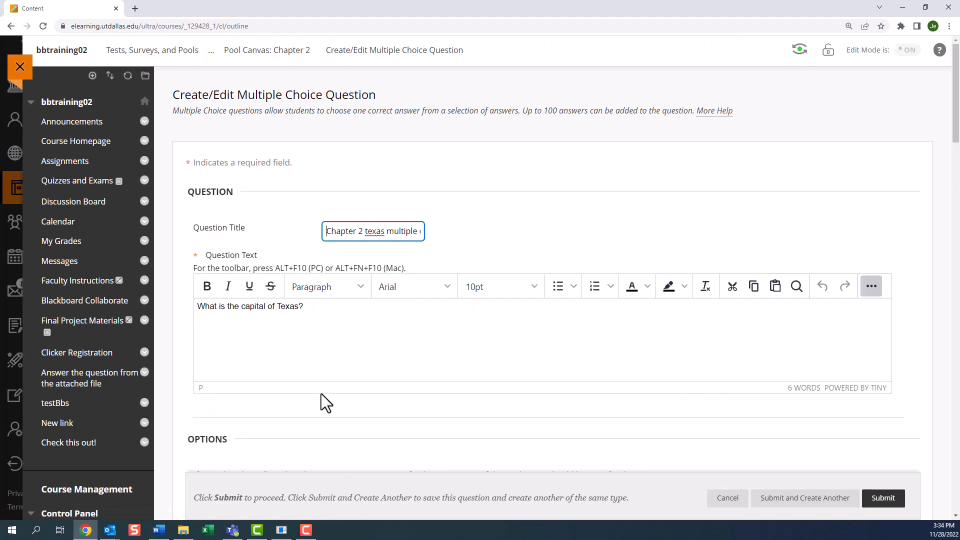
{"action": "scroll", "scroll_direction": "down", "scroll_amount": 3}
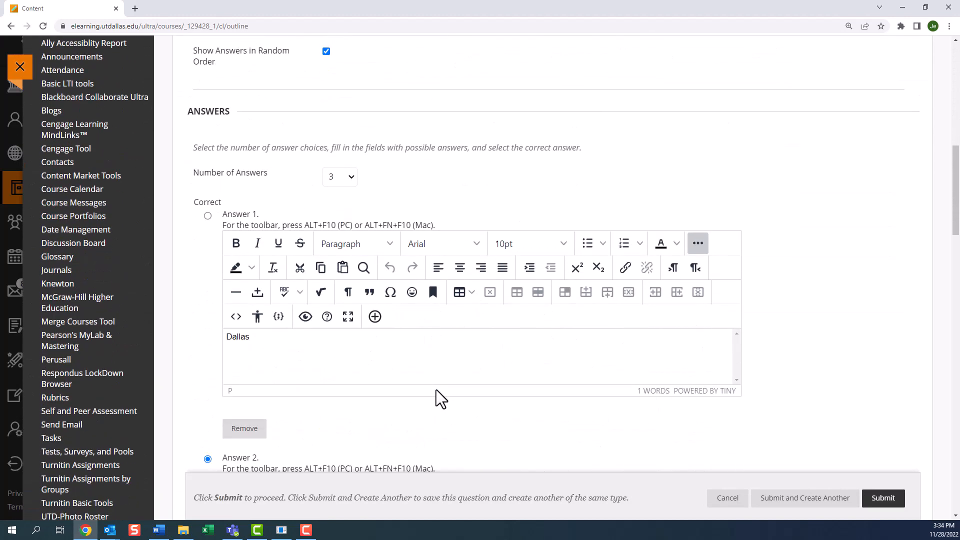
{"action": "scroll", "scroll_direction": "down", "scroll_amount": 3}
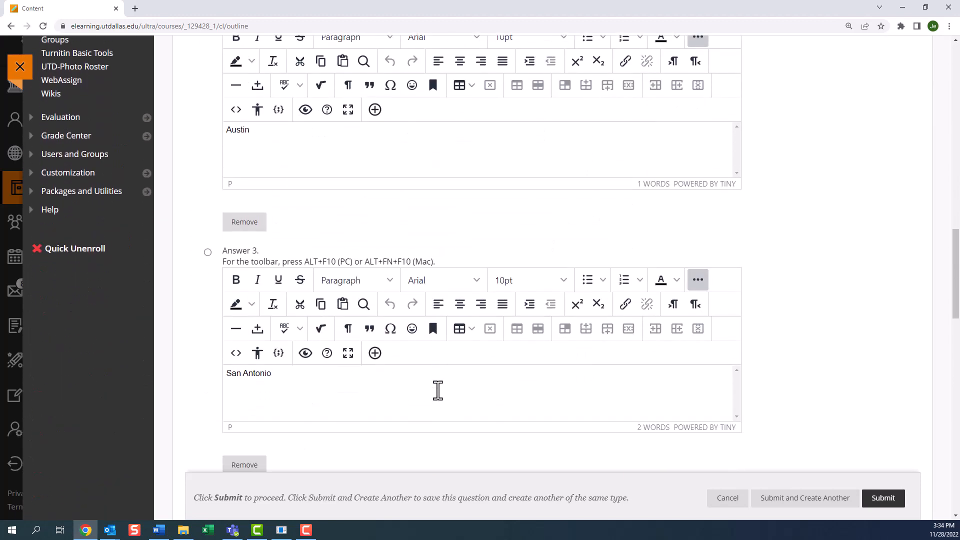
{"action": "scroll", "scroll_direction": "down", "scroll_amount": 3}
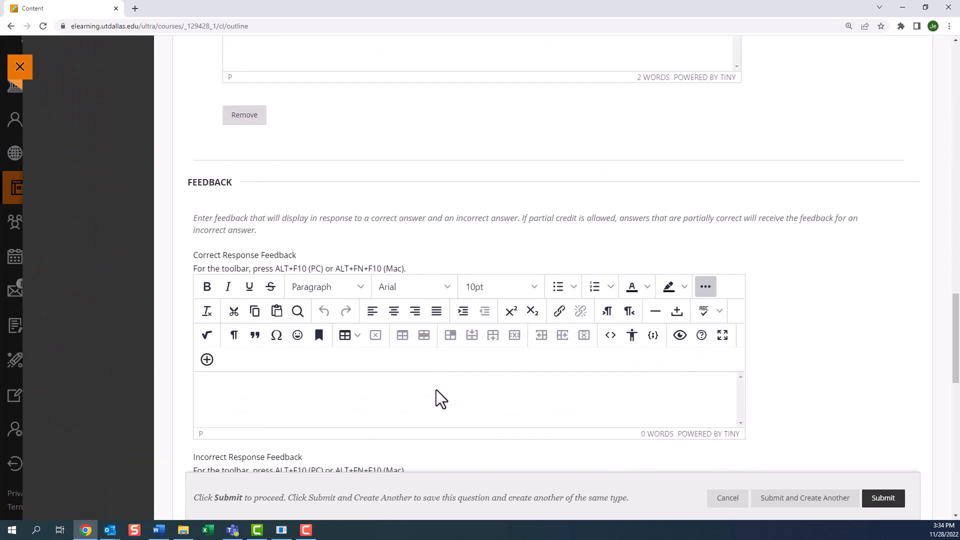
{"action": "scroll", "scroll_direction": "down", "scroll_amount": 3}
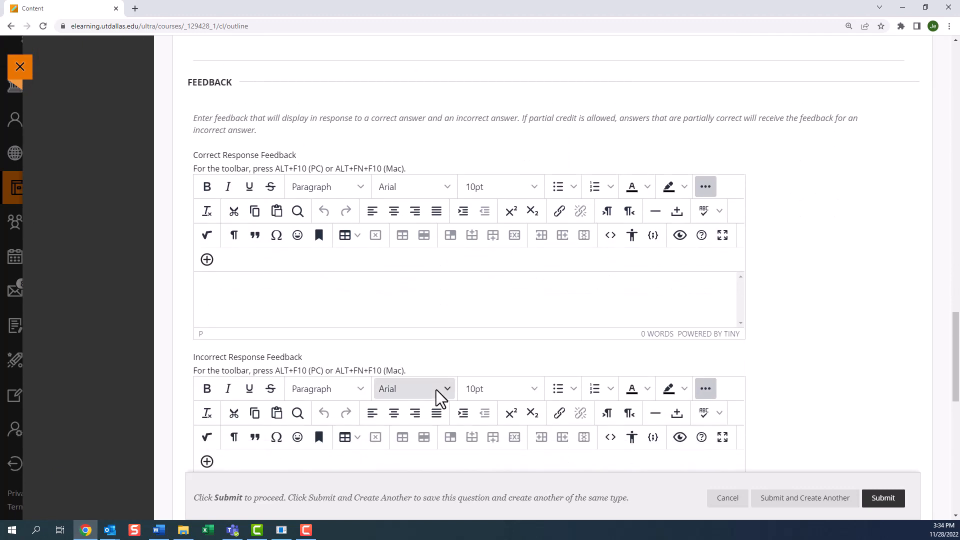
{"action": "mouse_move", "coordinate": [793, 404]}
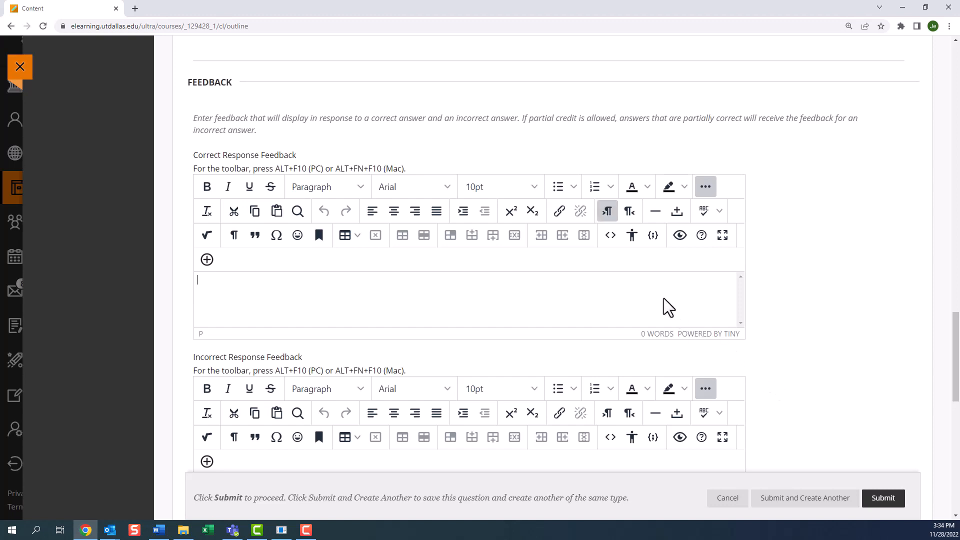
Enter correct feedback: Austin became the capital before Texas joined the Union.
{"action": "type", "text": "c"}
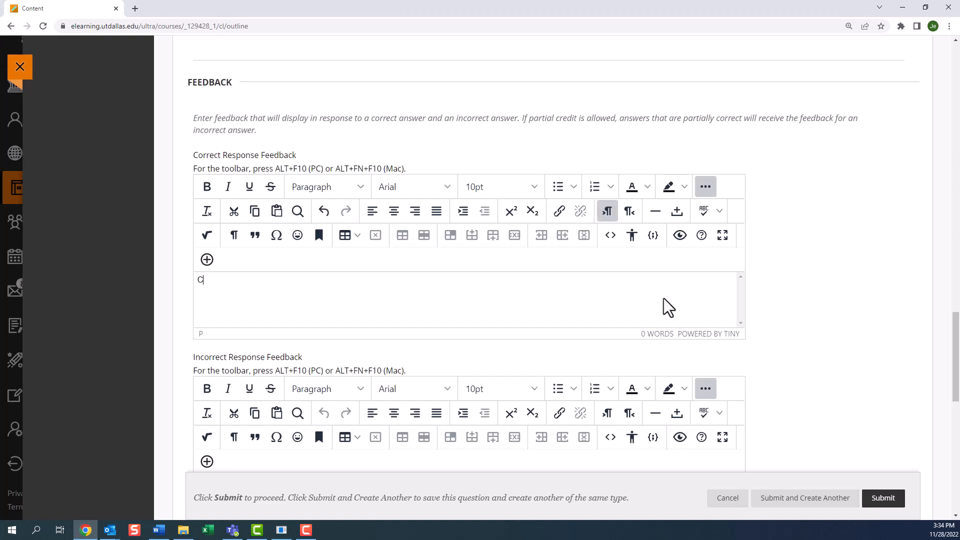
{"action": "type", "text": "Correct Austin beca"}
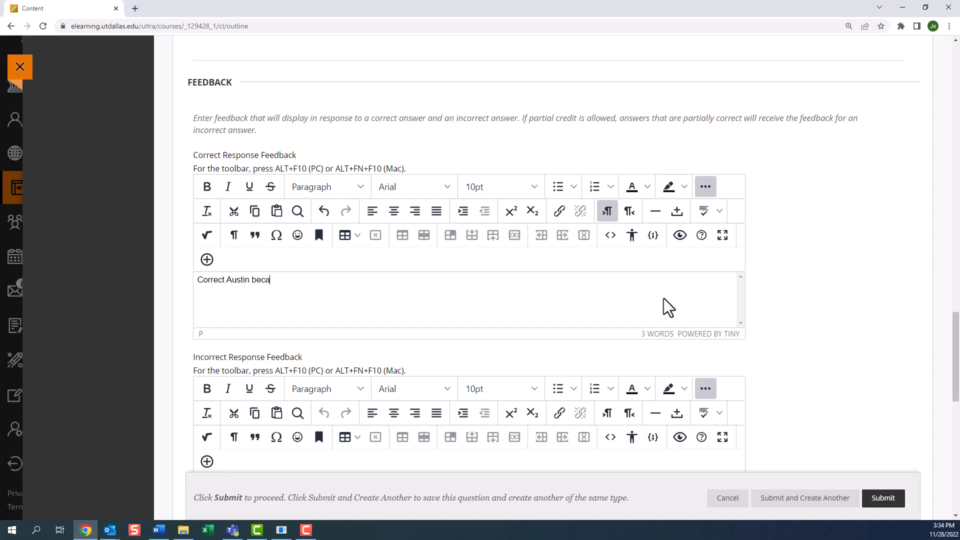
{"action": "type", "text": "me the captia"}
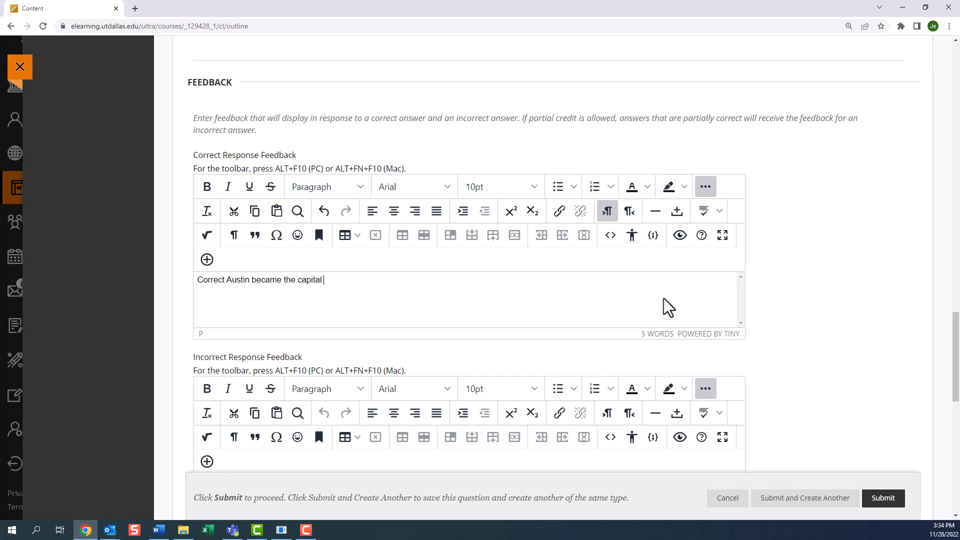
{"action": "type", "text": "before it joined"}
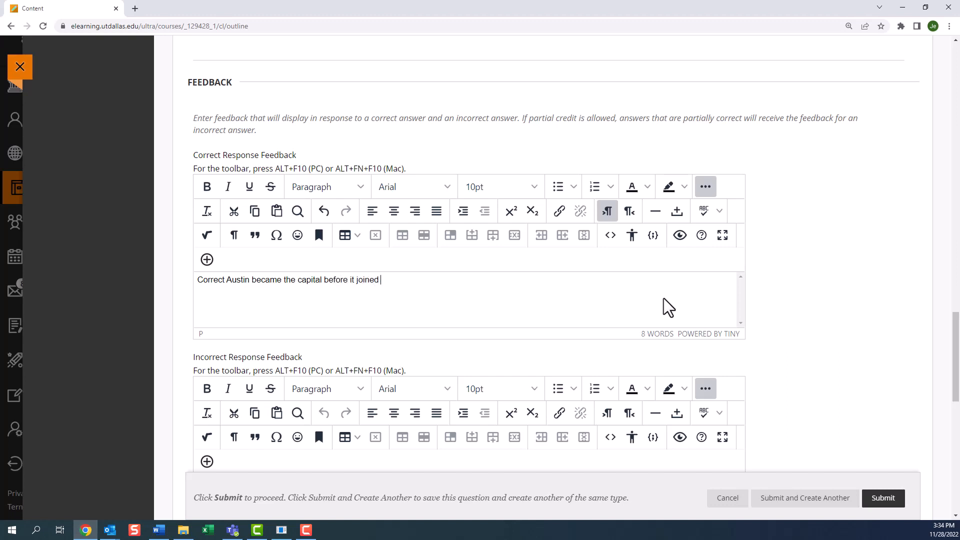
{"action": "type", "text": "the Union."}
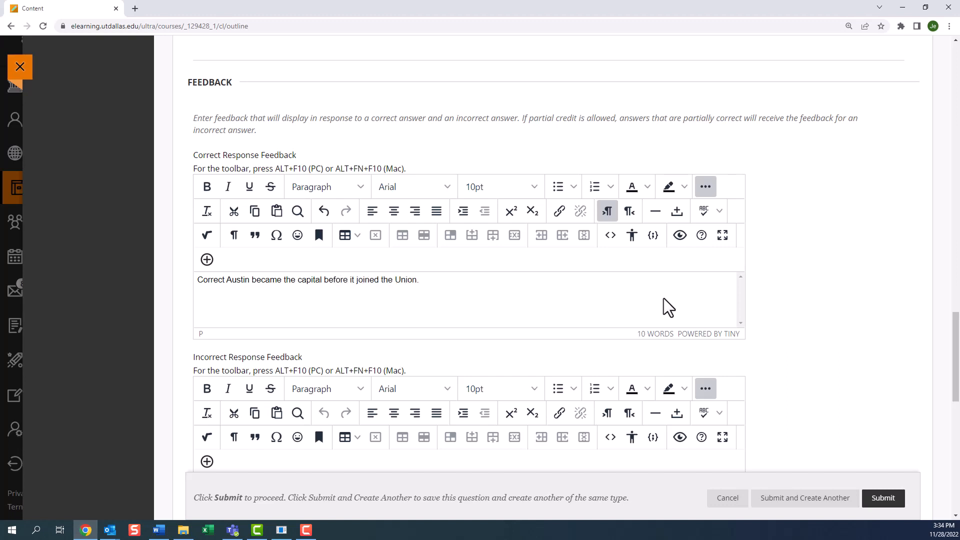
Enter incorrect feedback: Texas had different capitals, please review the history.
{"action": "scroll", "scroll_direction": "down", "scroll_amount": 3}
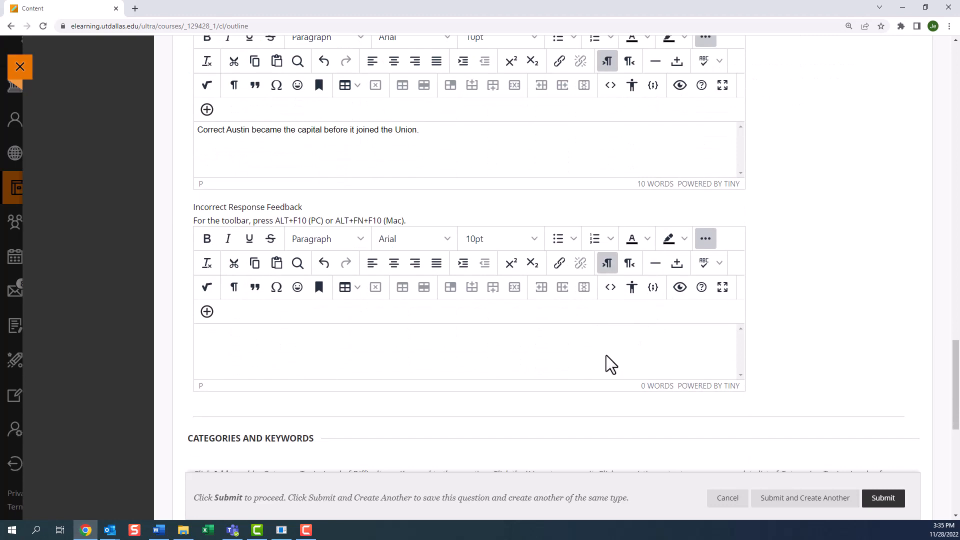
{"action": "type", "text": "Texas had"}
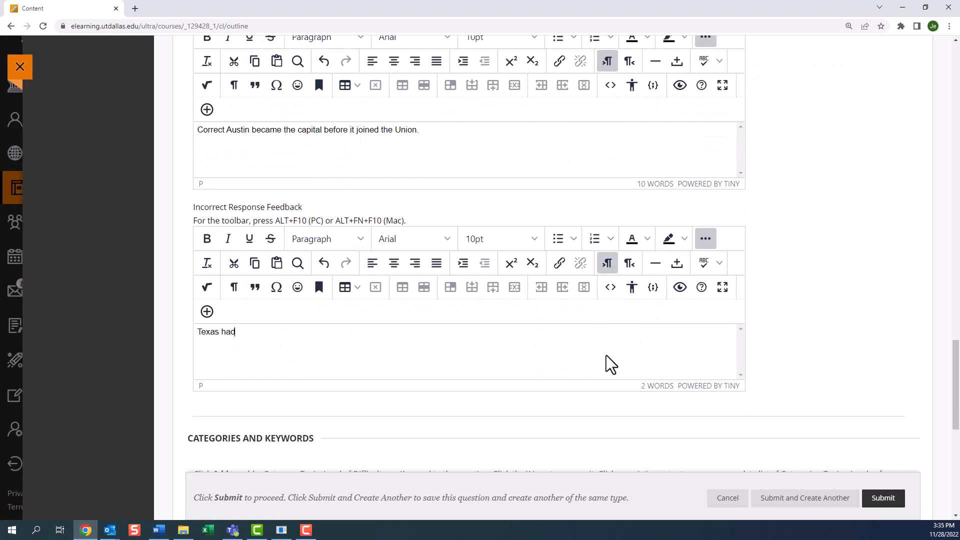
{"action": "type", "text": "different capitals as a republic,"}
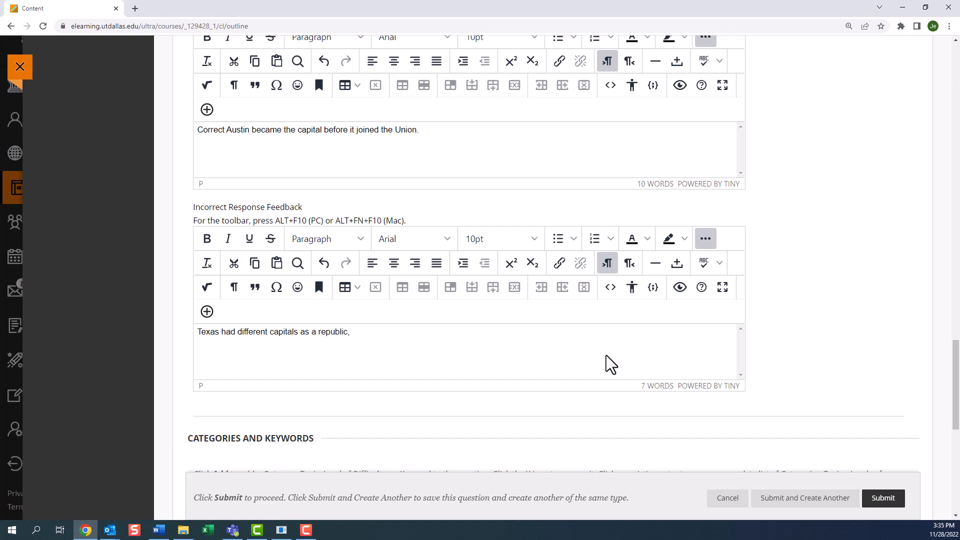
{"action": "type", "text": "please review the history"}
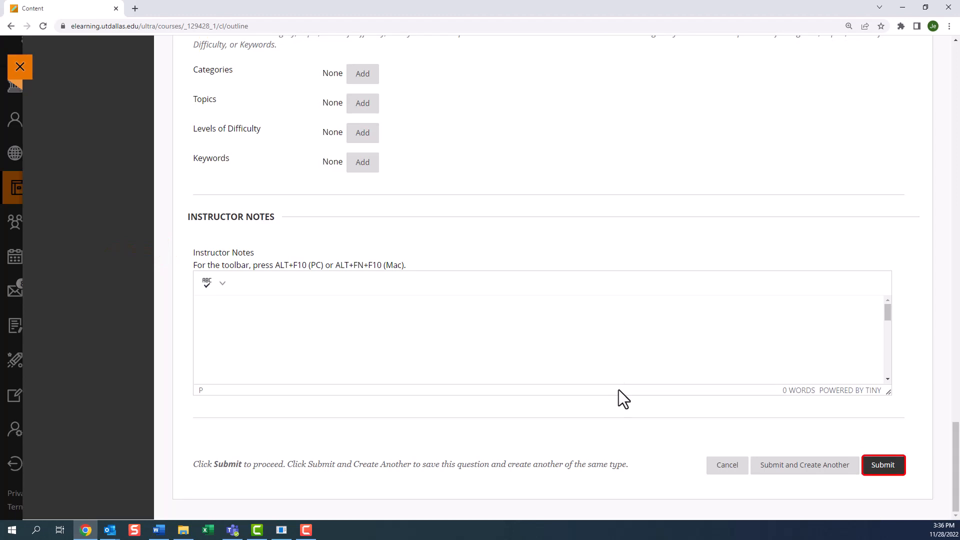
Submit the Texas capital multiple choice question into the Chapter 2 pool.
{"action": "left_click", "coordinate": [883, 465]}
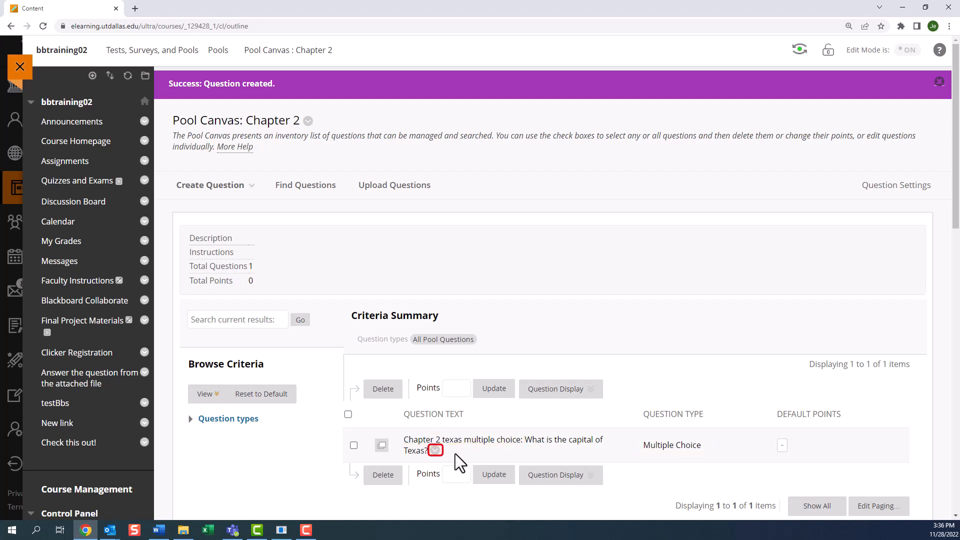
Check the new question's action menu and expand the Question types browse filter.
{"action": "left_click", "coordinate": [435, 450]}
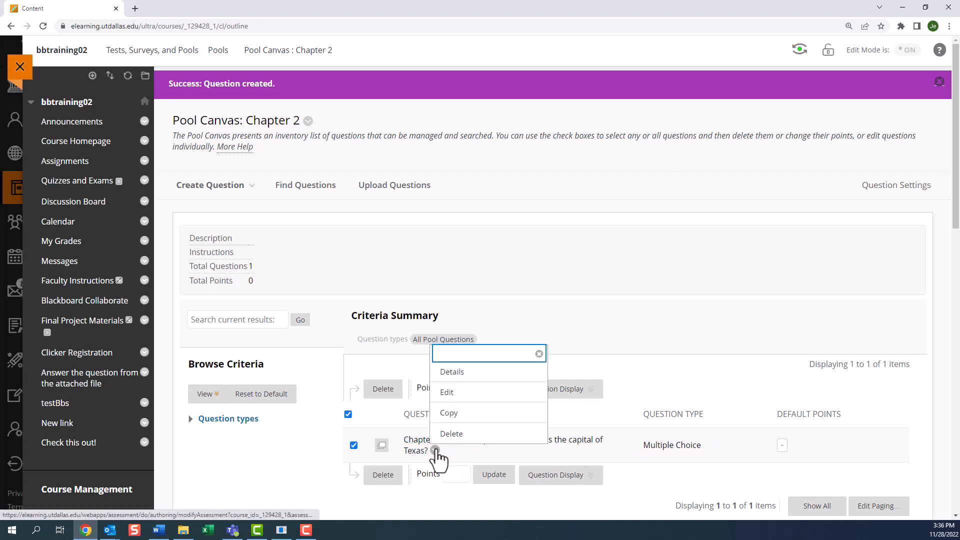
{"action": "mouse_move", "coordinate": [446, 392]}
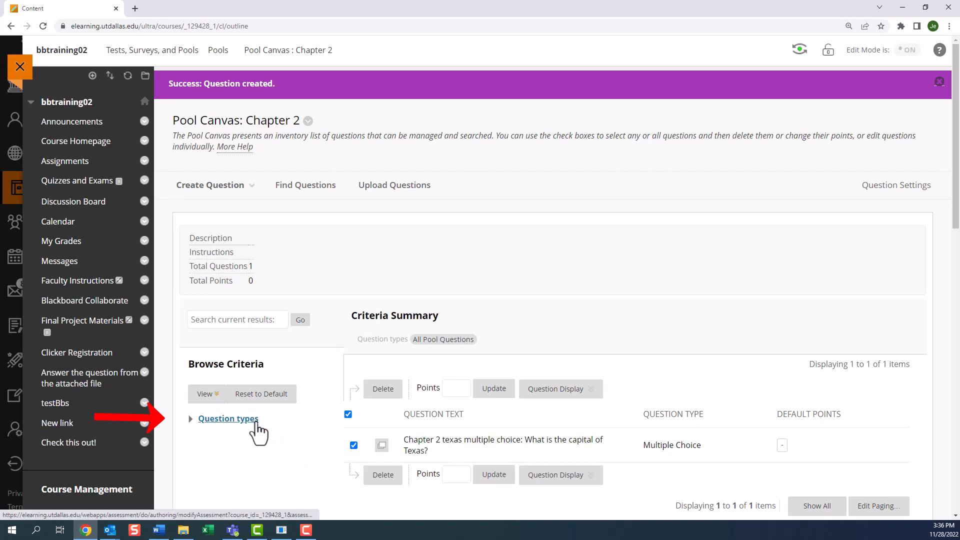
{"action": "left_click", "coordinate": [228, 419]}
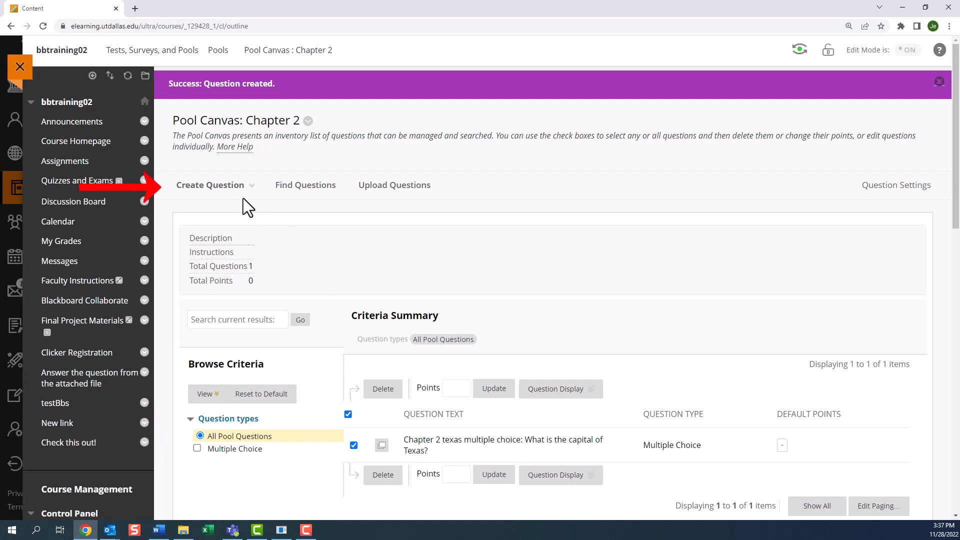
Start a True/False question 'Does Texas have natural lakes?' with False as the correct answer.
{"action": "left_click", "coordinate": [214, 185]}
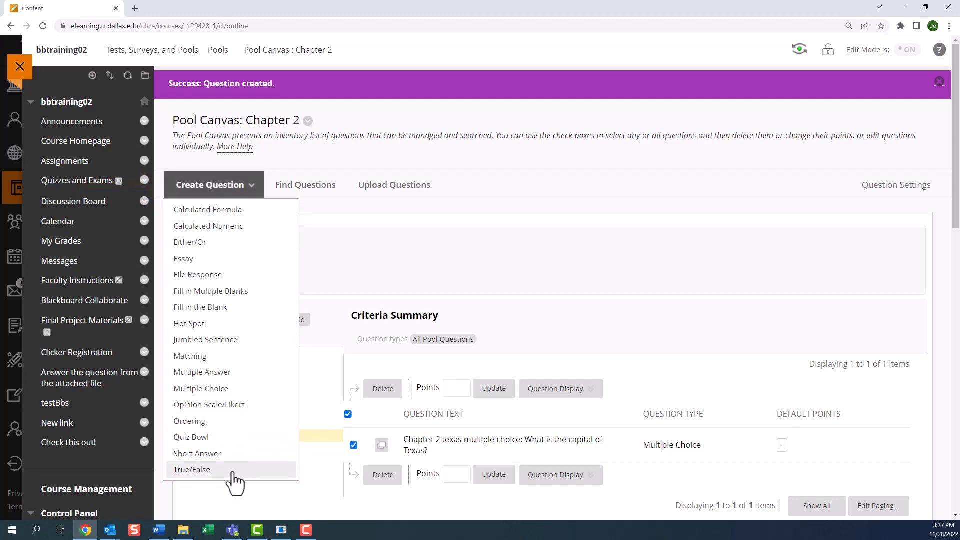
{"action": "left_click", "coordinate": [192, 470]}
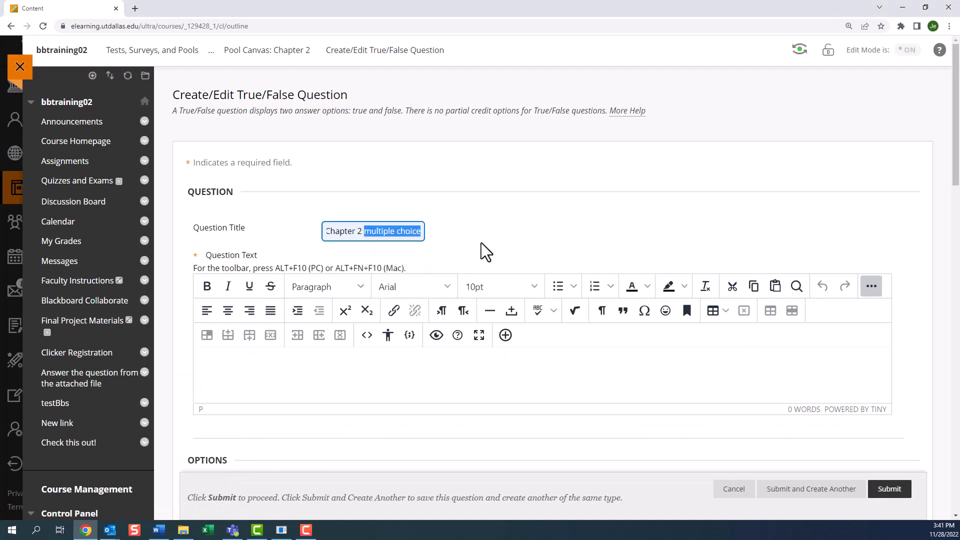
{"action": "type", "text": "Is"}
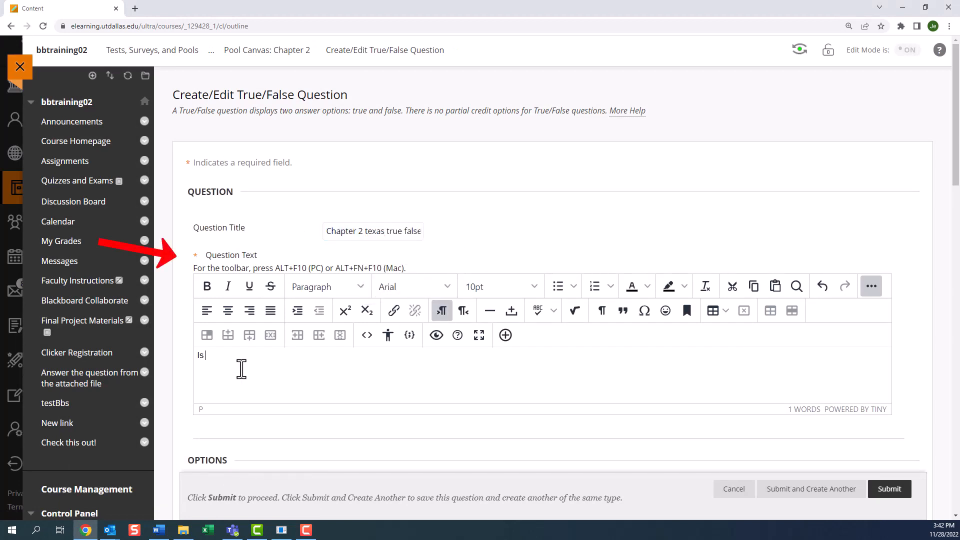
{"action": "type", "text": "Does Texas have natural akes?"}
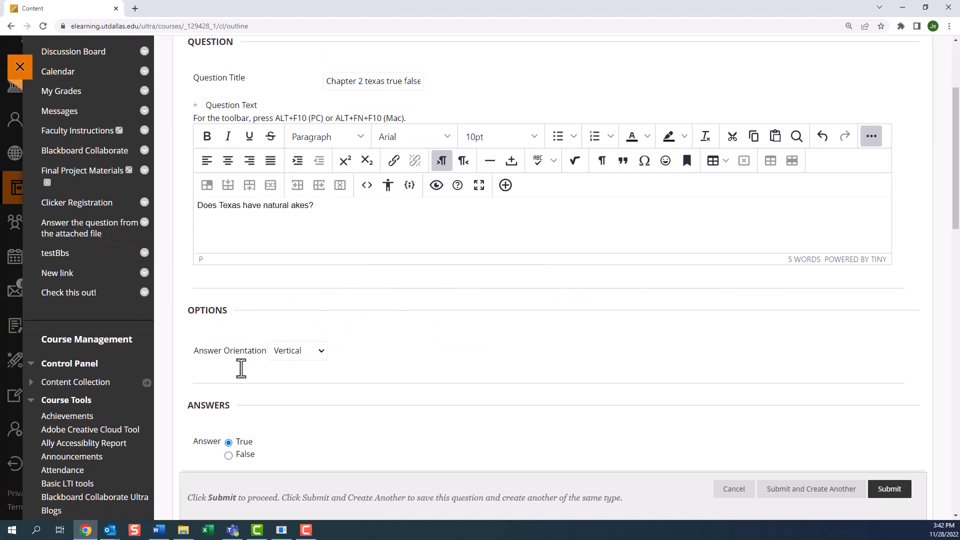
{"action": "scroll", "scroll_direction": "down", "scroll_amount": 3}
{"action": "type", "text": "l"}
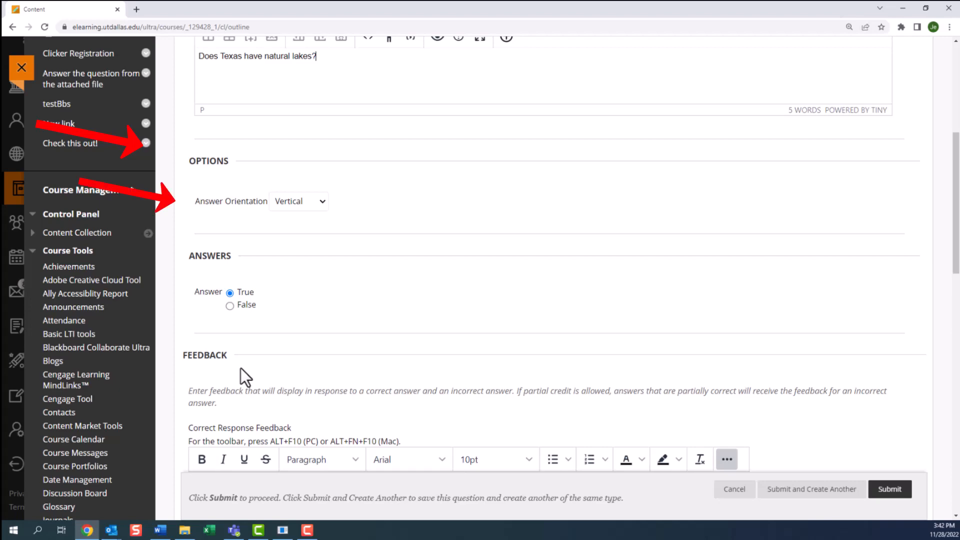
{"action": "left_click", "coordinate": [230, 305]}
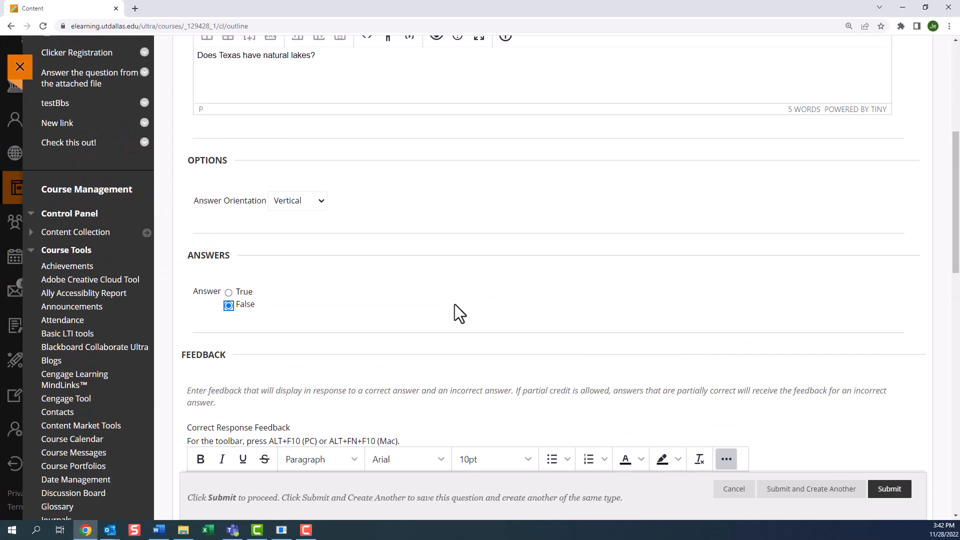
Submit the question with feedback, categories and instructor notes left empty.
{"action": "scroll", "scroll_direction": "down", "scroll_amount": 3}
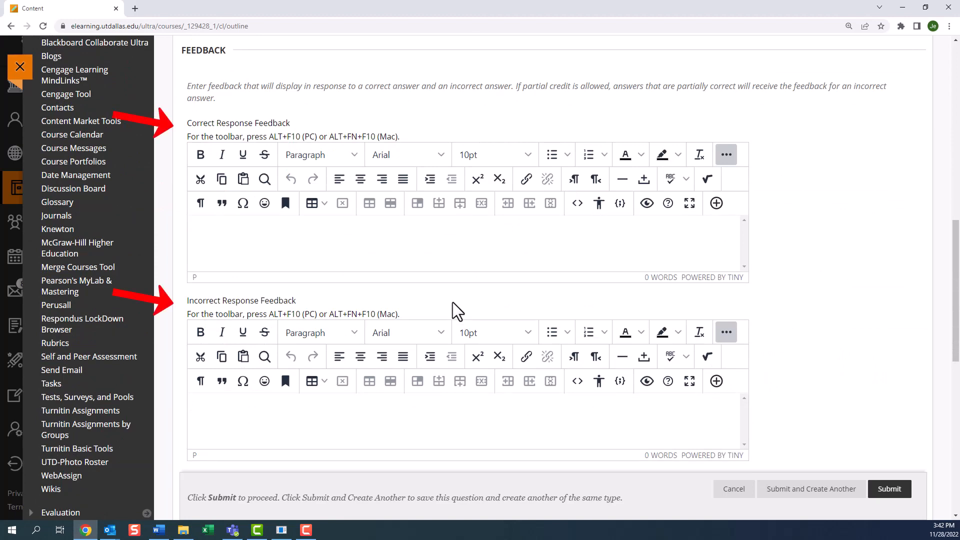
{"action": "scroll", "scroll_direction": "down", "scroll_amount": 3}
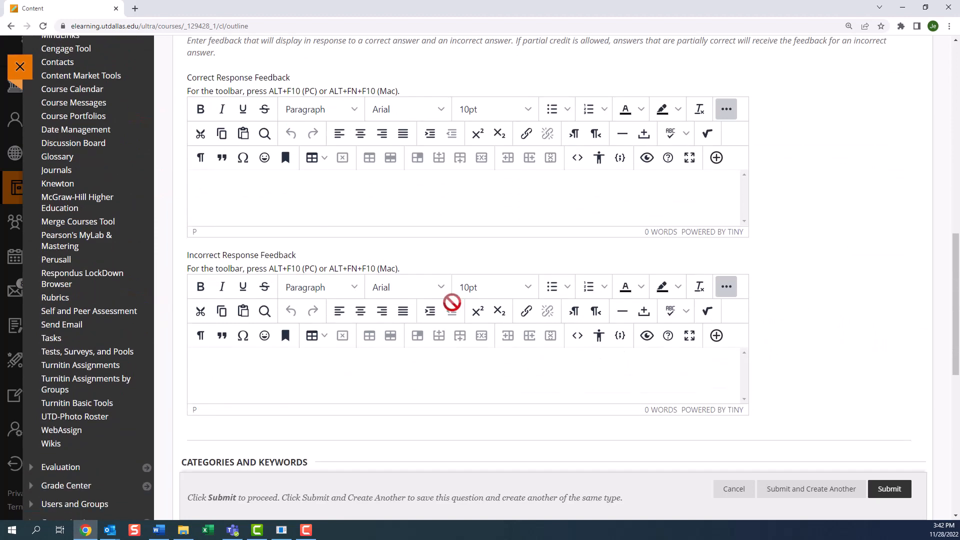
{"action": "scroll", "scroll_direction": "down", "scroll_amount": 3}
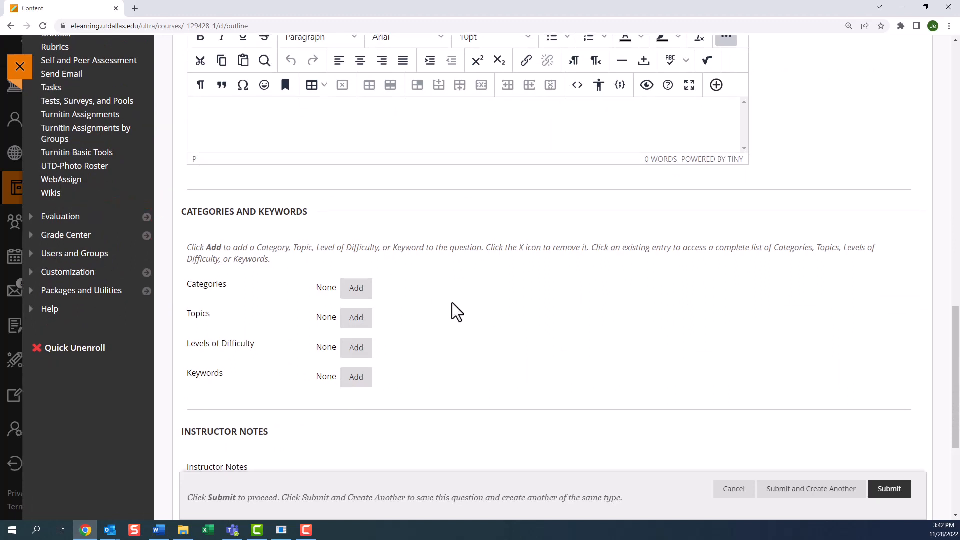
{"action": "scroll", "scroll_direction": "down", "scroll_amount": 3}
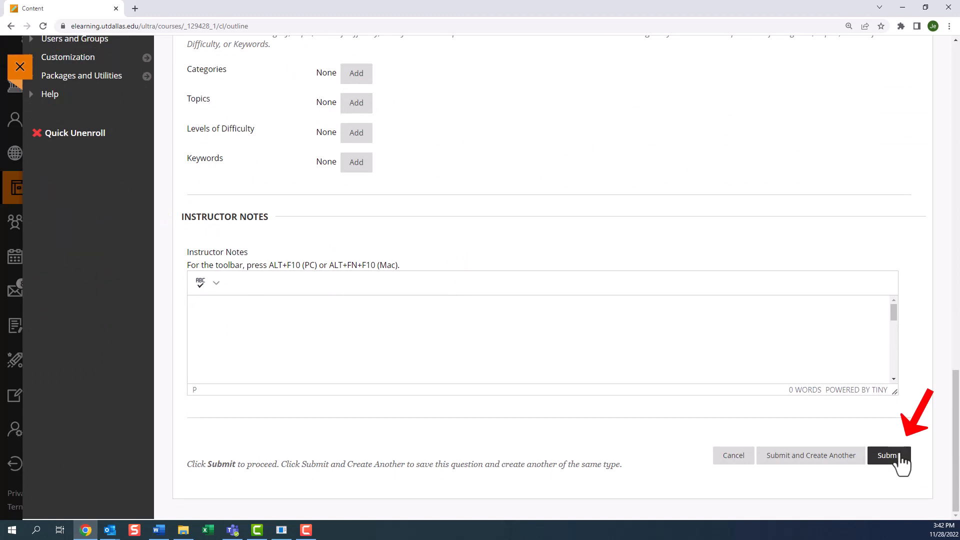
{"action": "left_click", "coordinate": [887, 455]}
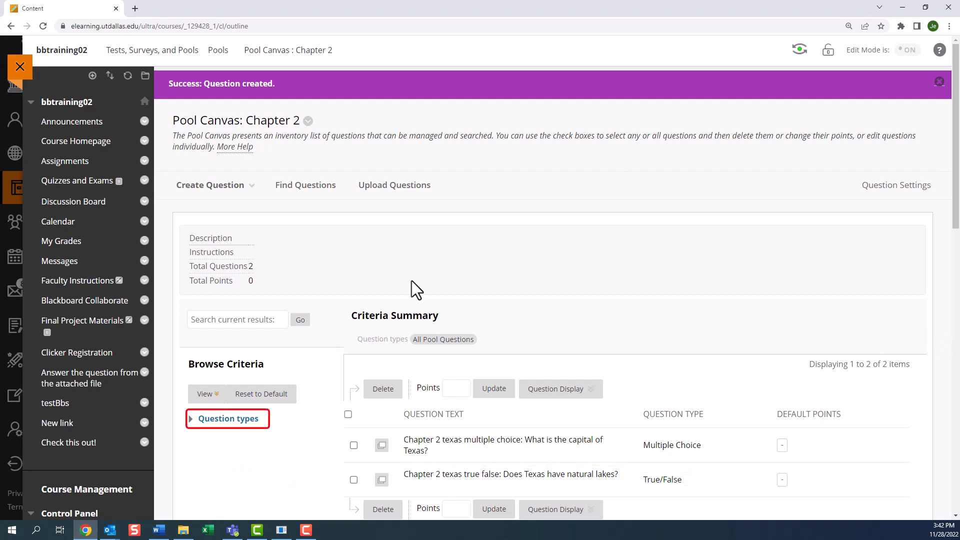
Filter the Chapter 2 pool to True/False questions, then bring up the Create Question list.
{"action": "left_click", "coordinate": [227, 418]}
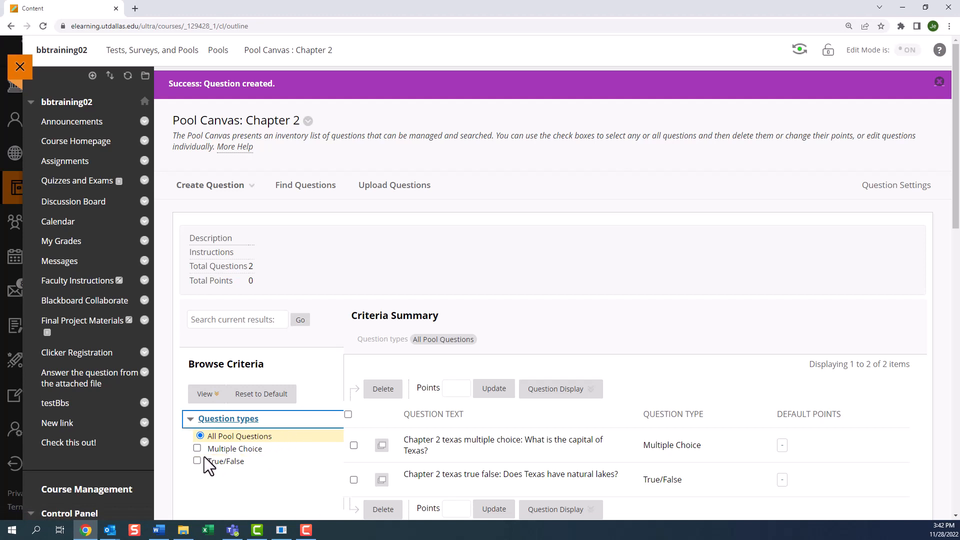
{"action": "left_click", "coordinate": [197, 460]}
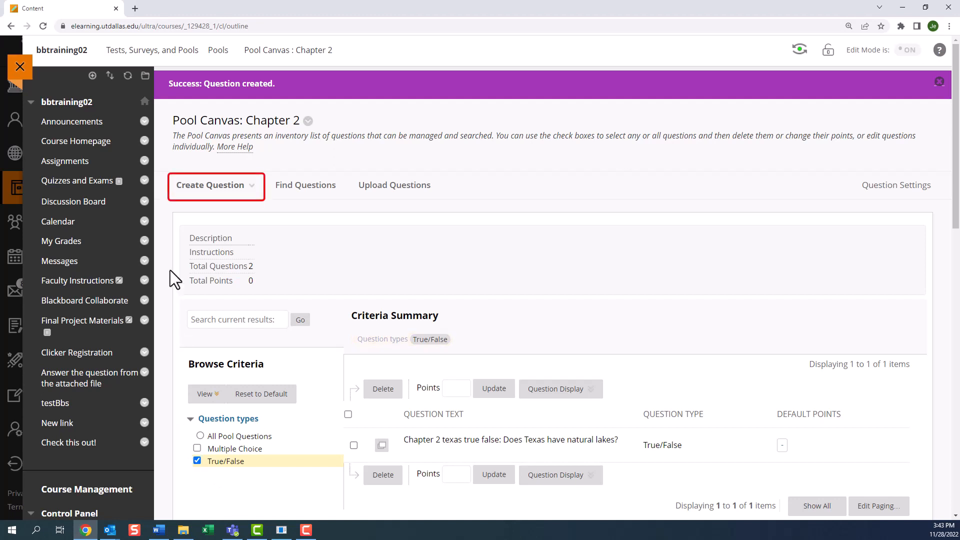
{"action": "left_click", "coordinate": [216, 185]}
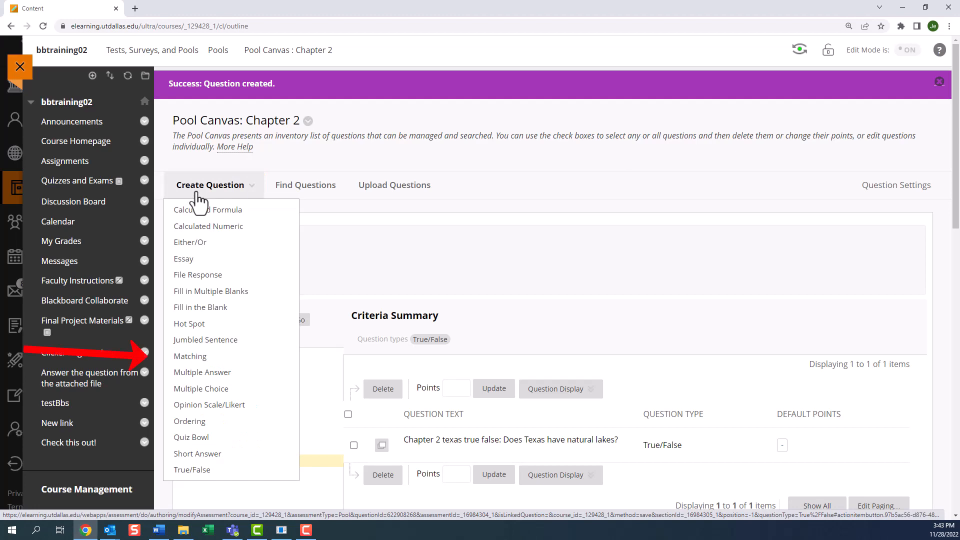
Start a Matching question with instructions 'Match the animal with its...'.
{"action": "left_click", "coordinate": [190, 356]}
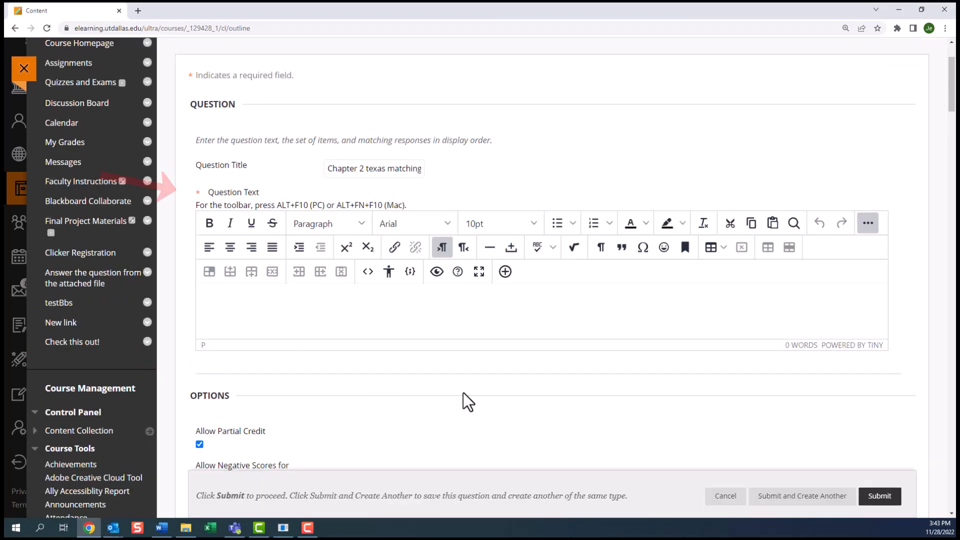
{"action": "type", "text": "Match the"}
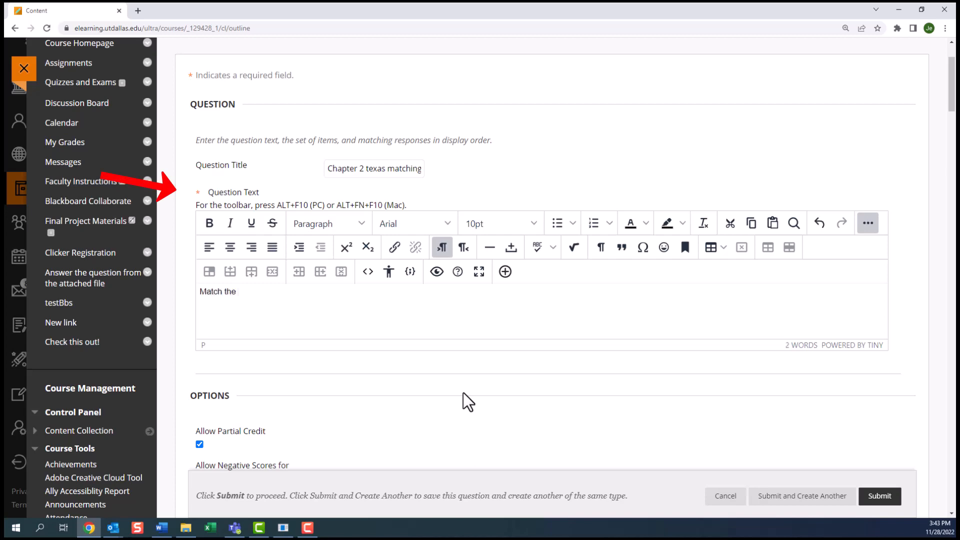
{"action": "type", "text": "animal with its"}
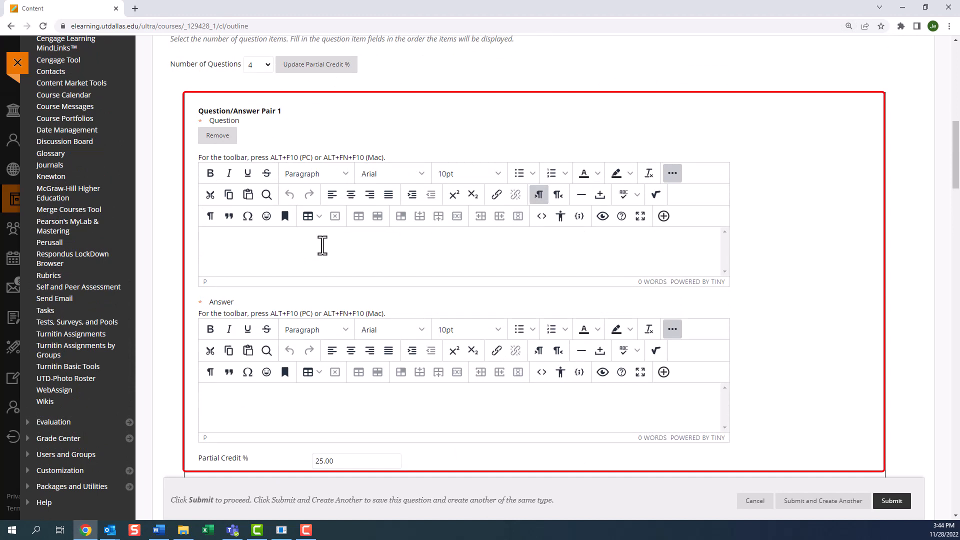
Make Elephant and Calf the first question/answer pair.
{"action": "type", "text": "Elepha"}
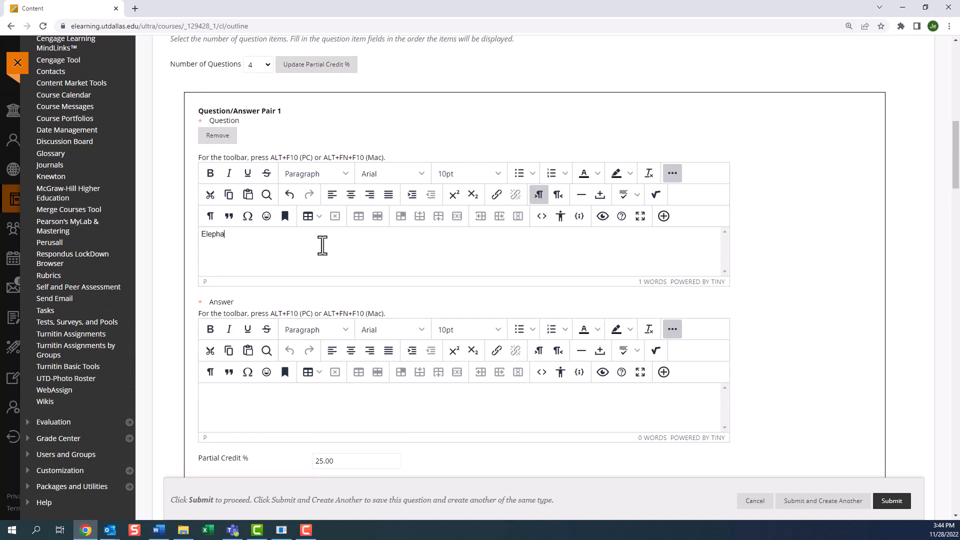
{"action": "type", "text": "nt"}
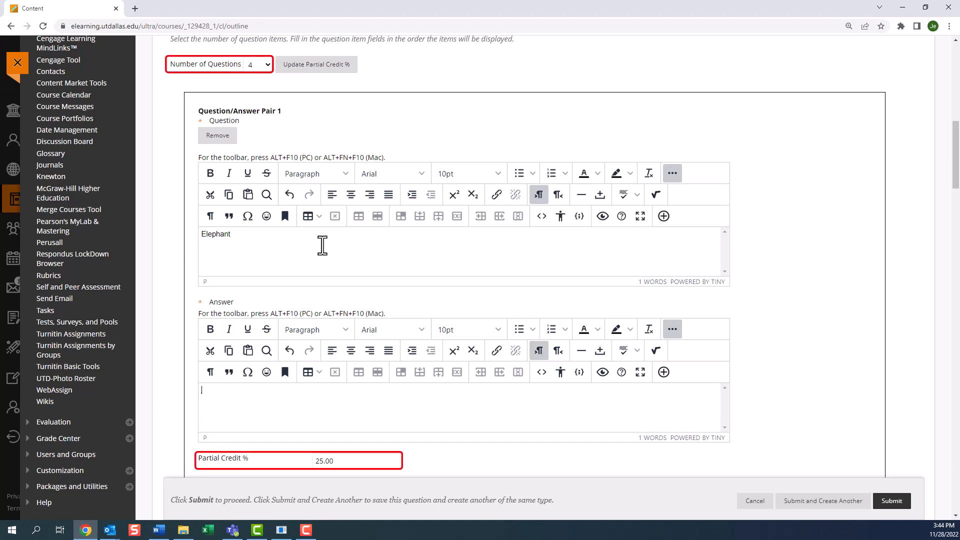
{"action": "type", "text": "Calf"}
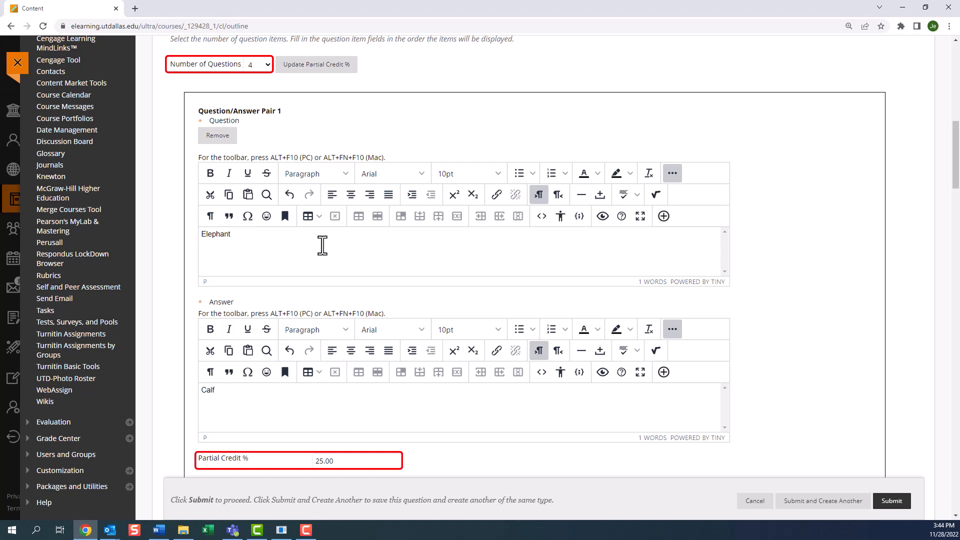
{"action": "mouse_move", "coordinate": [476, 423]}
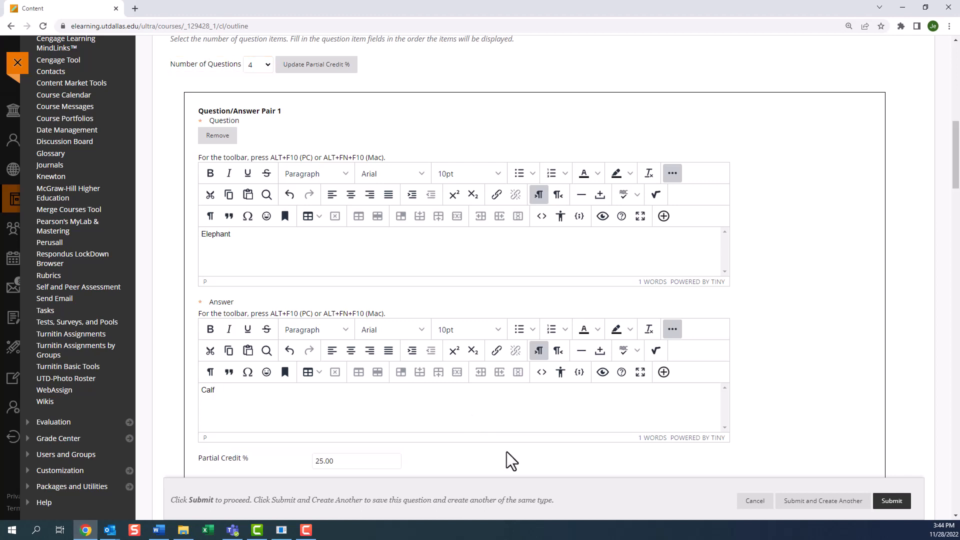
Enter Whale as pair 2's question and reuse Pair 1's answer choice for it.
{"action": "scroll", "scroll_direction": "down", "scroll_amount": 3}
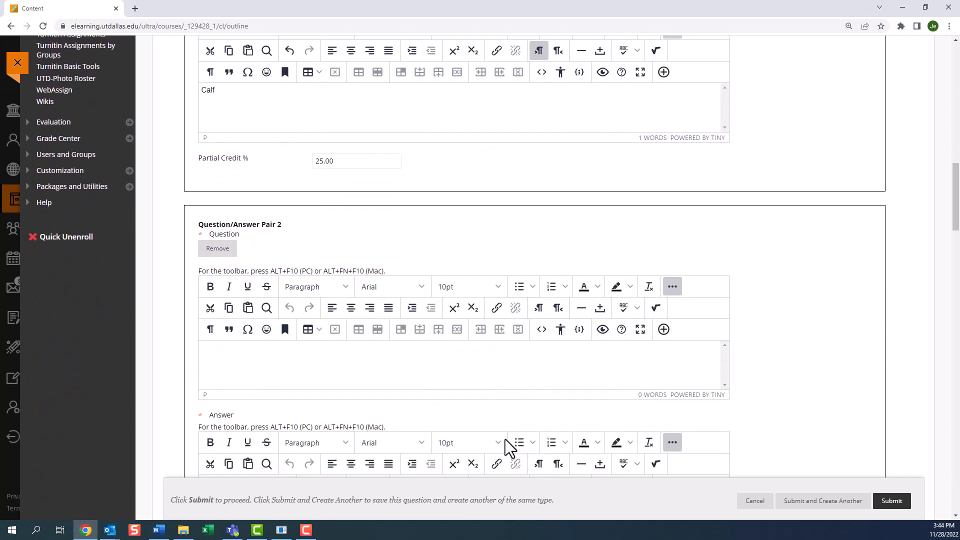
{"action": "scroll", "scroll_direction": "down", "scroll_amount": 3}
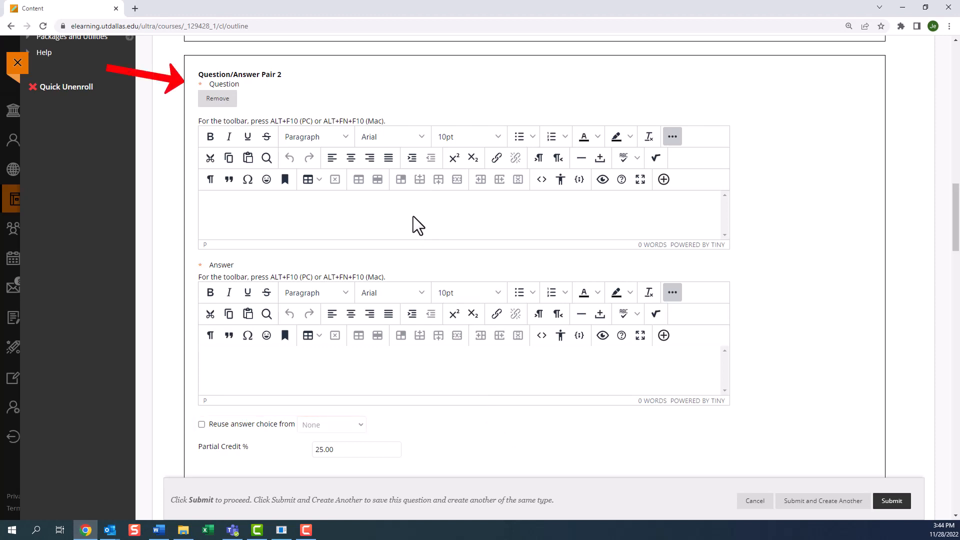
{"action": "type", "text": "Whale"}
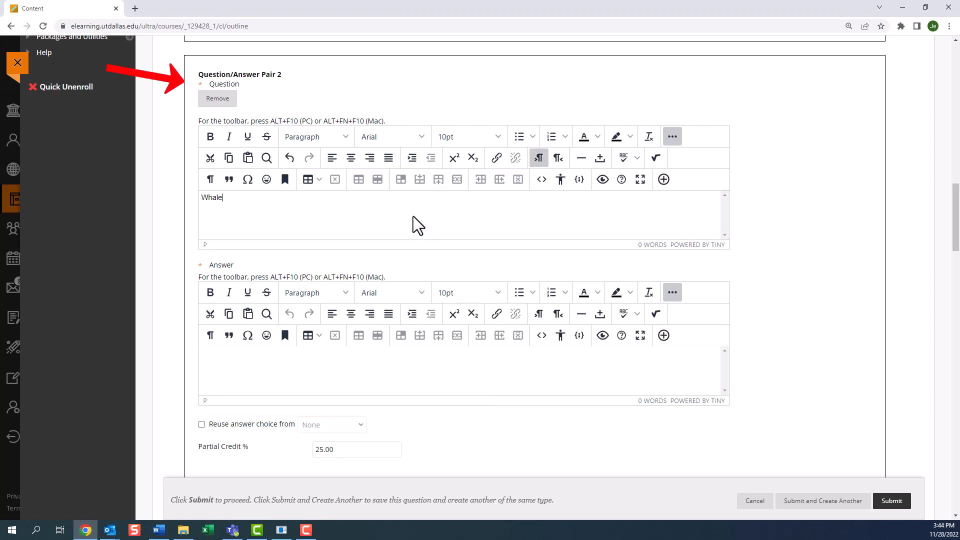
{"action": "type", "text": "Whale"}
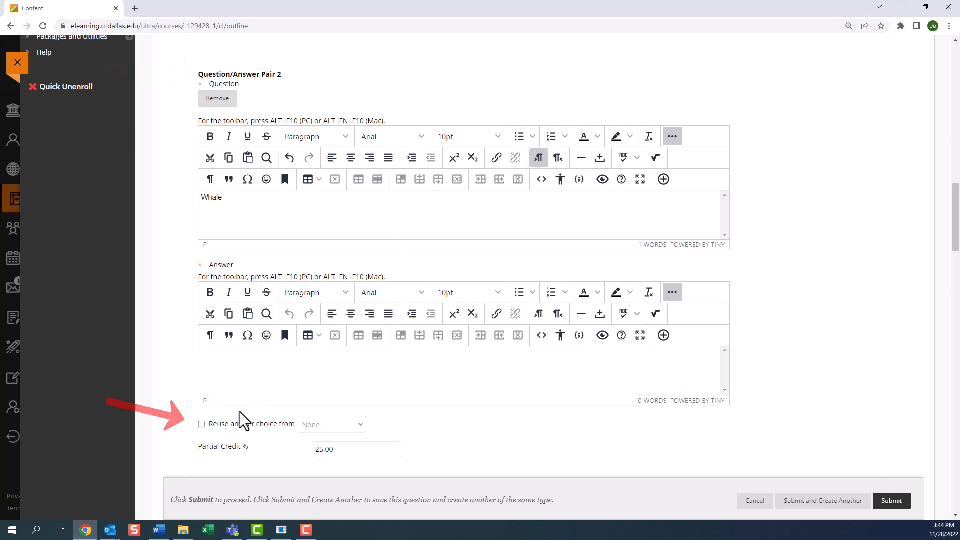
{"action": "left_click", "coordinate": [201, 424]}
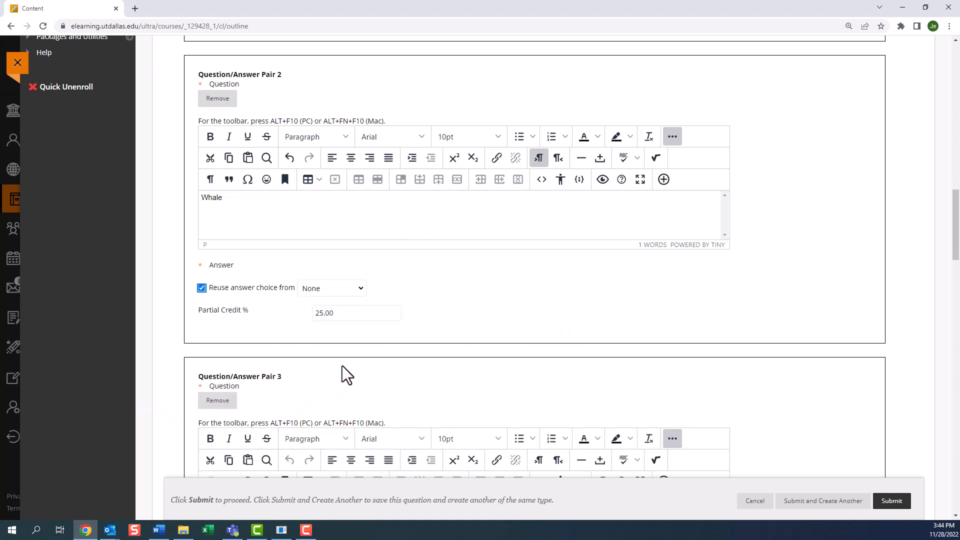
{"action": "left_click", "coordinate": [331, 288]}
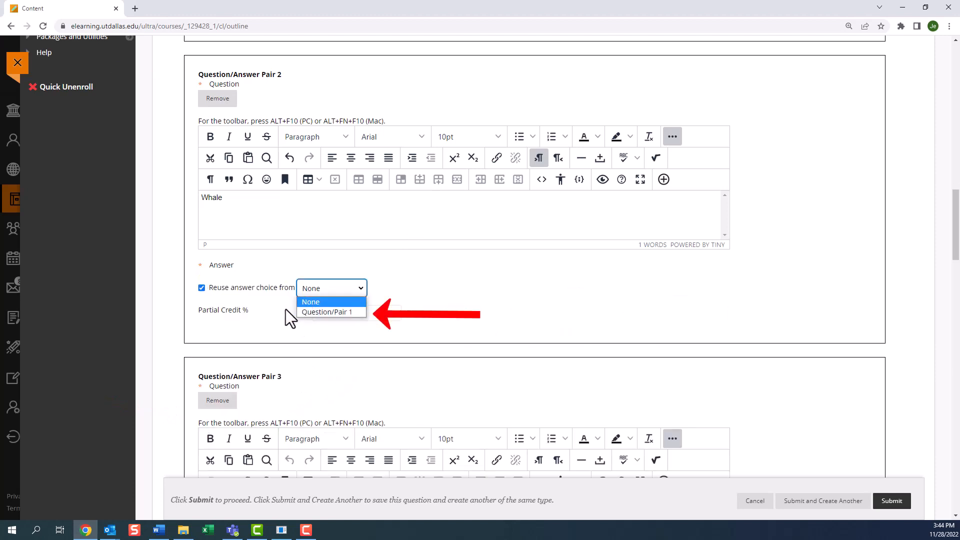
{"action": "left_click", "coordinate": [331, 312]}
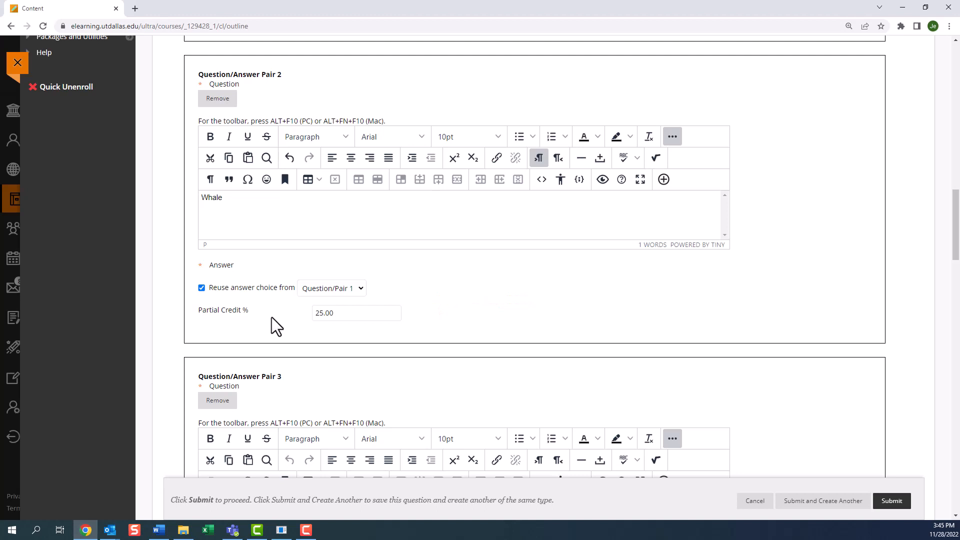
Enter Dog for pair 3 and Cat–Kitten for pair 4, then enable unmatched answer choices.
{"action": "scroll", "scroll_direction": "down", "scroll_amount": 3}
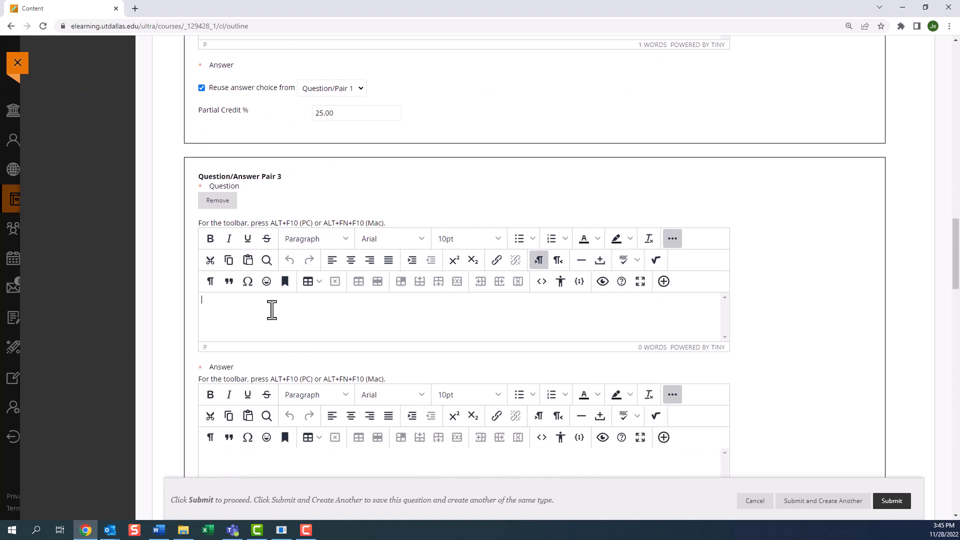
{"action": "type", "text": "Dog"}
{"action": "left_click", "coordinate": [464, 462]}
{"action": "type", "text": "Pu"}
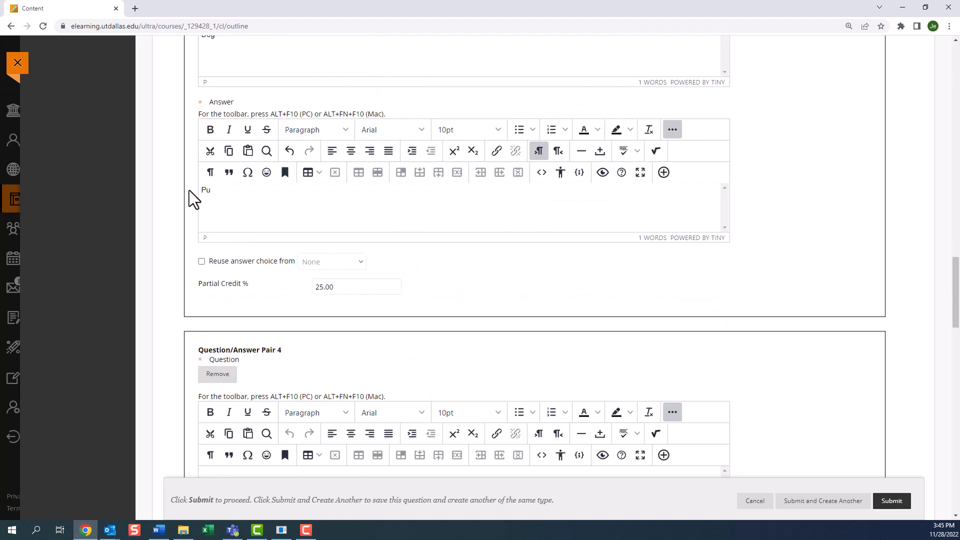
{"action": "scroll", "scroll_direction": "down", "scroll_amount": 3}
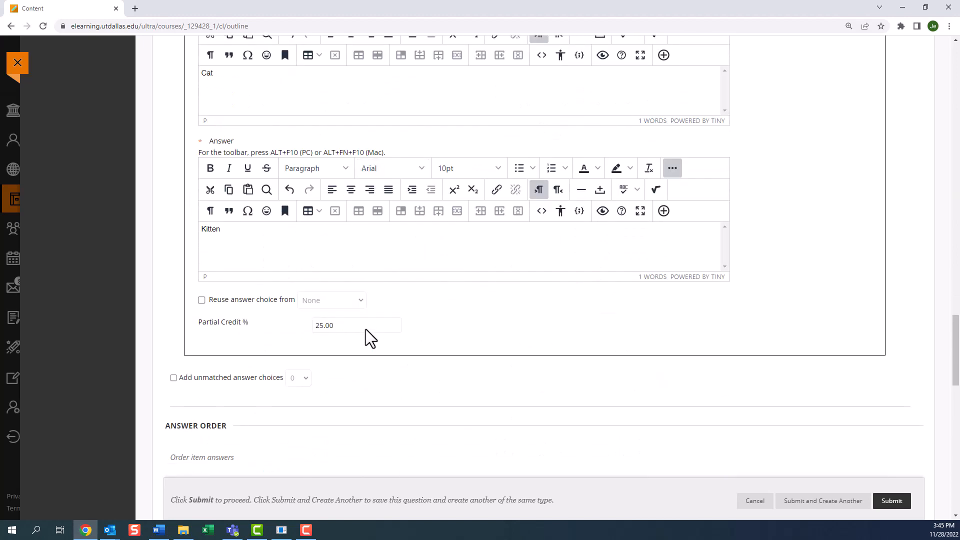
{"action": "left_click", "coordinate": [219, 228]}
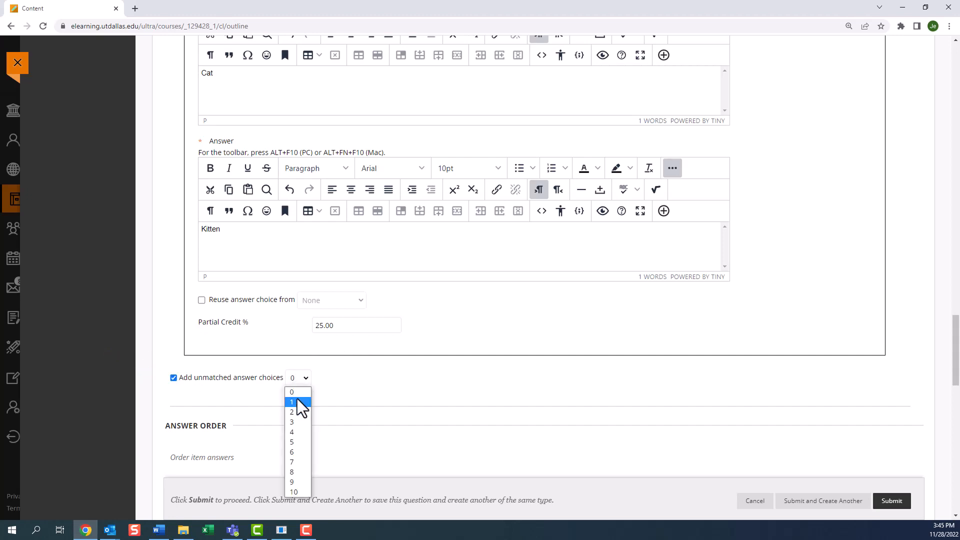
Set three unmatched answer choices and enter Duckling and Kid as the first two.
{"action": "left_click", "coordinate": [291, 421]}
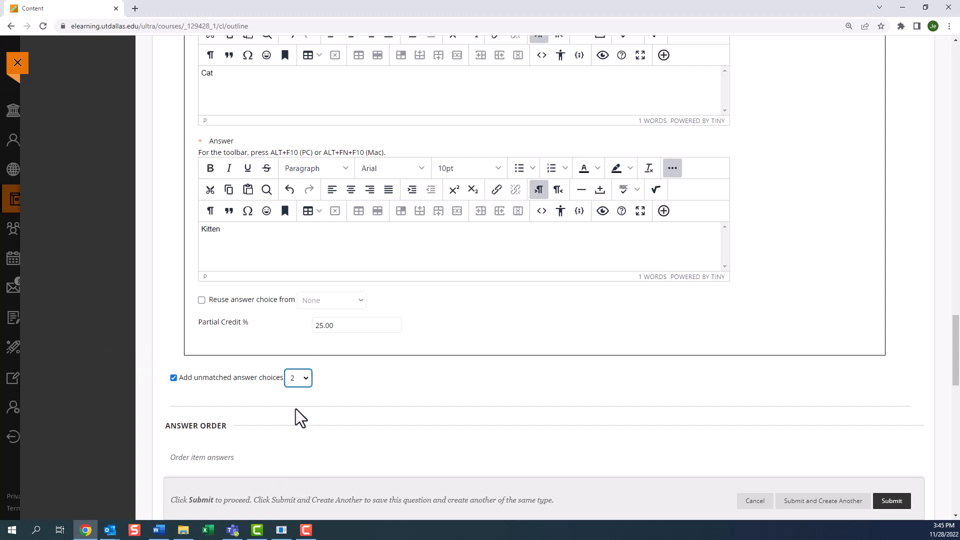
{"action": "left_click", "coordinate": [298, 378]}
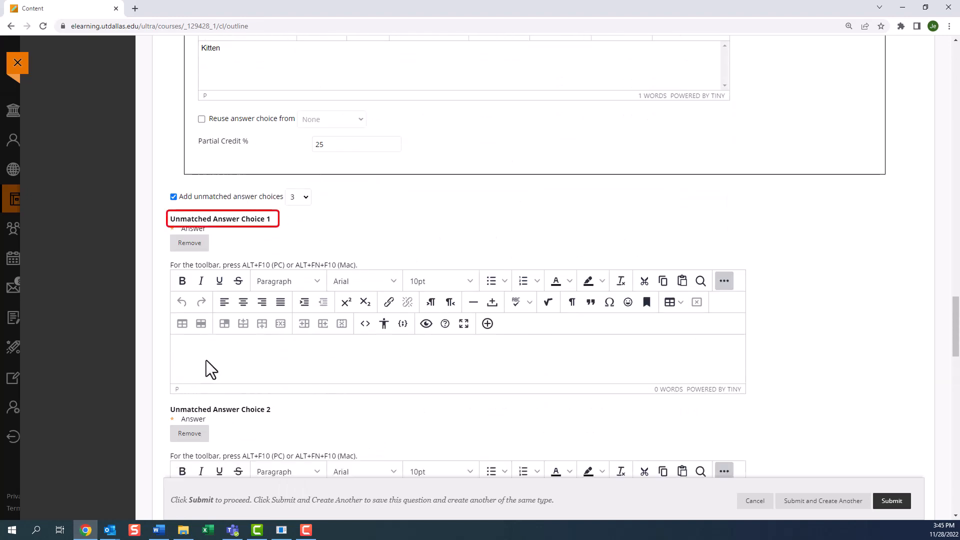
{"action": "left_click", "coordinate": [430, 302]}
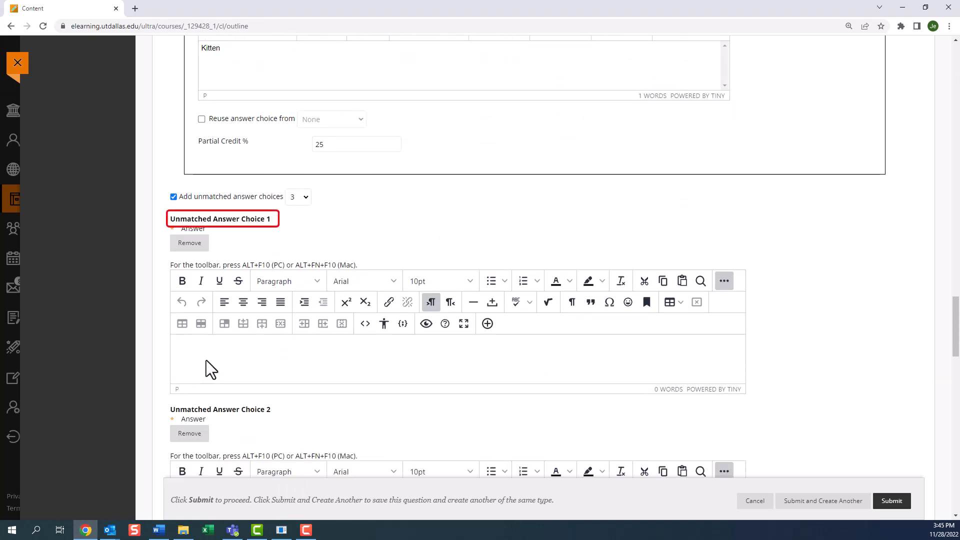
{"action": "type", "text": "Di"}
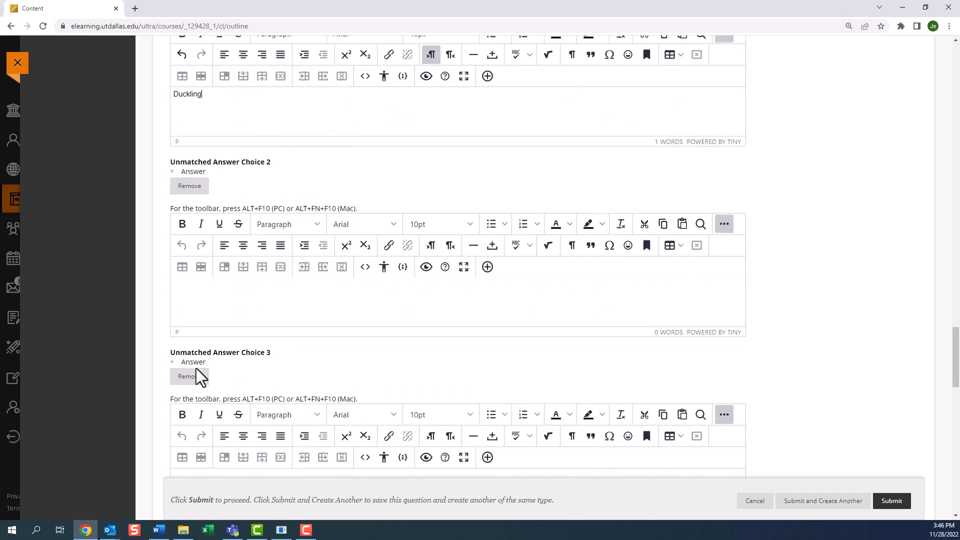
{"action": "type", "text": "Kid"}
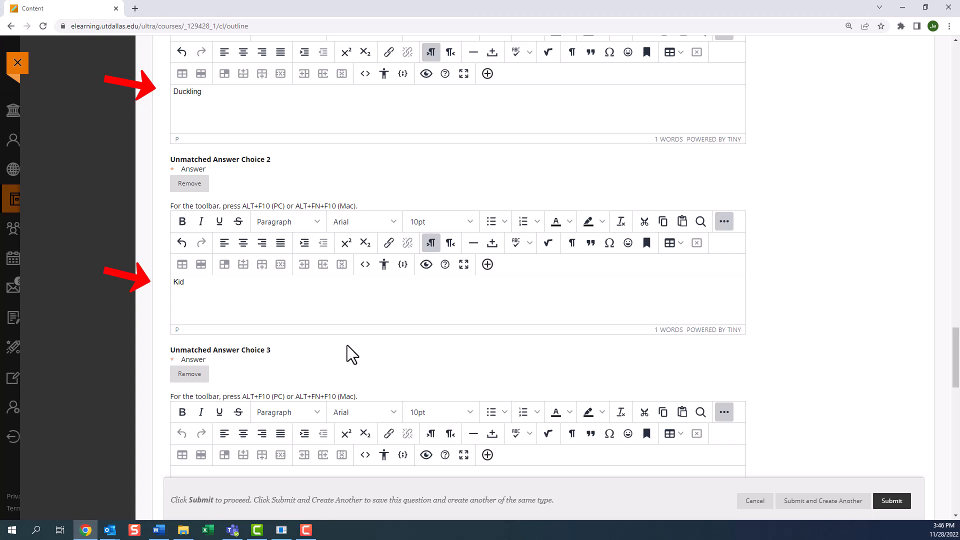
{"action": "scroll", "scroll_direction": "down", "scroll_amount": 3}
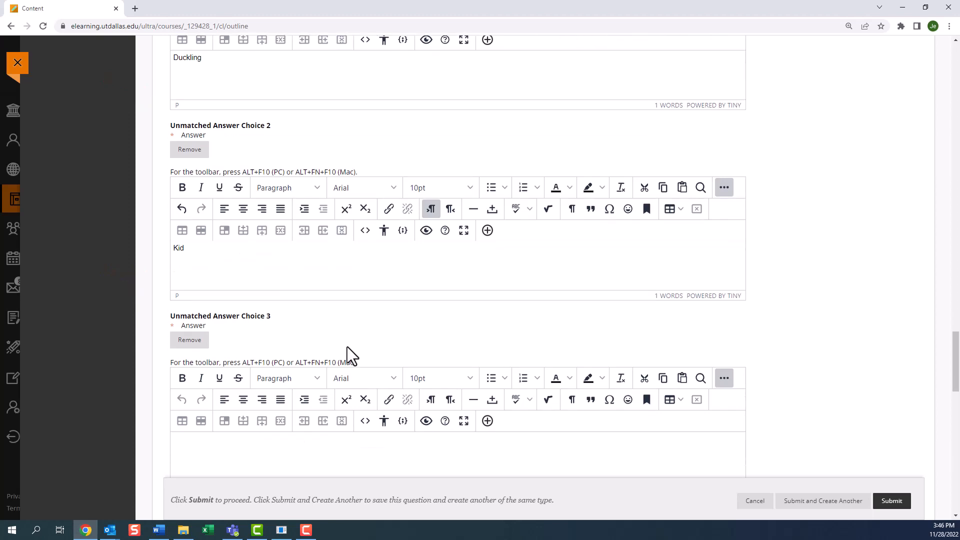
{"action": "scroll", "scroll_direction": "down", "scroll_amount": 3}
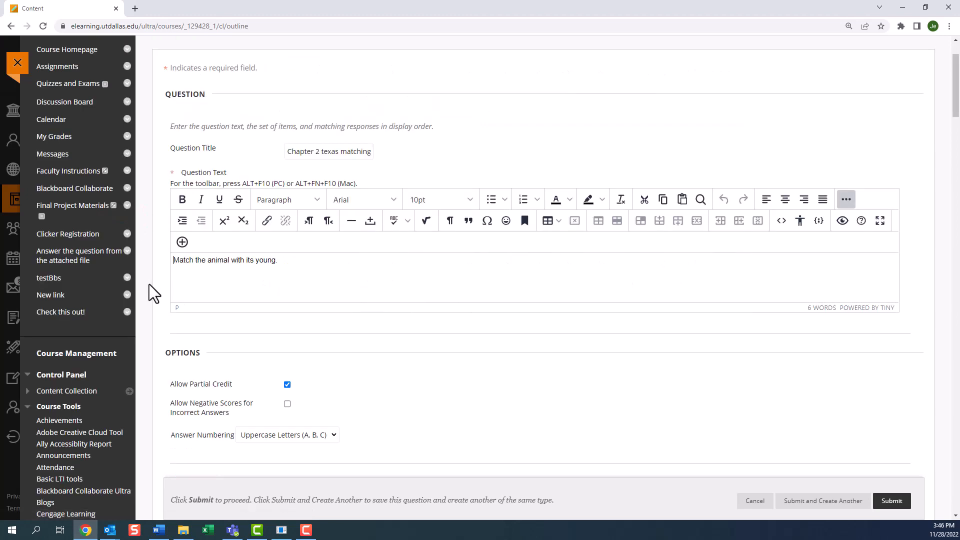
{"action": "scroll", "scroll_direction": "down", "scroll_amount": 3}
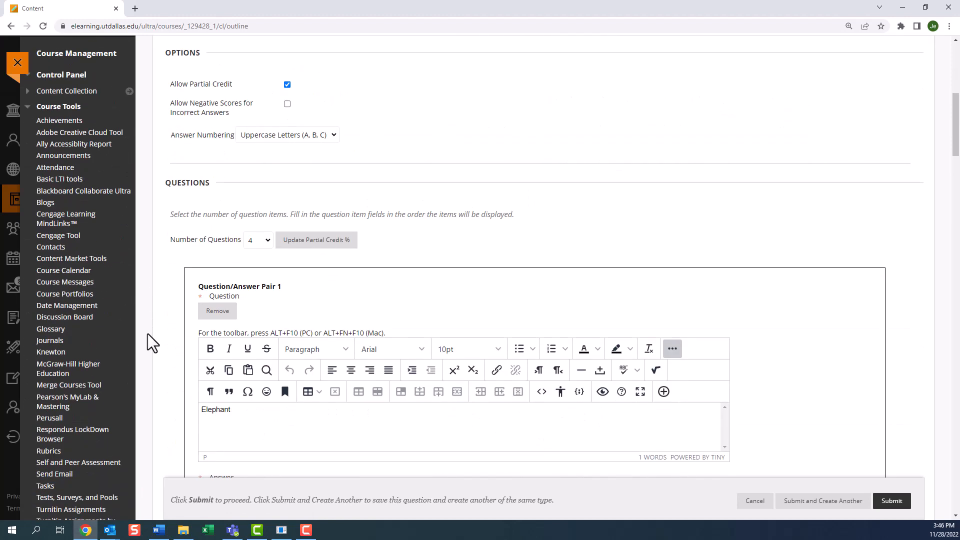
{"action": "scroll", "scroll_direction": "down", "scroll_amount": 3}
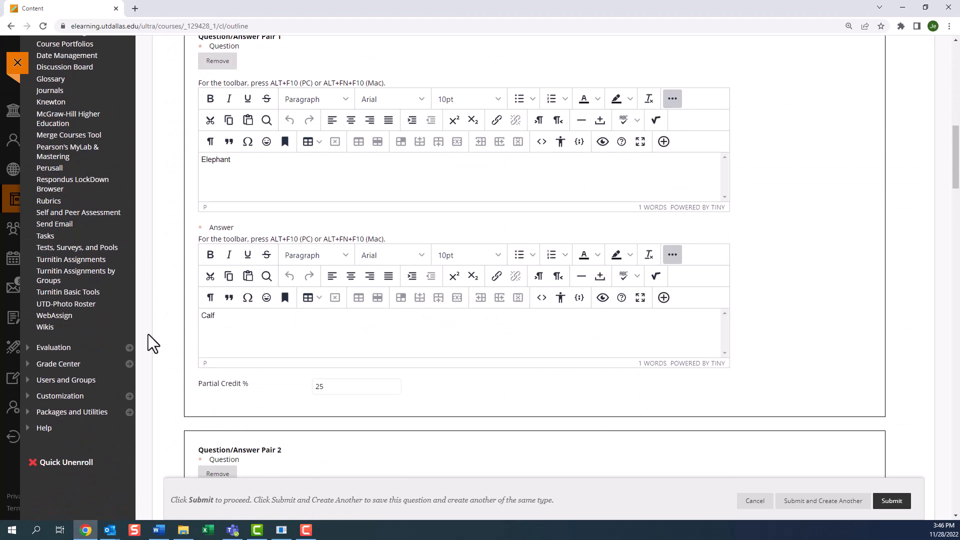
{"action": "scroll", "scroll_direction": "down", "scroll_amount": 3}
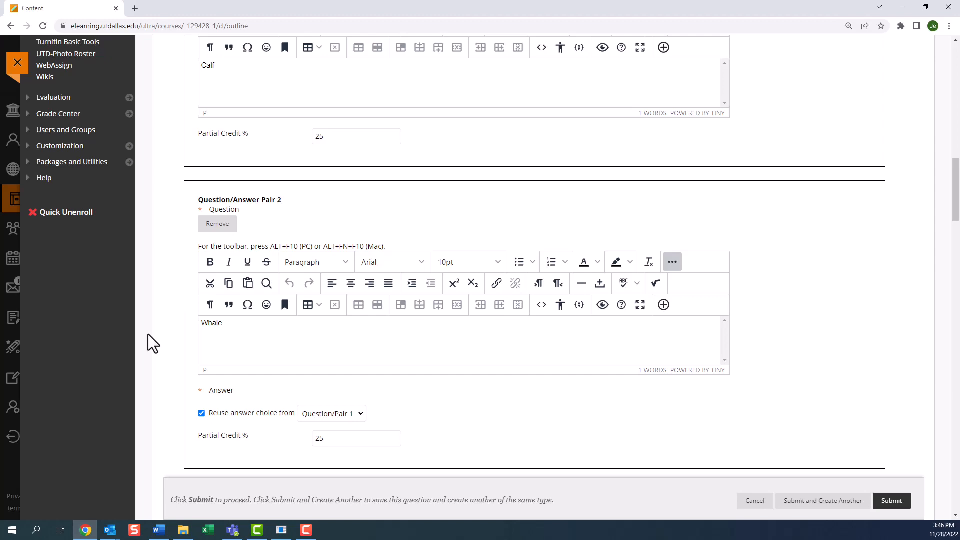
{"action": "scroll", "scroll_direction": "down", "scroll_amount": 3}
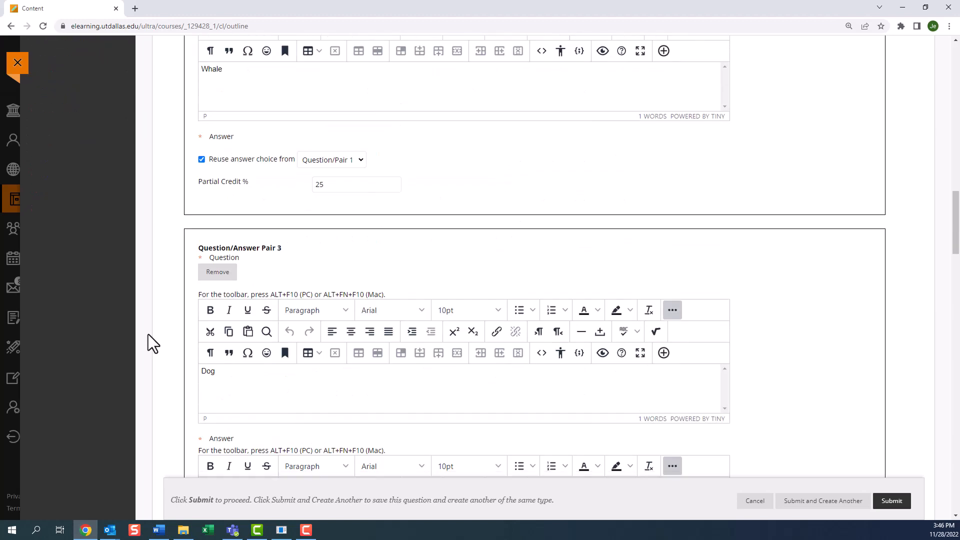
{"action": "scroll", "scroll_direction": "down", "scroll_amount": 3}
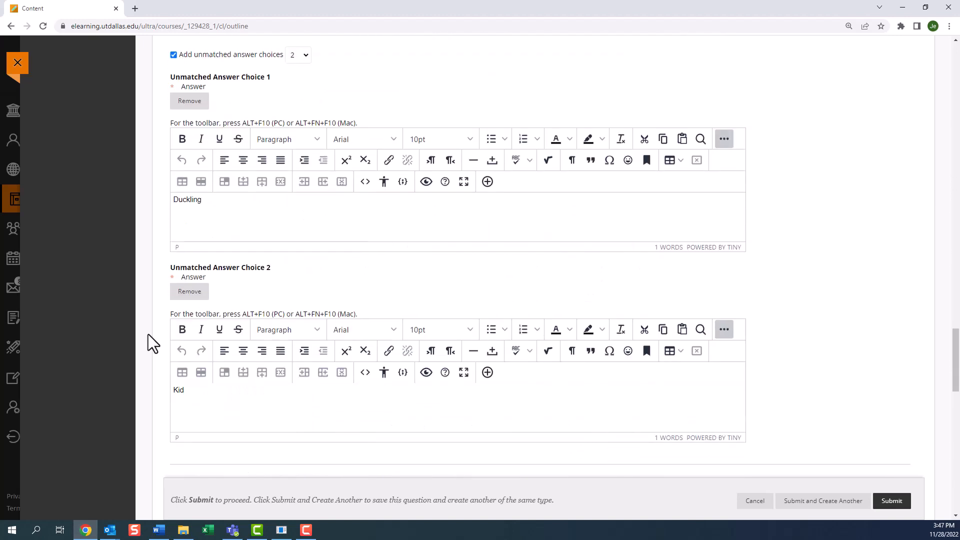
{"action": "scroll", "scroll_direction": "down", "scroll_amount": 3}
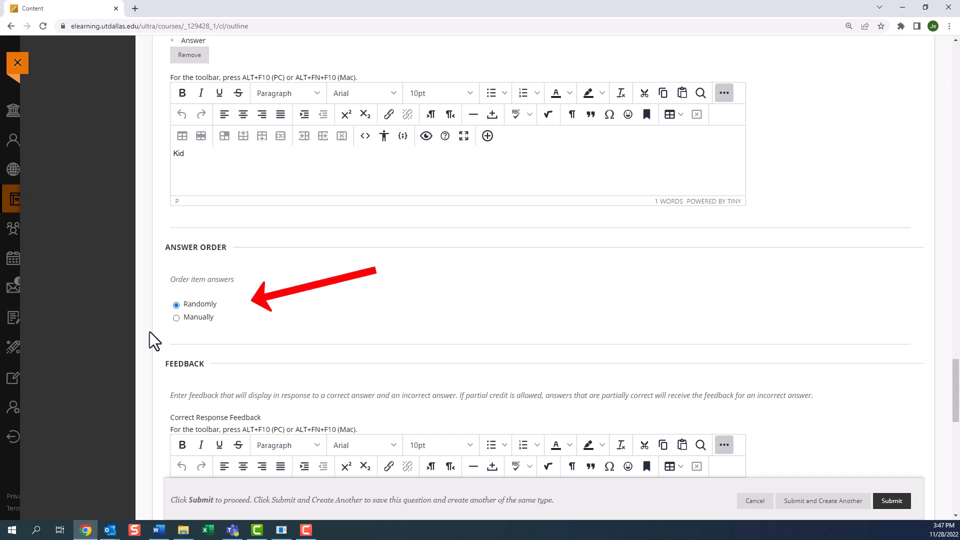
{"action": "left_click", "coordinate": [176, 317]}
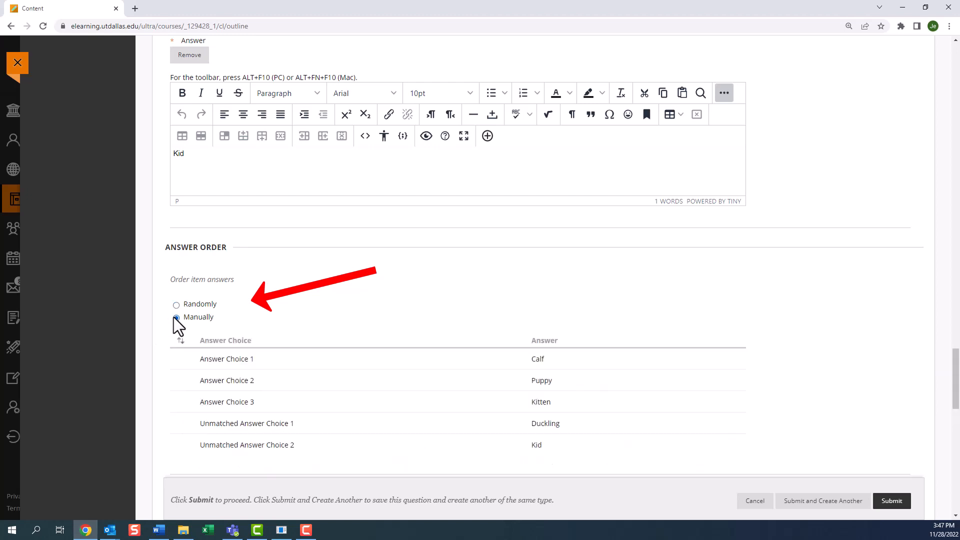
{"action": "left_click", "coordinate": [176, 317]}
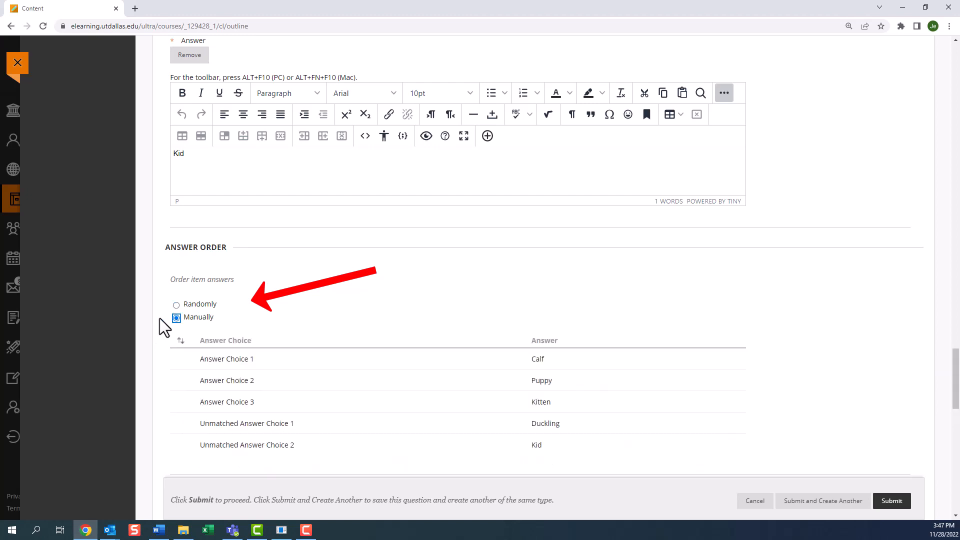
{"action": "left_click", "coordinate": [176, 304]}
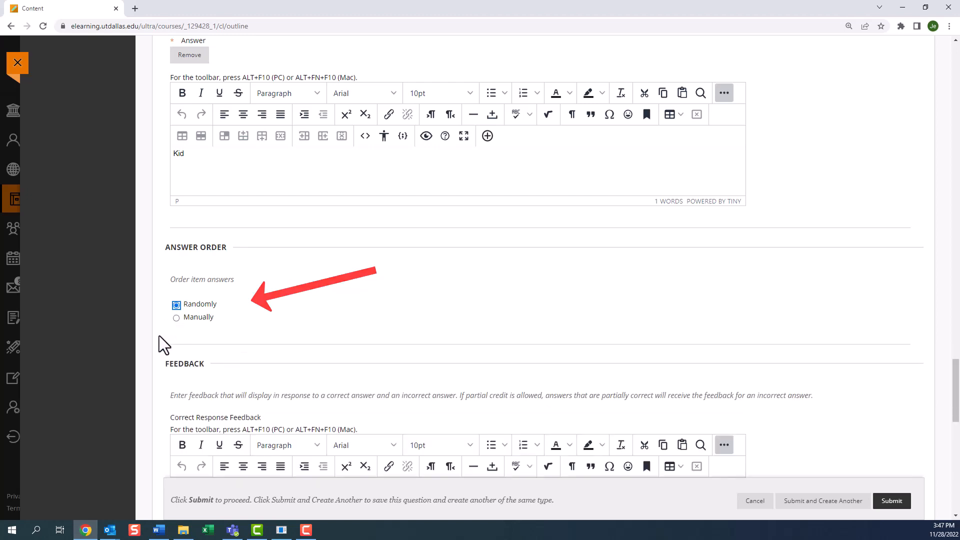
{"action": "scroll", "scroll_direction": "down", "scroll_amount": 3}
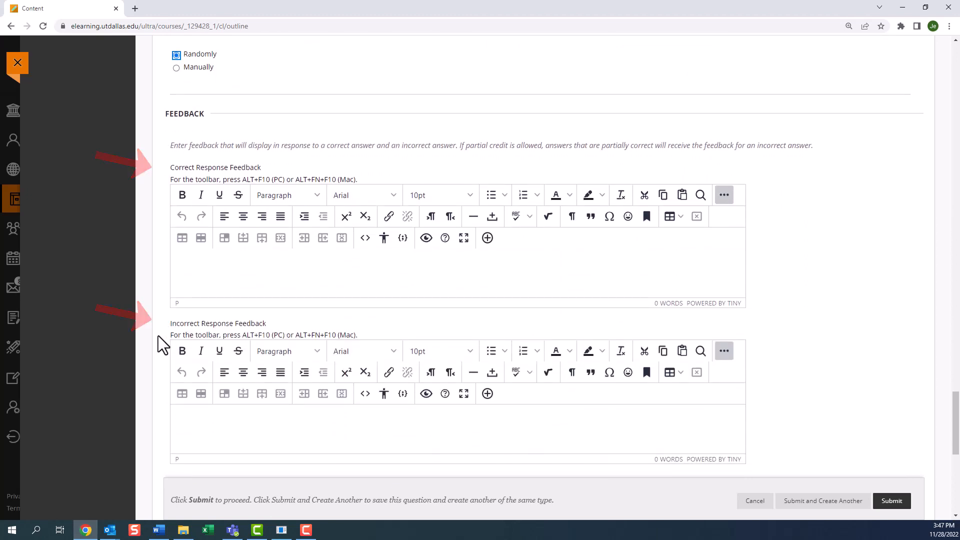
{"action": "scroll", "scroll_direction": "down", "scroll_amount": 3}
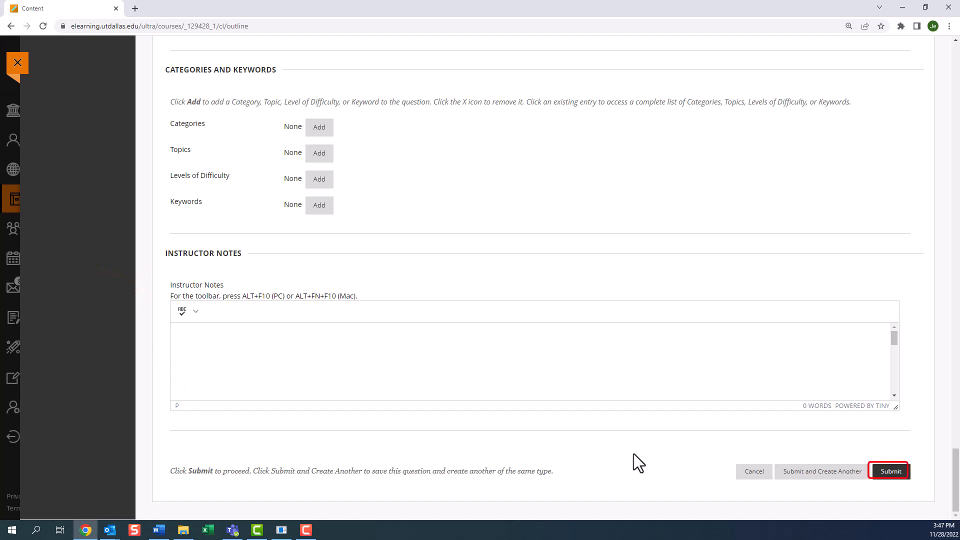
Submit the matching question to Chapter 2 and expand the Question types filter.
{"action": "left_click", "coordinate": [888, 471]}
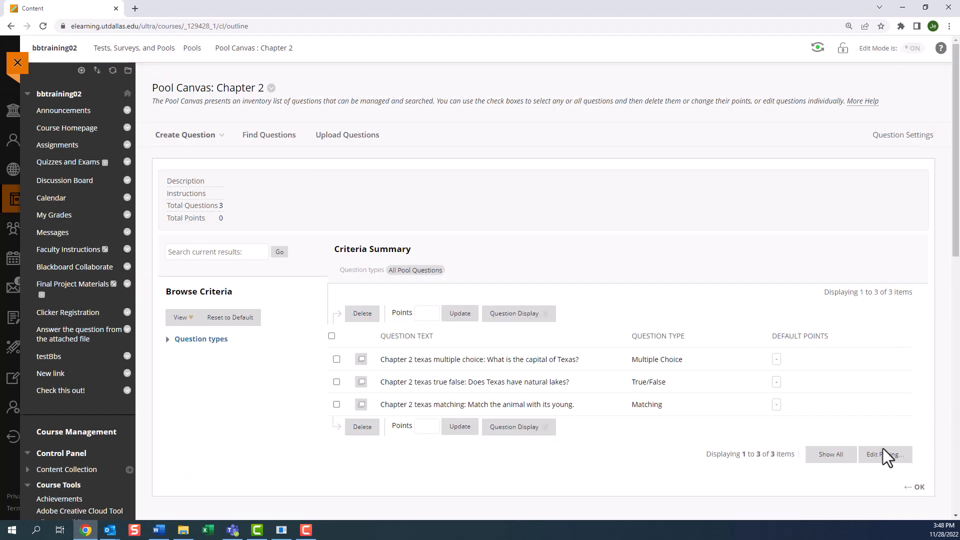
{"action": "mouse_move", "coordinate": [691, 242]}
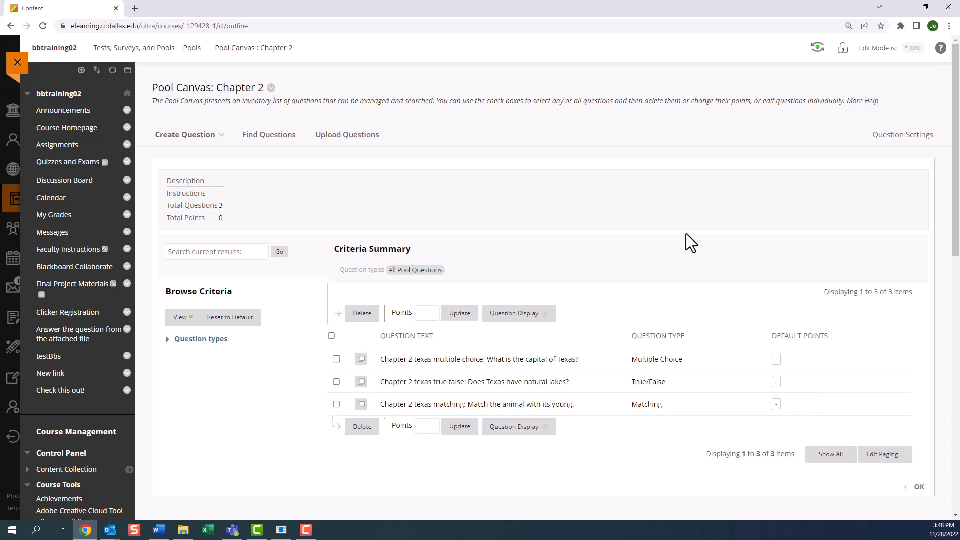
{"action": "mouse_move", "coordinate": [201, 339]}
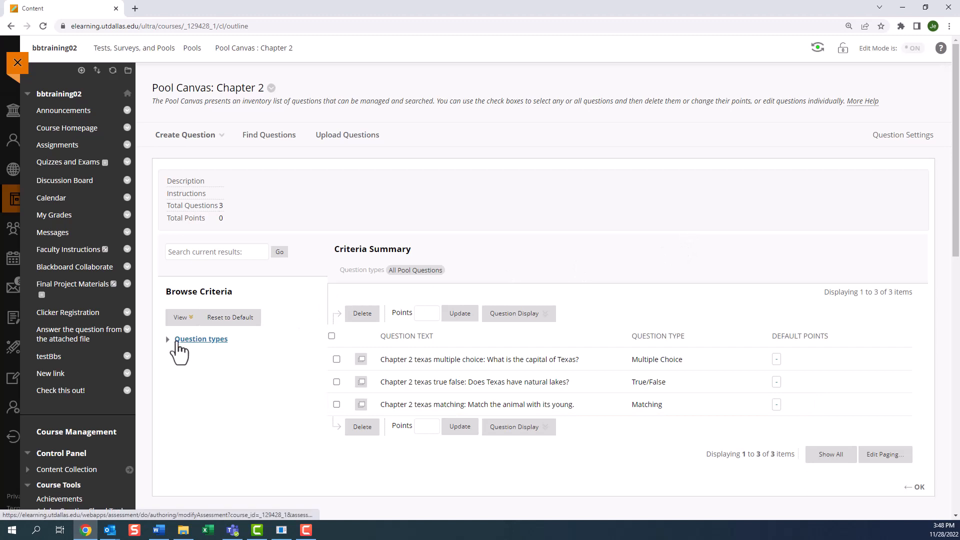
{"action": "left_click", "coordinate": [201, 339]}
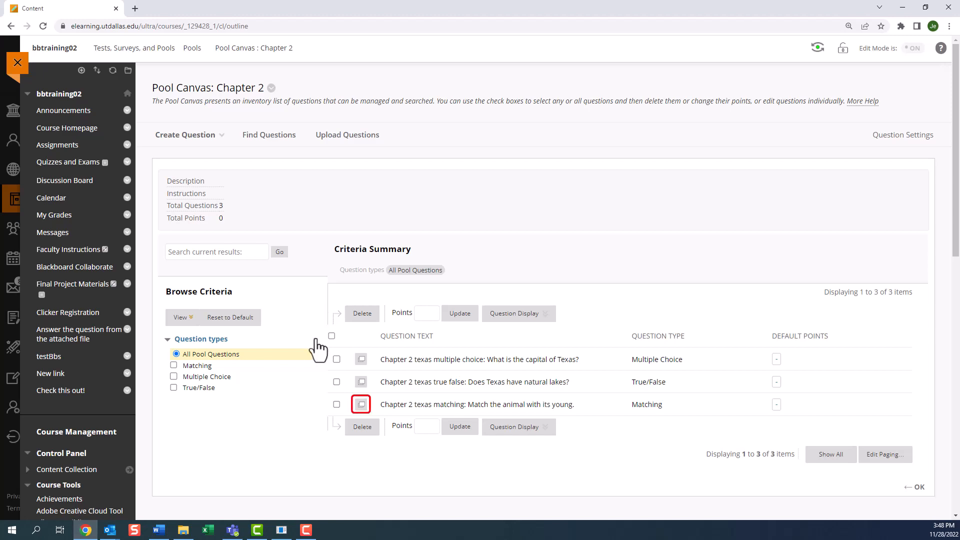
Preview the matching question's details, then return to the Pools list showing Chapter 2 with 3 questions.
{"action": "left_click", "coordinate": [336, 404]}
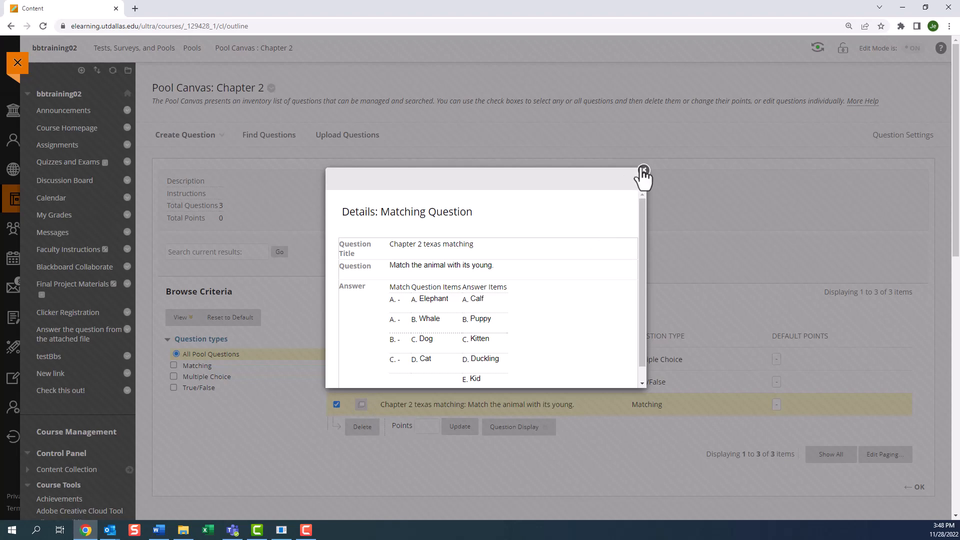
{"action": "left_click", "coordinate": [643, 170]}
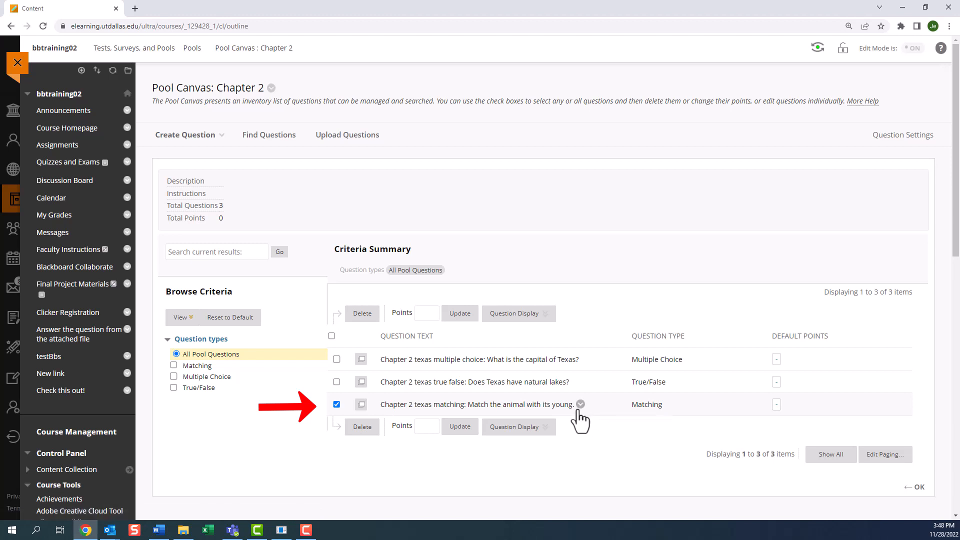
{"action": "left_click", "coordinate": [580, 404]}
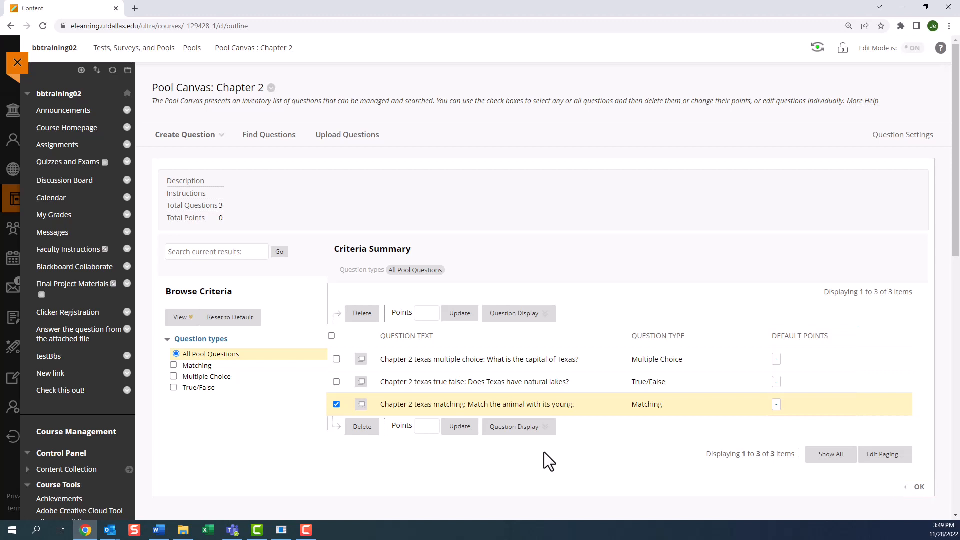
{"action": "mouse_move", "coordinate": [429, 148]}
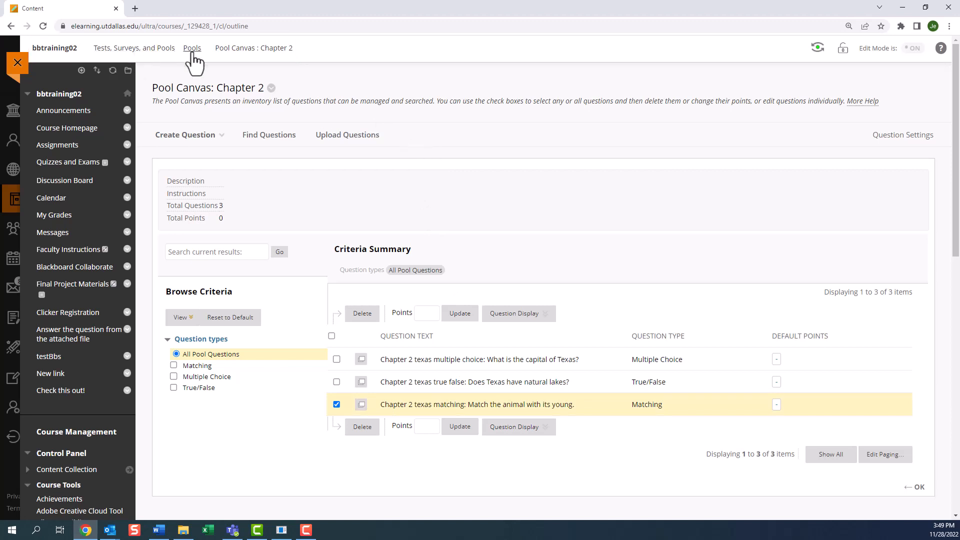
{"action": "left_click", "coordinate": [192, 48]}
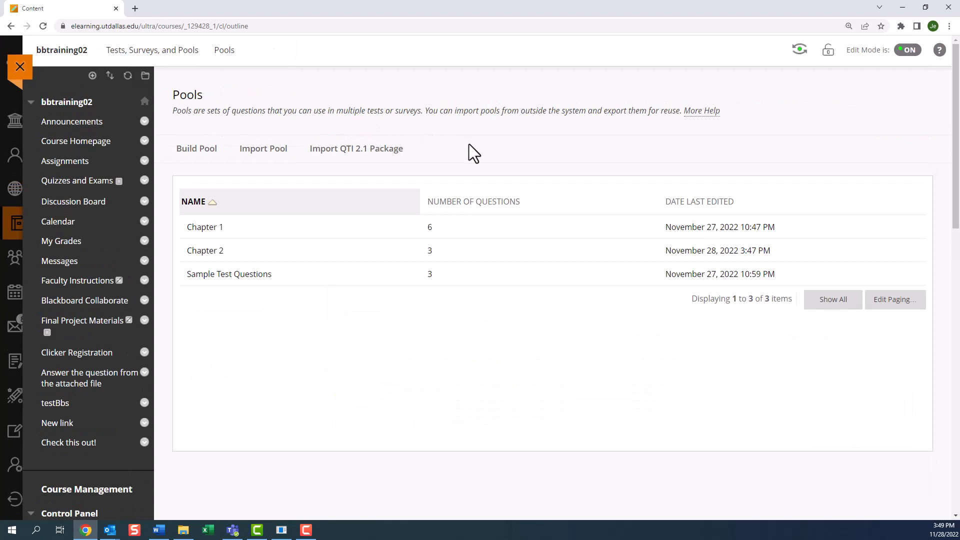